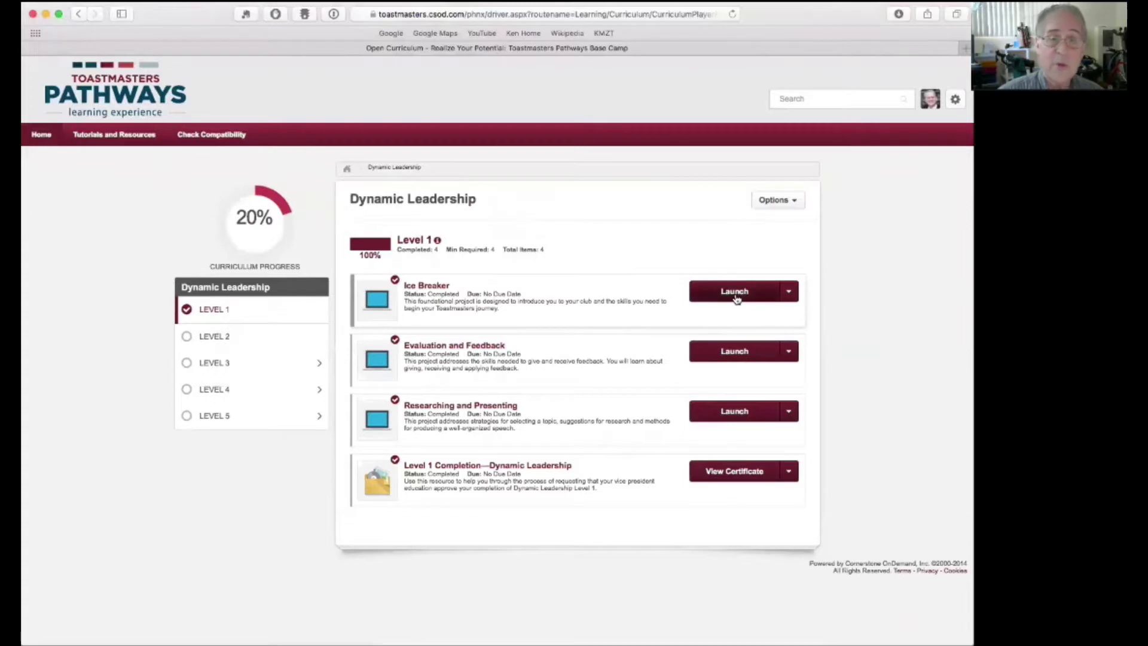
- Launch the Ice Breaker project from Dynamic Leadership Level 1 into its Introduction page
left_click(734, 291)
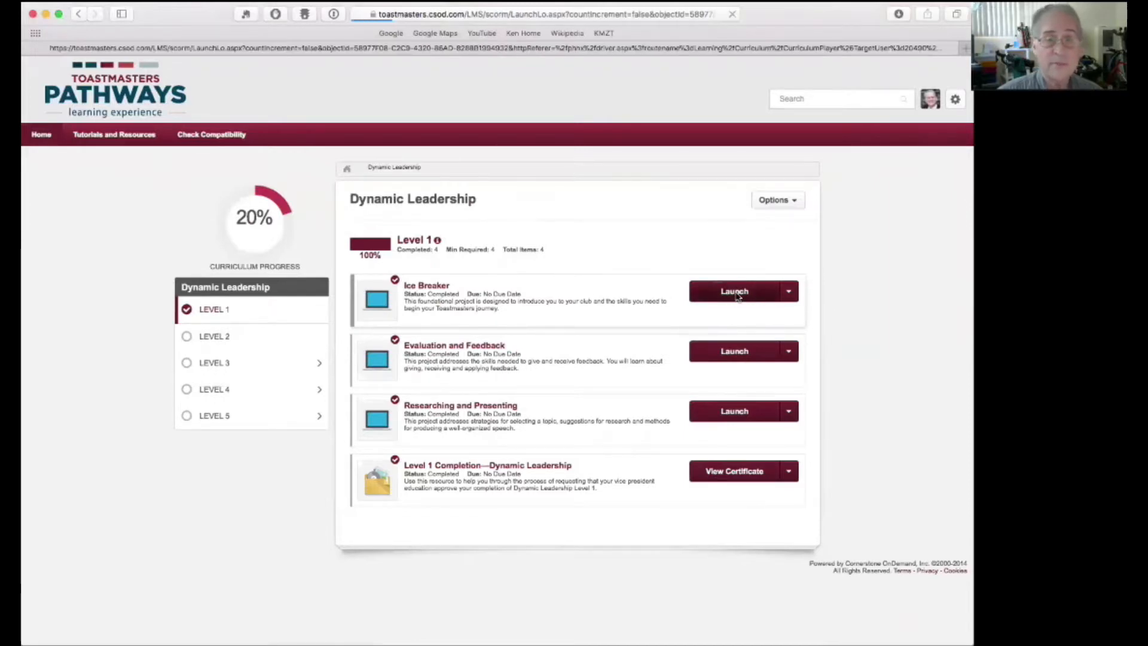
left_click(735, 291)
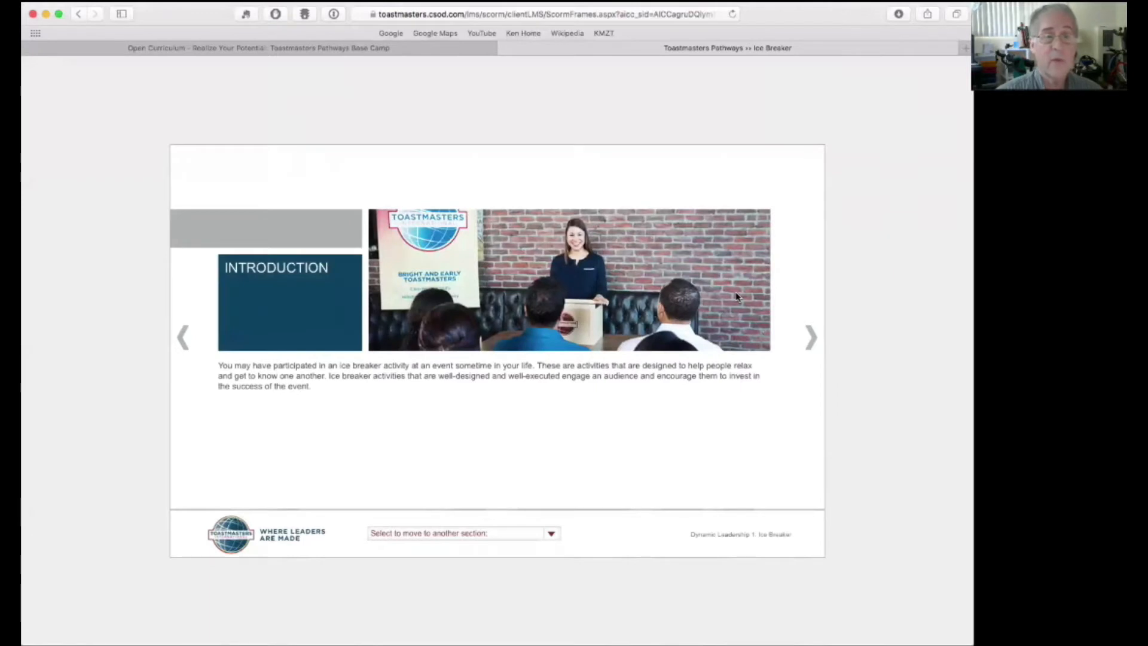
mouse_move(835, 263)
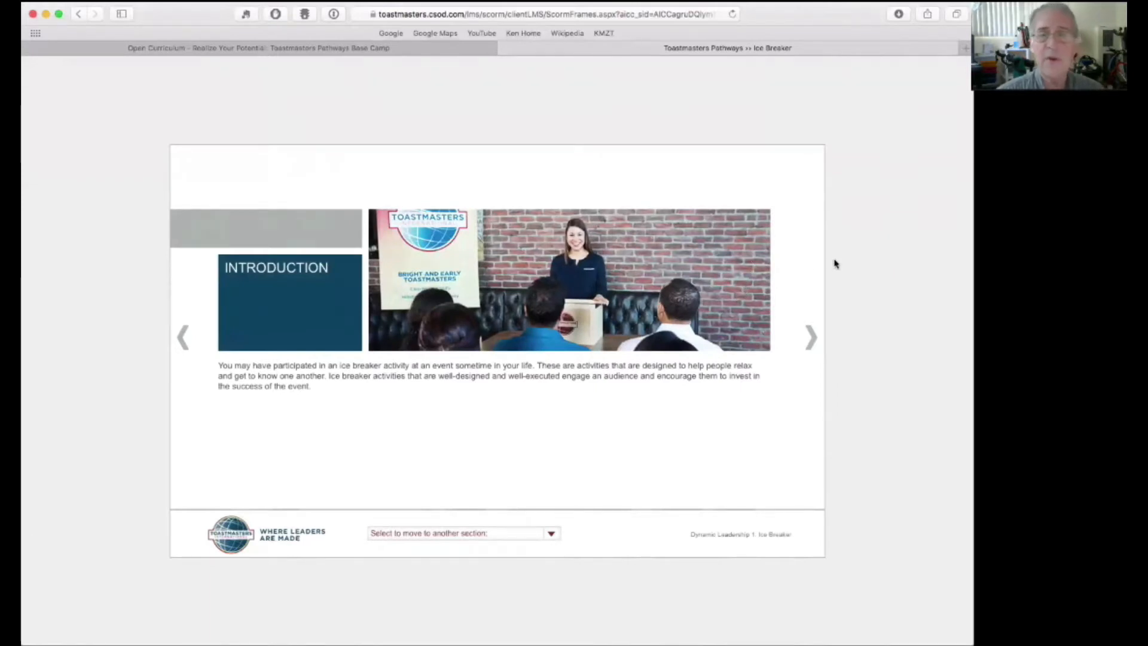
mouse_move(845, 266)
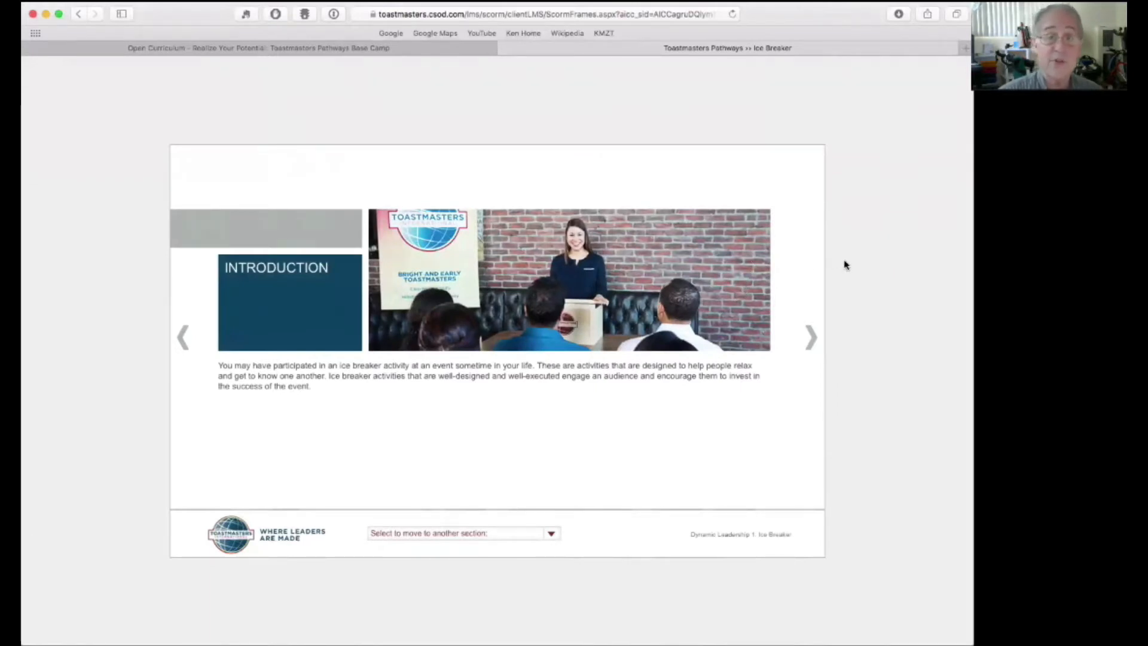
mouse_move(826, 204)
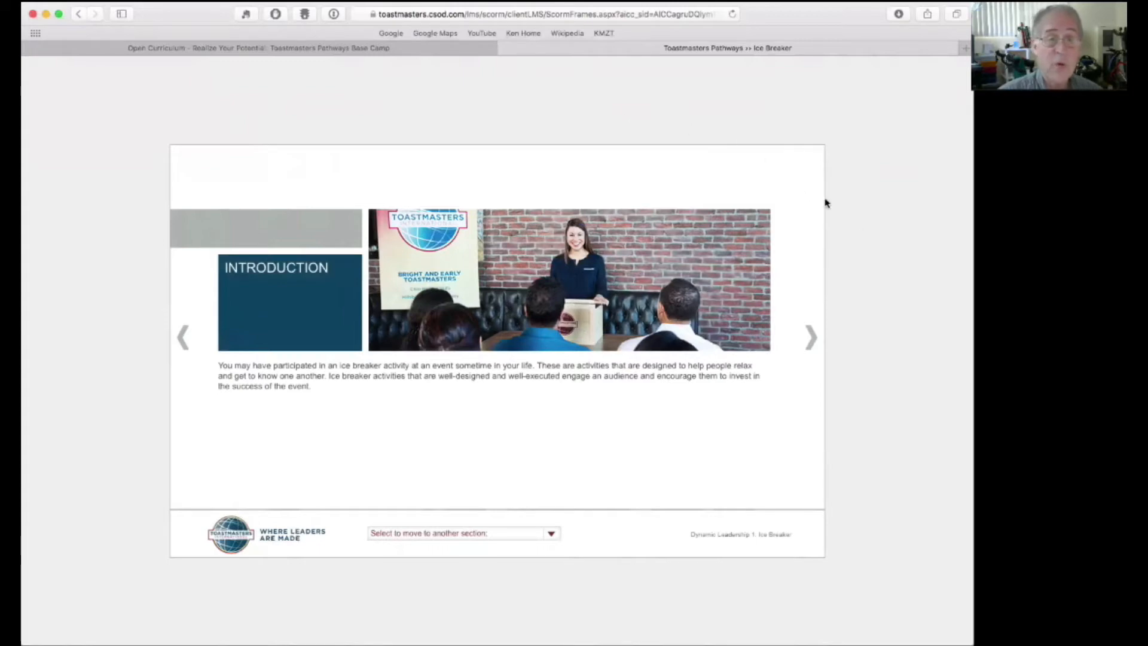
mouse_move(862, 246)
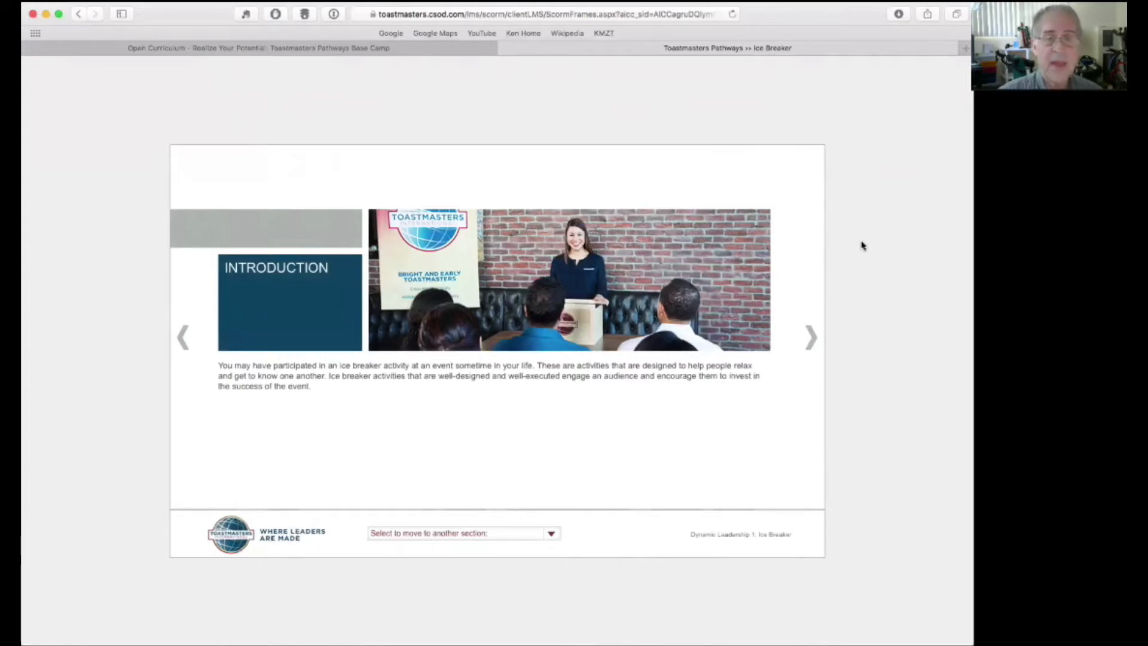
mouse_move(809, 337)
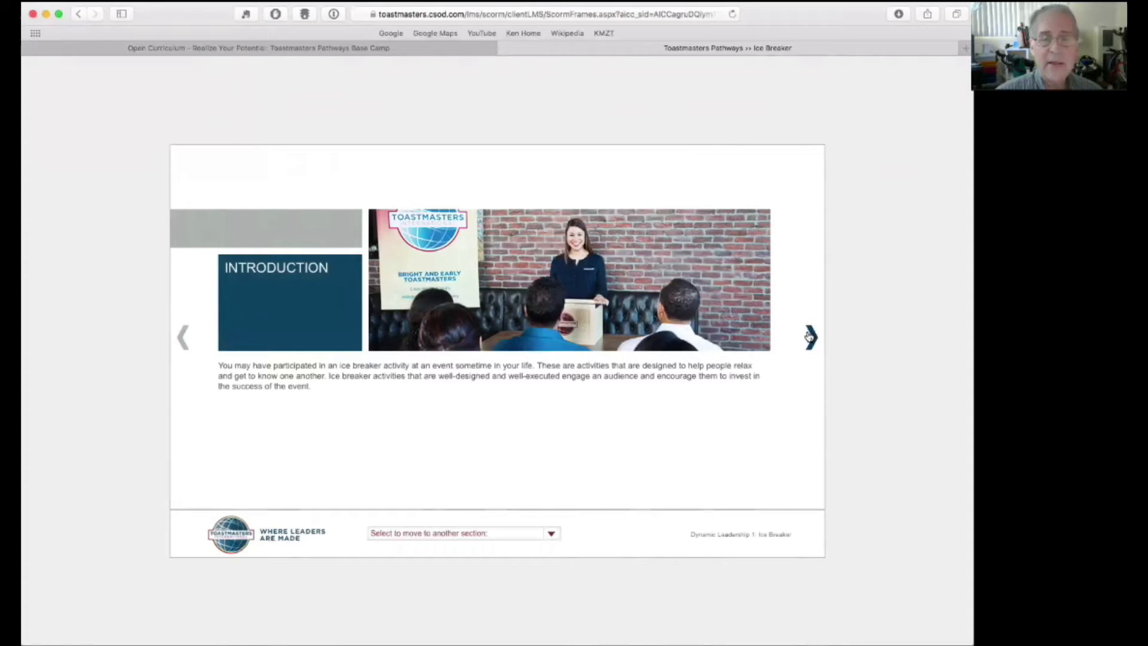
left_click(810, 338)
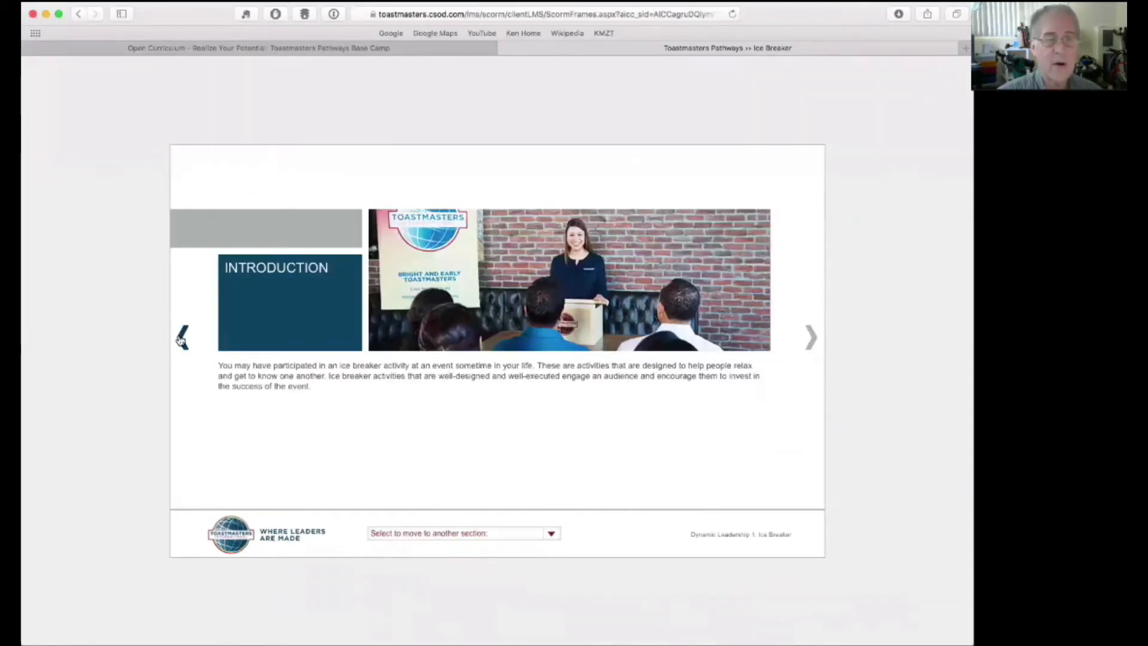
mouse_move(490, 220)
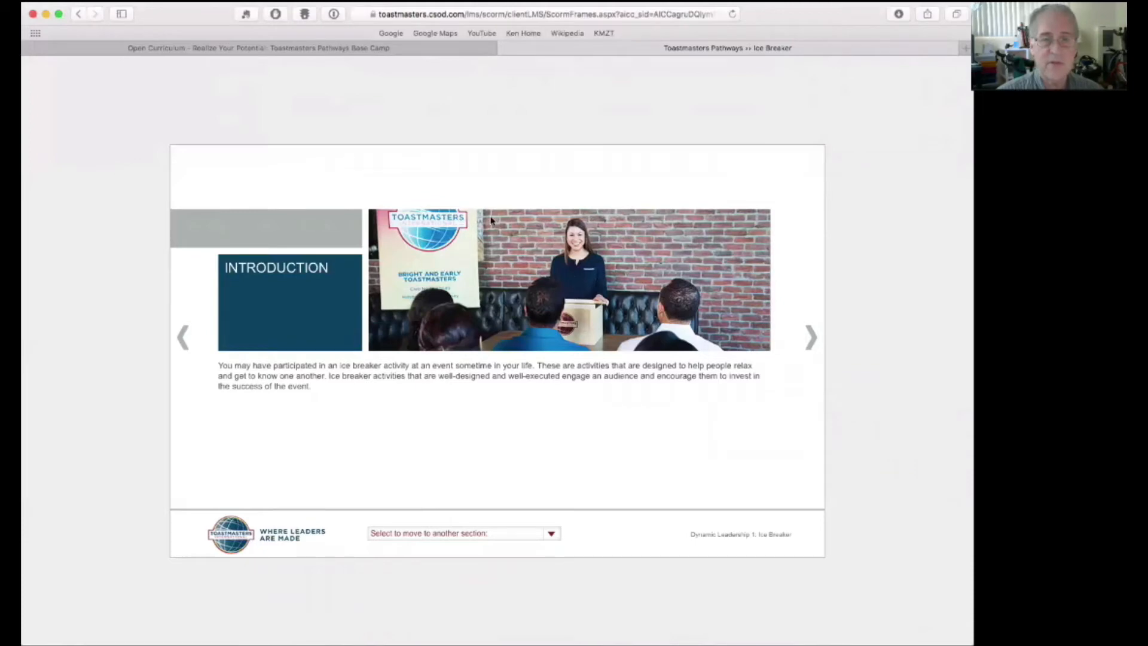
mouse_move(650, 241)
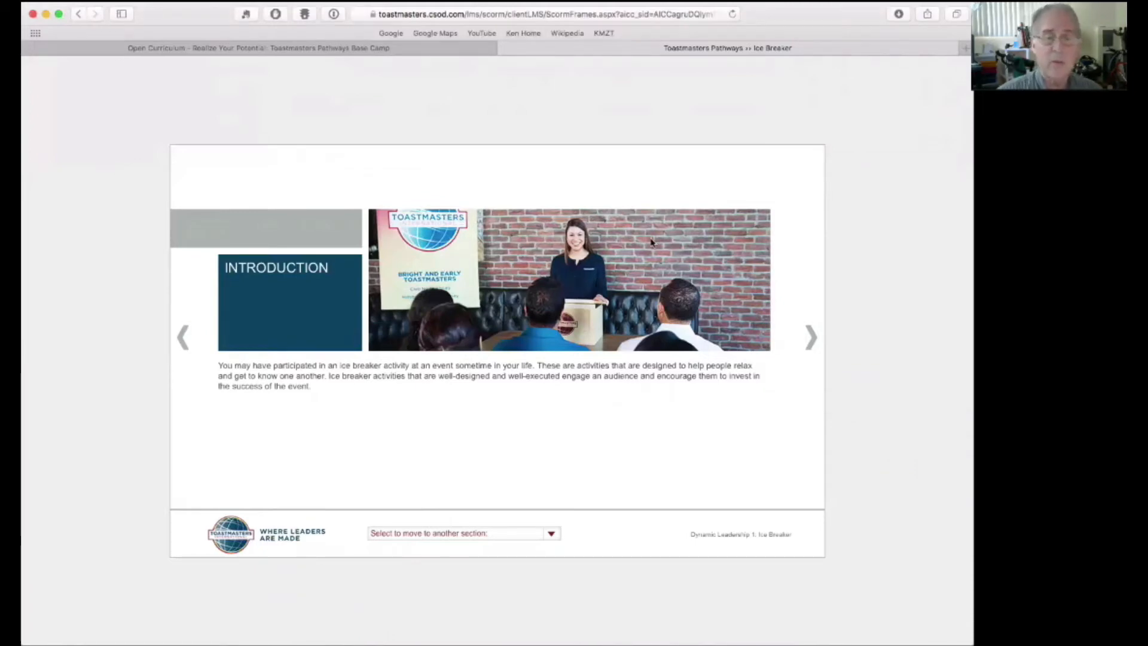
mouse_move(620, 412)
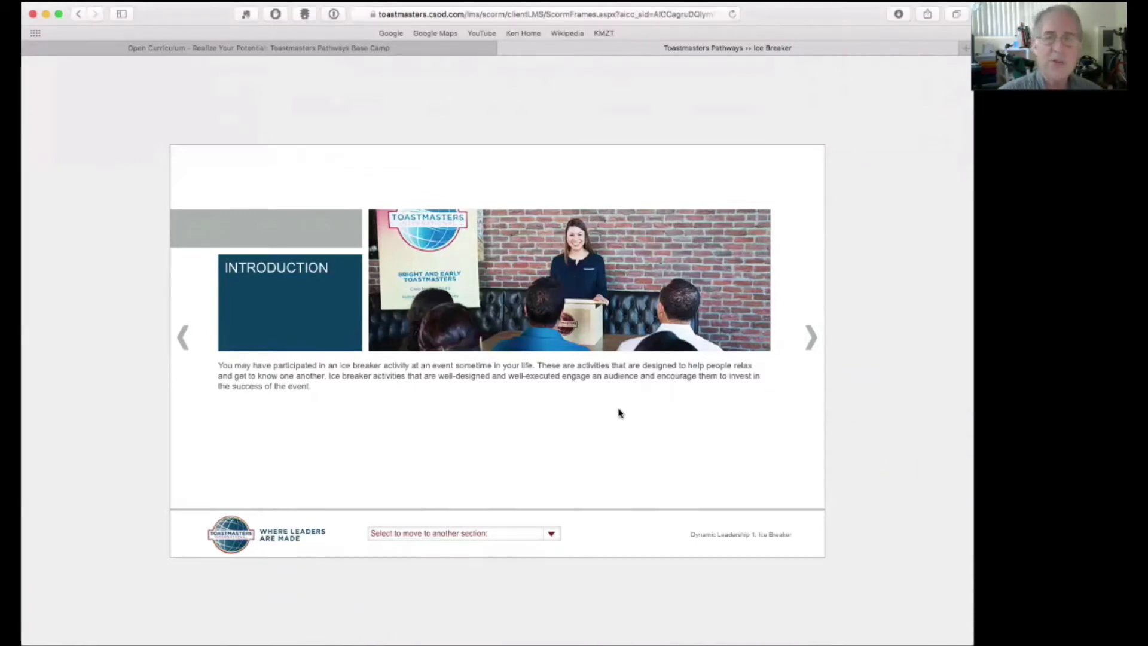
mouse_move(605, 442)
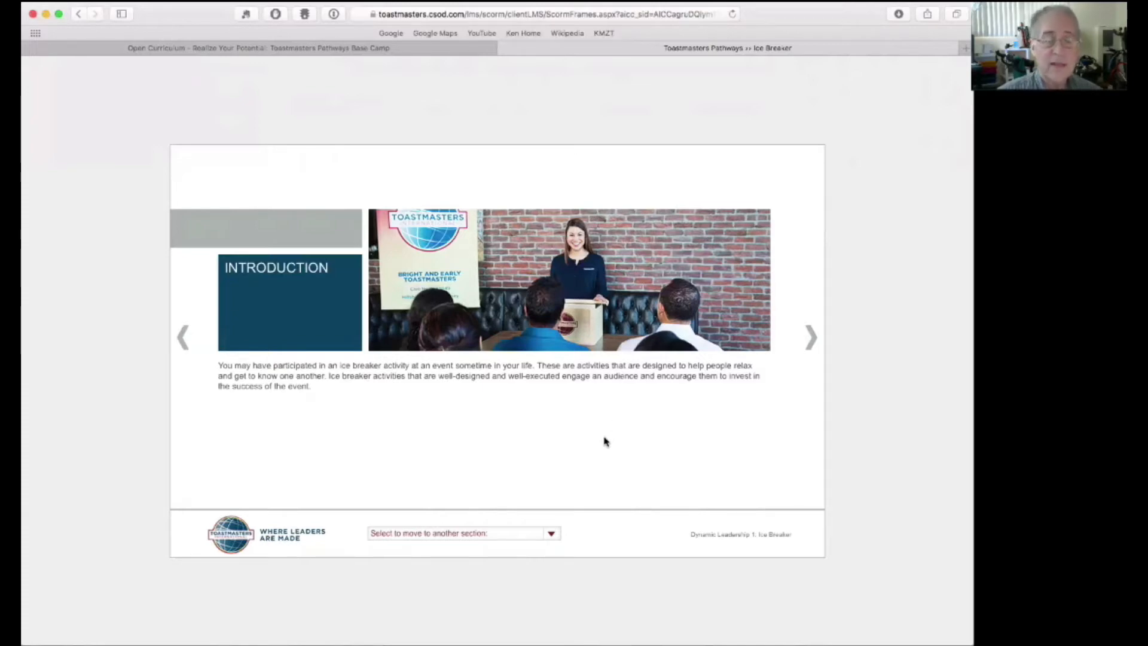
mouse_move(522, 537)
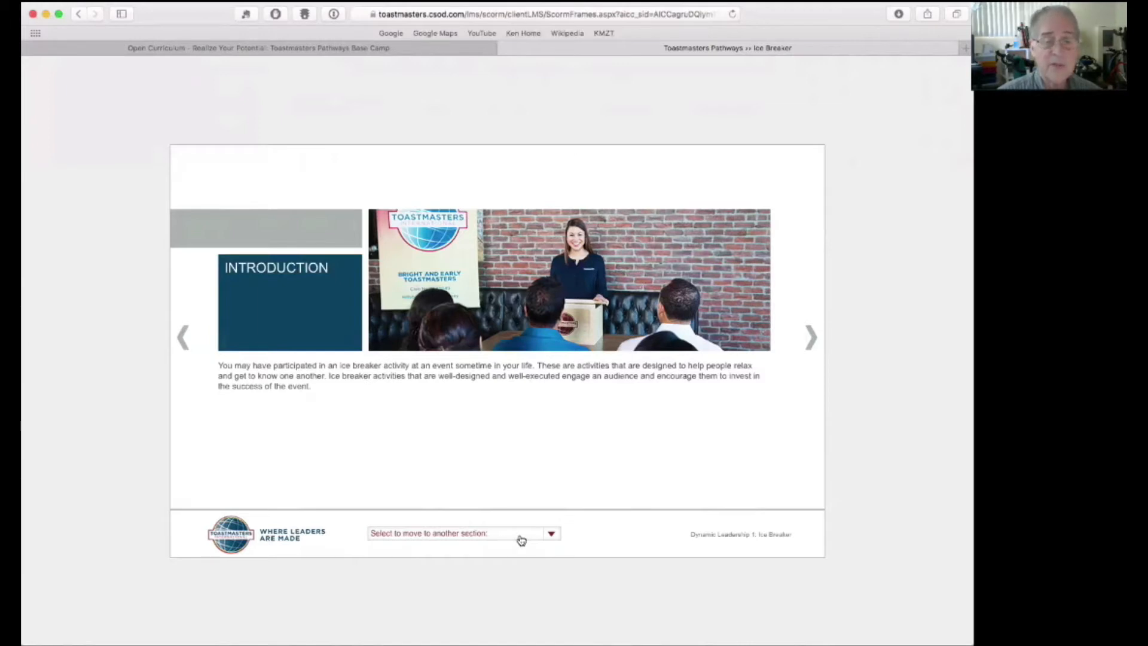
mouse_move(430, 539)
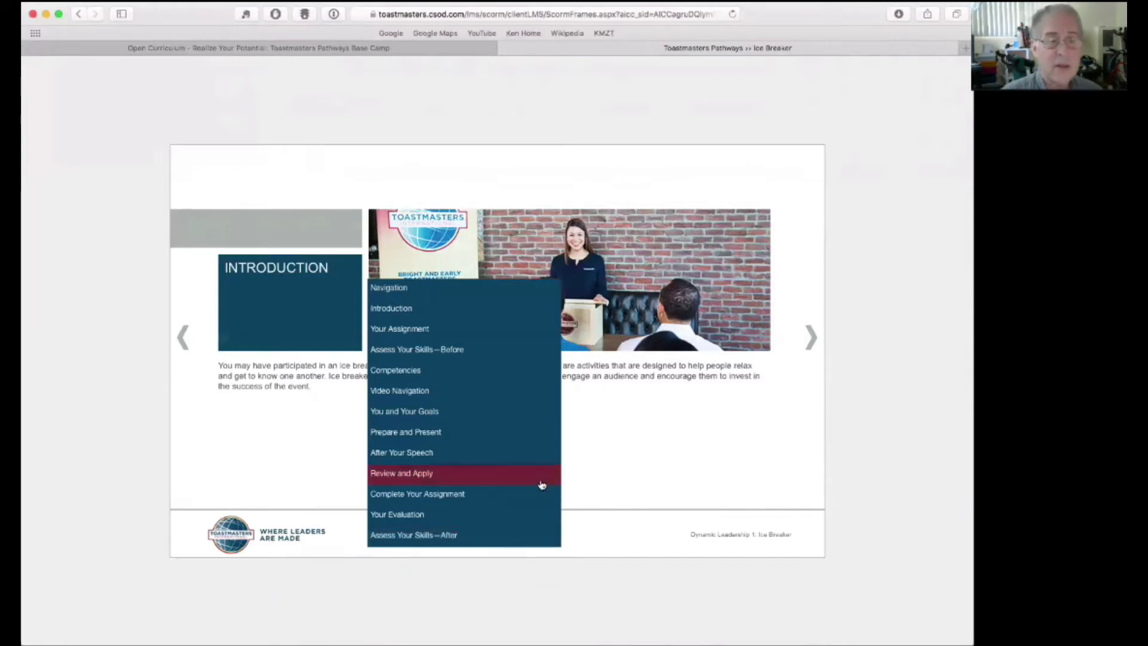
mouse_move(493, 379)
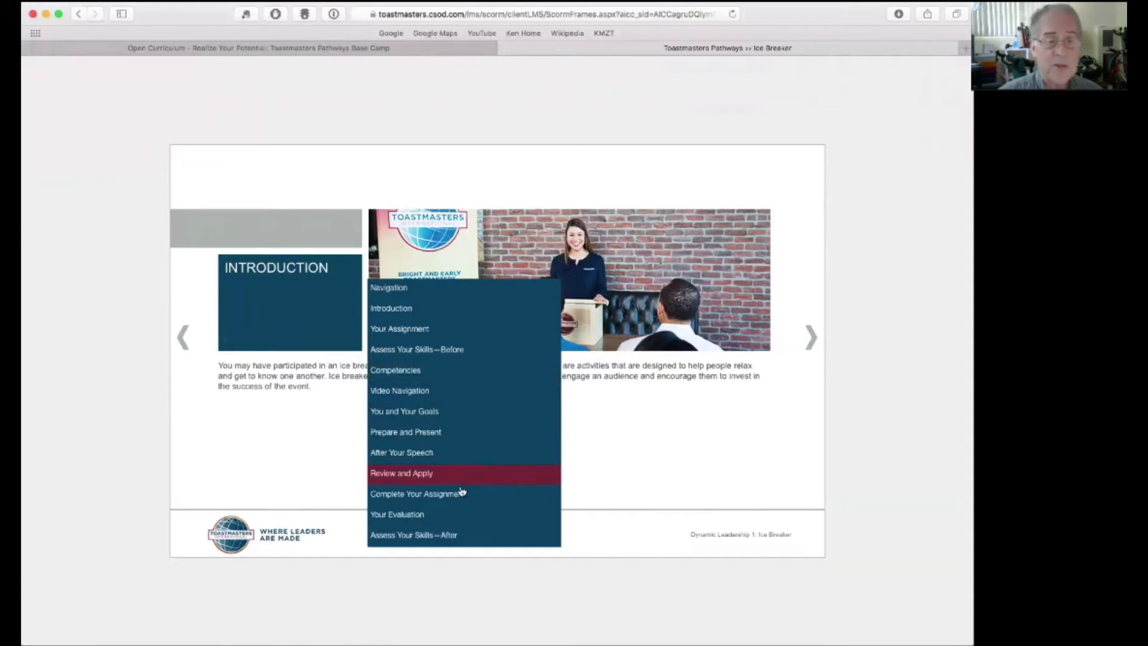
mouse_move(432, 515)
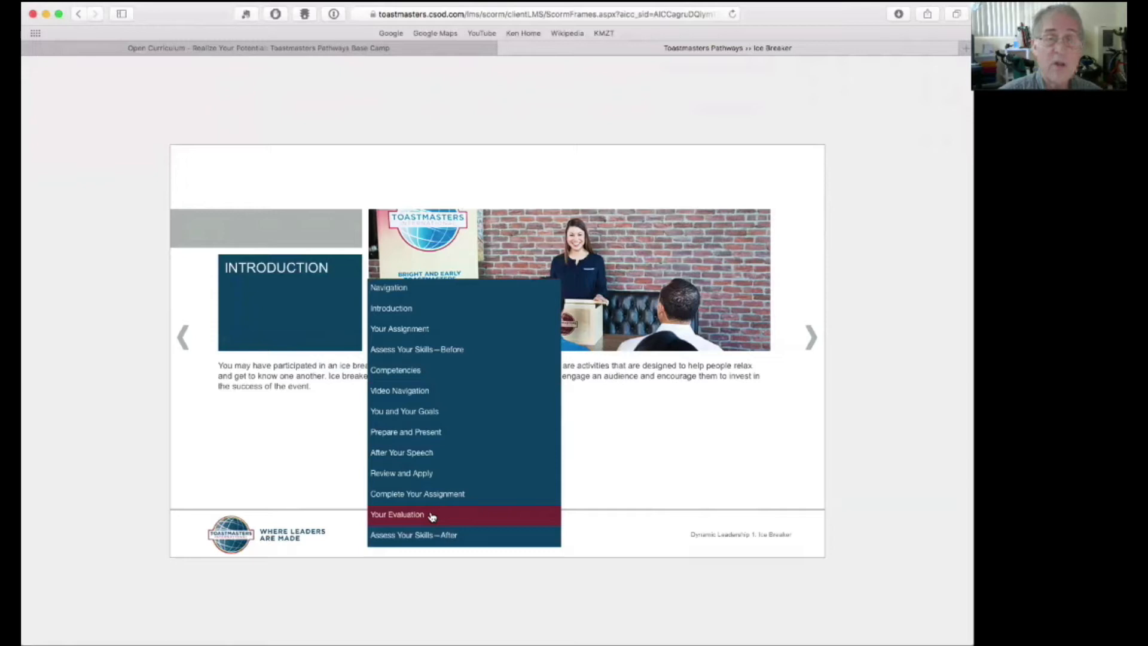
mouse_move(425, 516)
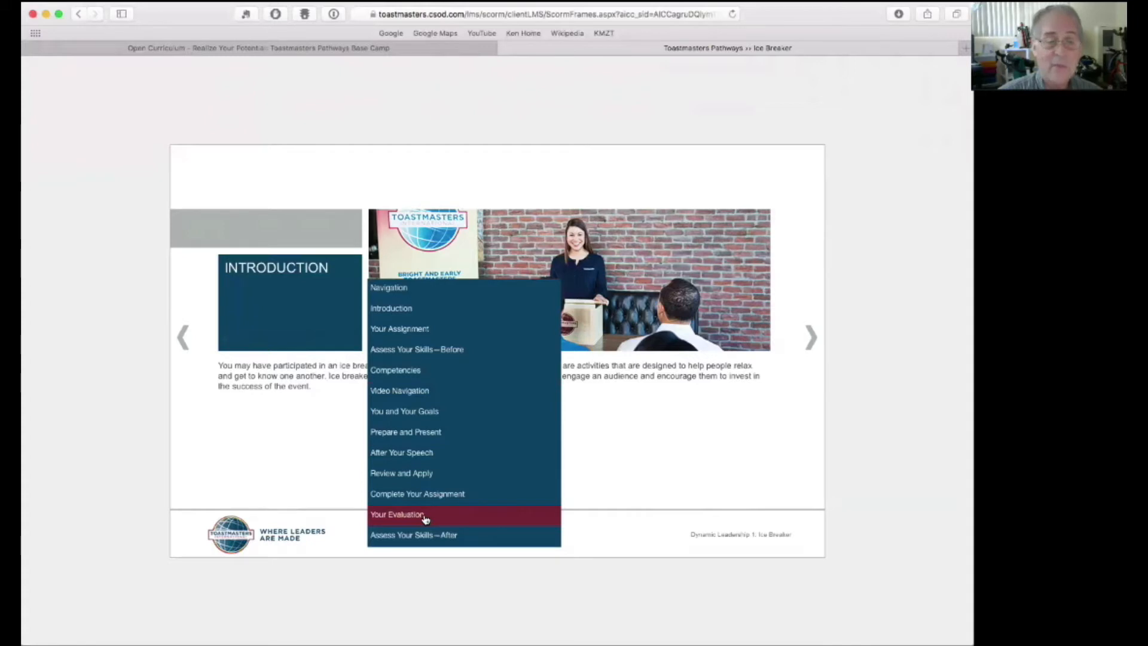
- Jump to the Your Evaluation section listing the five rating levels from Exemplary to Developing
left_click(397, 515)
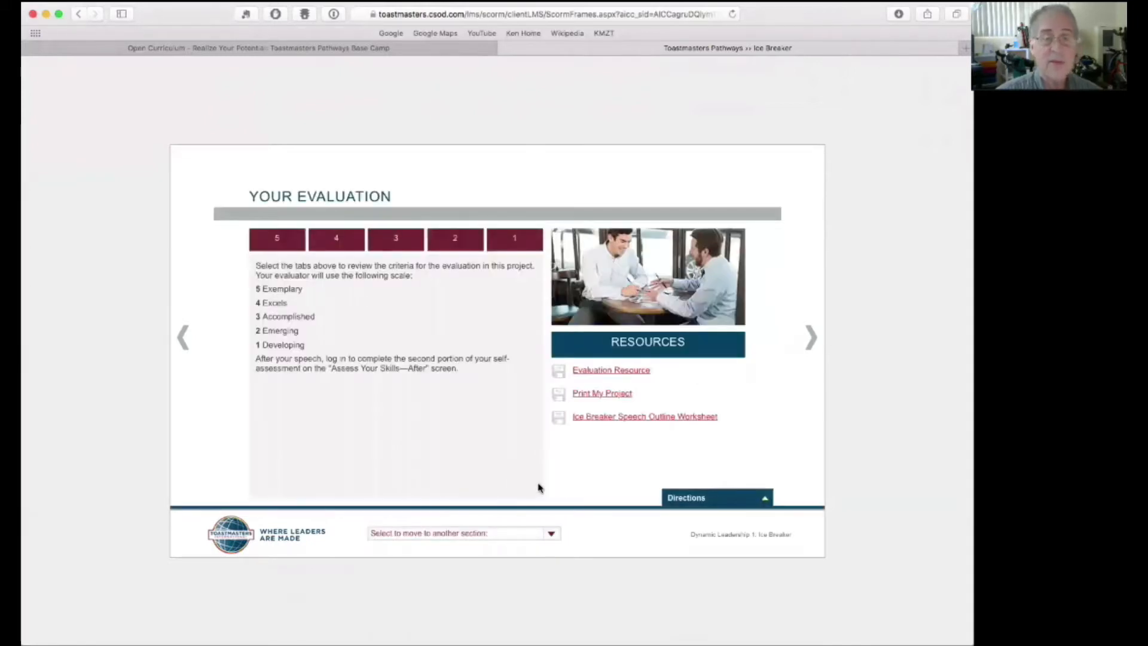
mouse_move(659, 469)
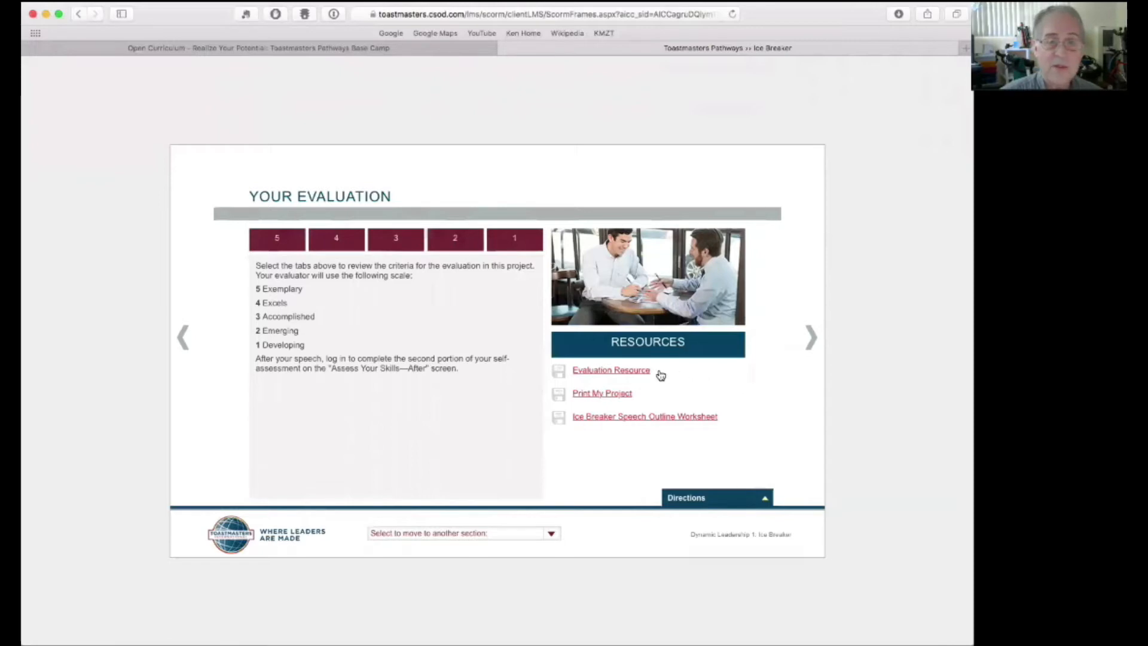
mouse_move(647, 374)
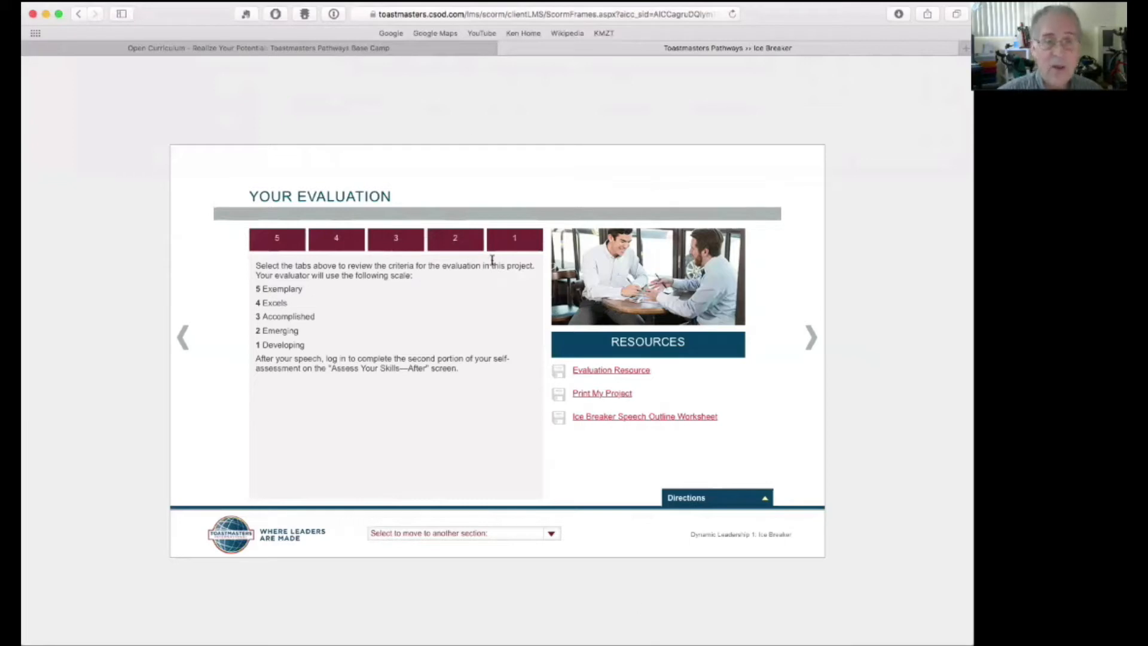
mouse_move(618, 394)
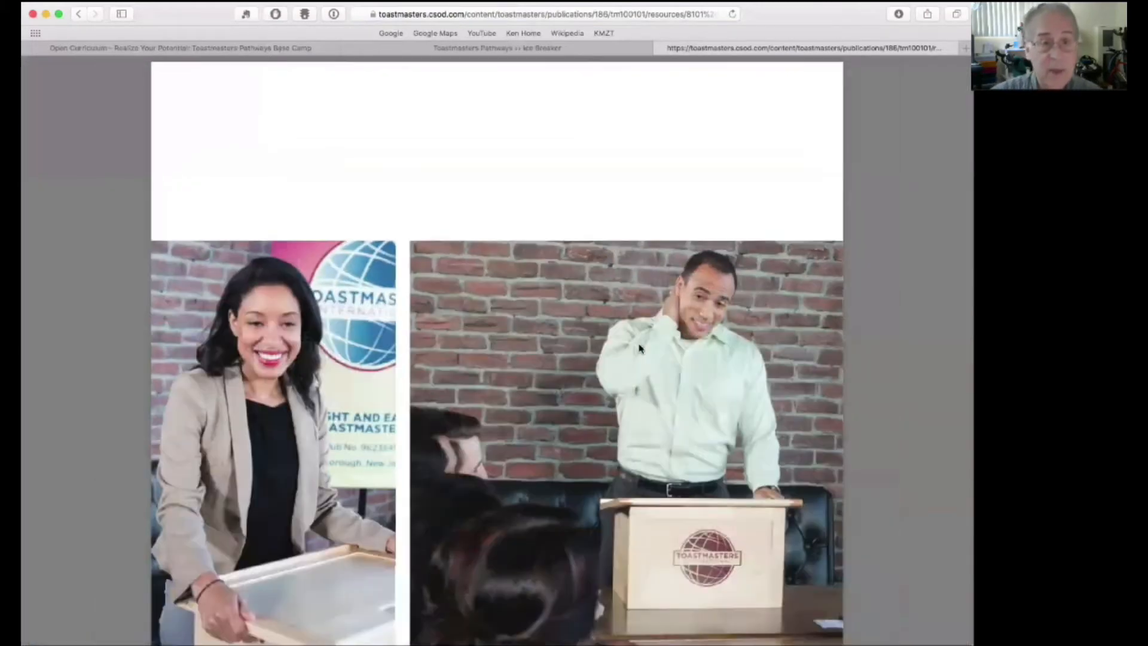
- Scroll the Ice Breaker printout past the table of contents to the Introduction on page 2
scroll("down", 3)
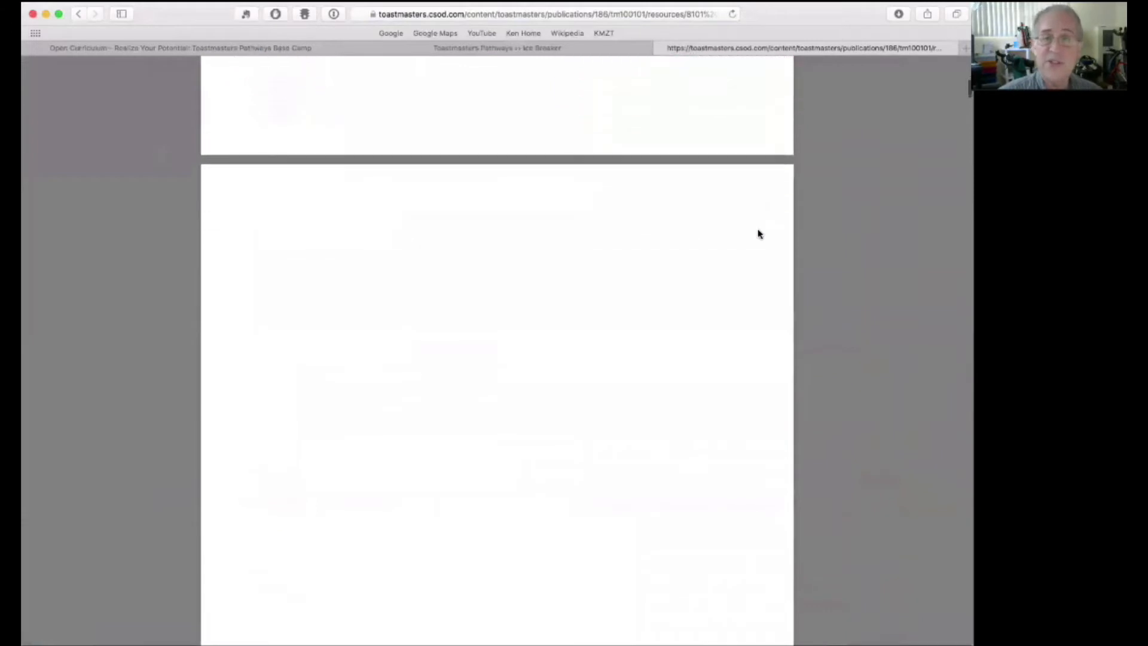
mouse_move(765, 202)
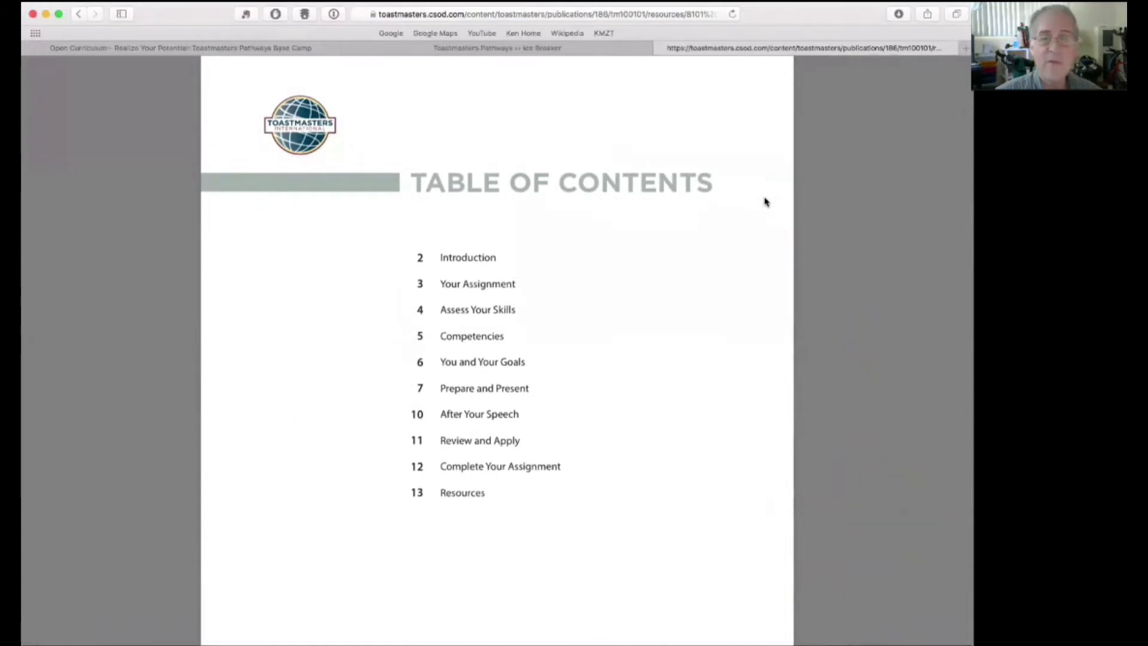
mouse_move(536, 254)
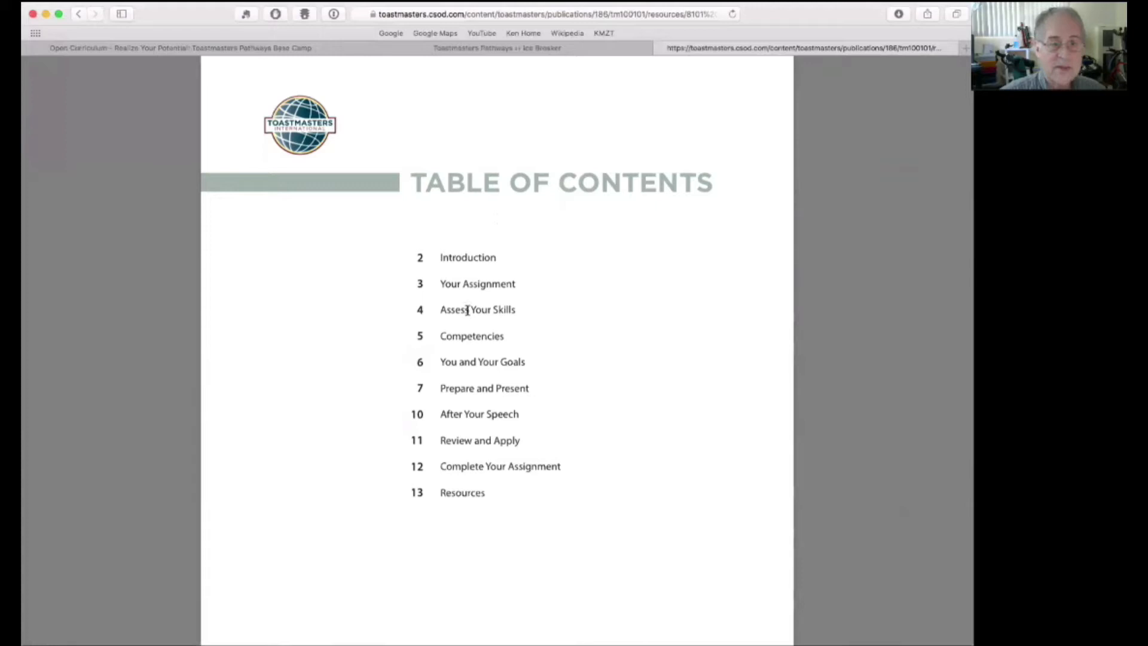
scroll("down", 3)
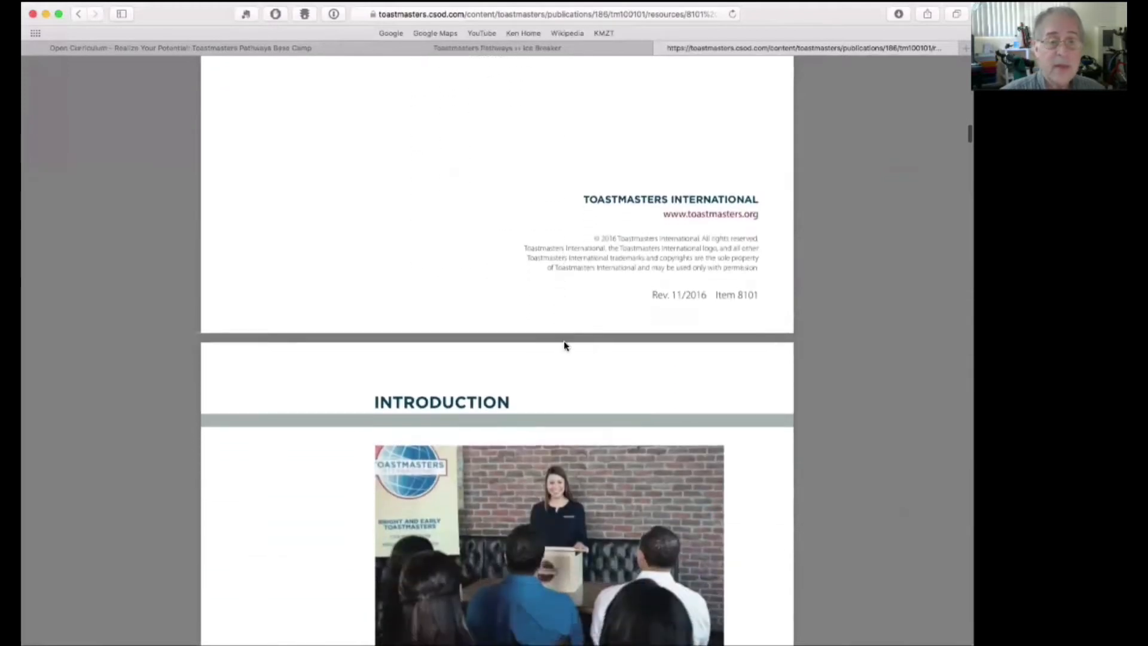
scroll("down", 3)
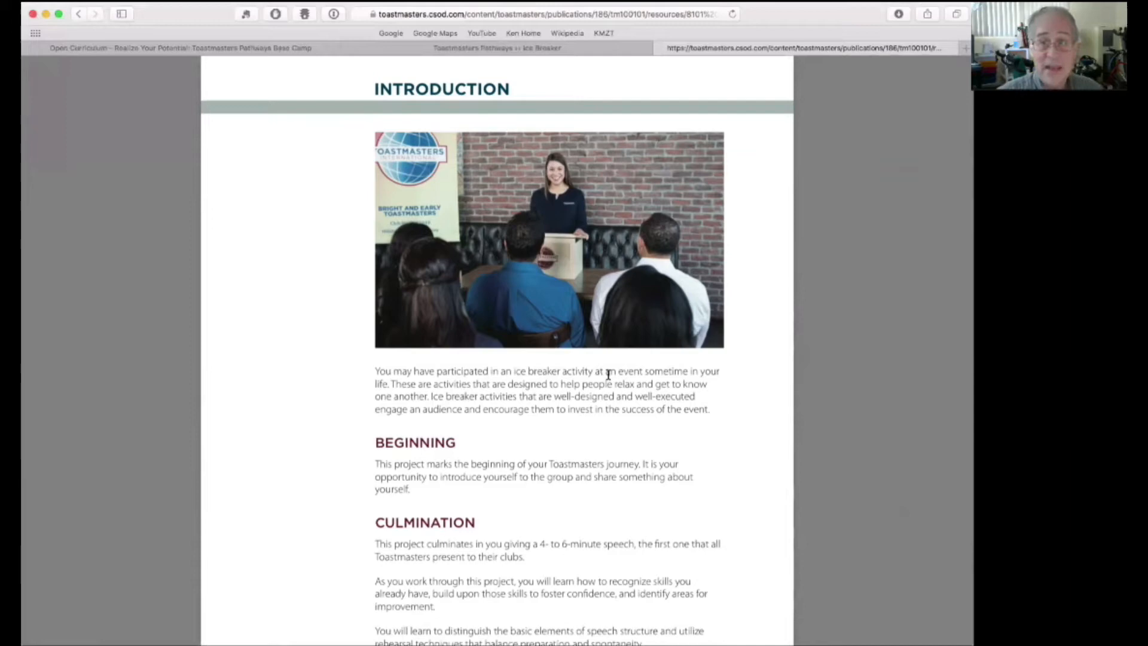
scroll("down", 3)
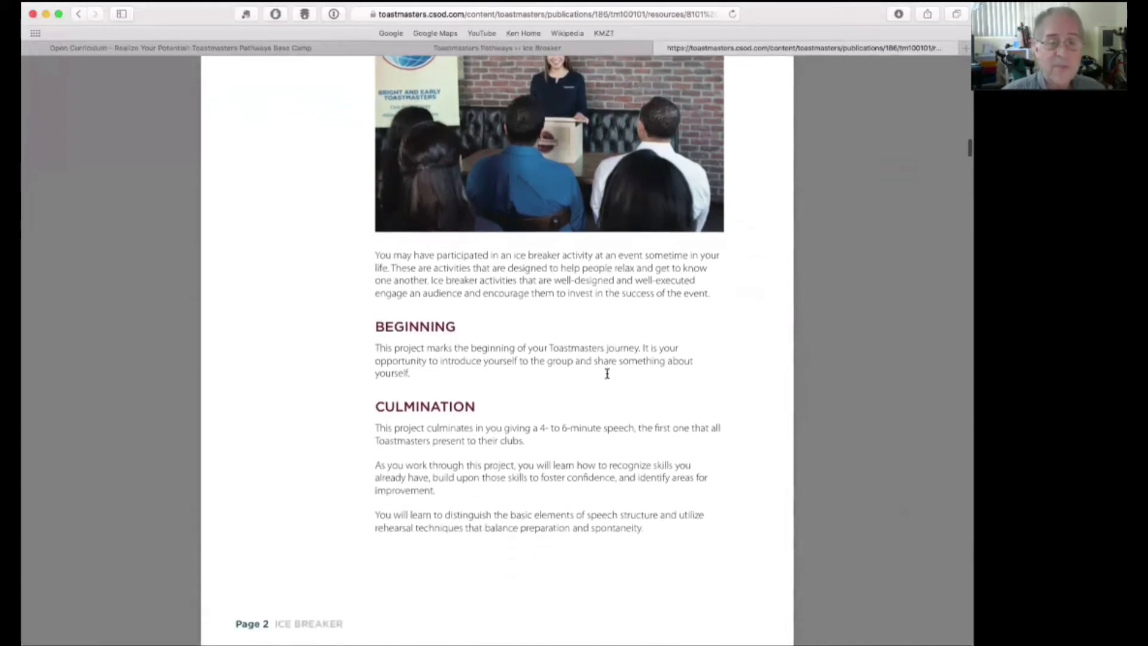
- Reach Your Assignment, highlight the whole Purpose sentence, and continue to Assess Your Skills
scroll("down", 3)
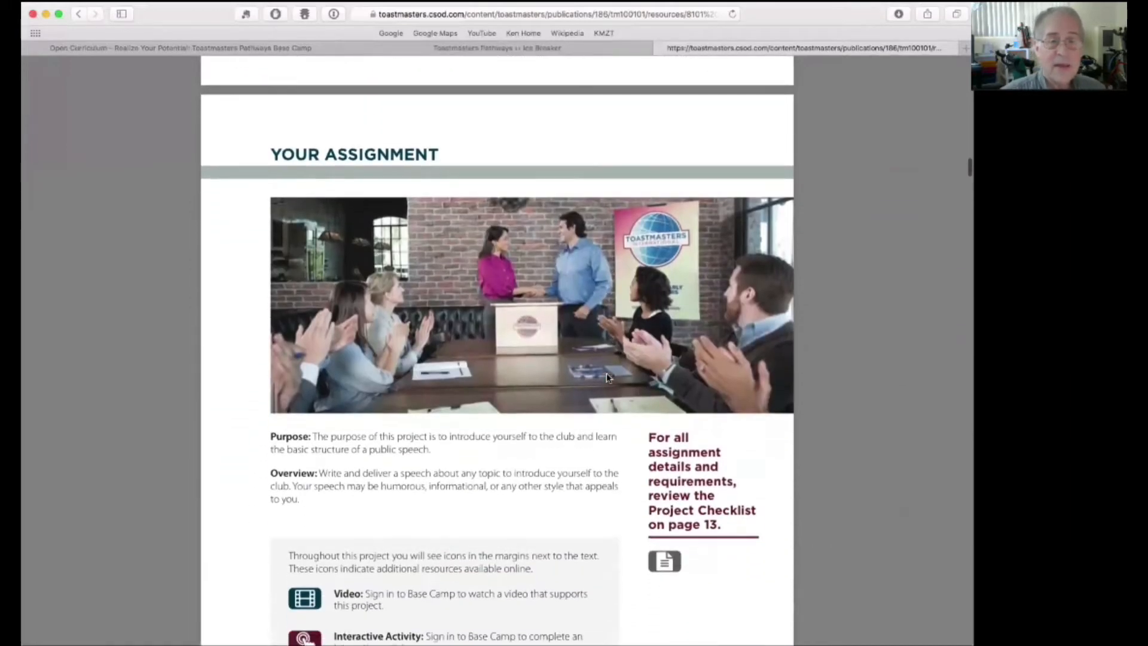
scroll("down", 3)
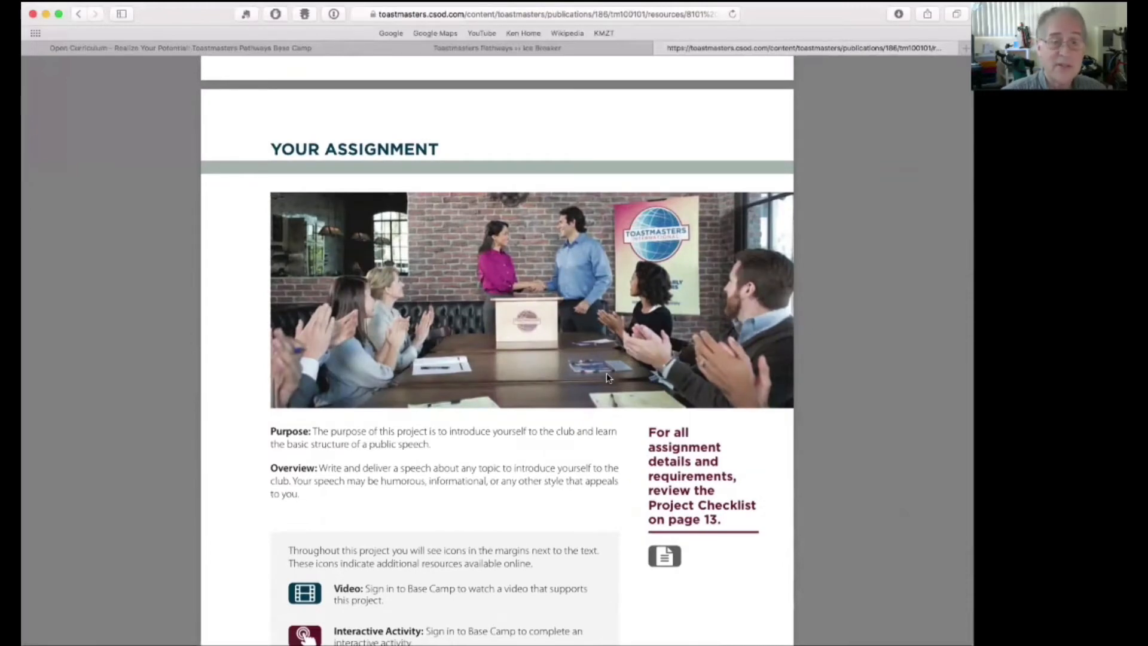
scroll("down", 3)
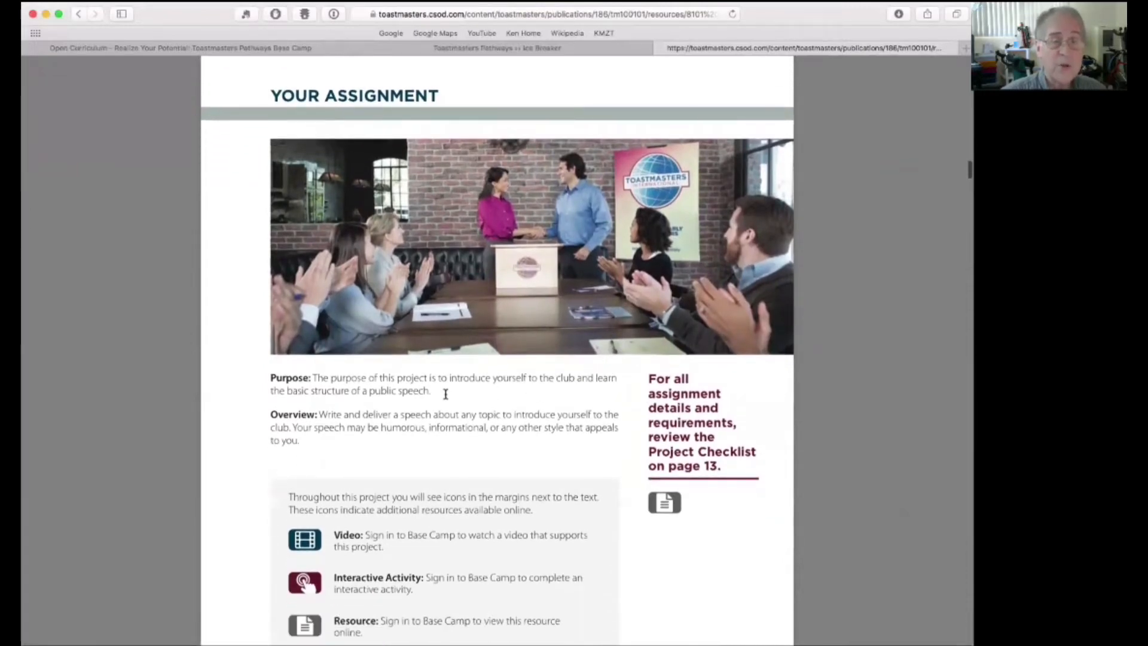
double_click(417, 390)
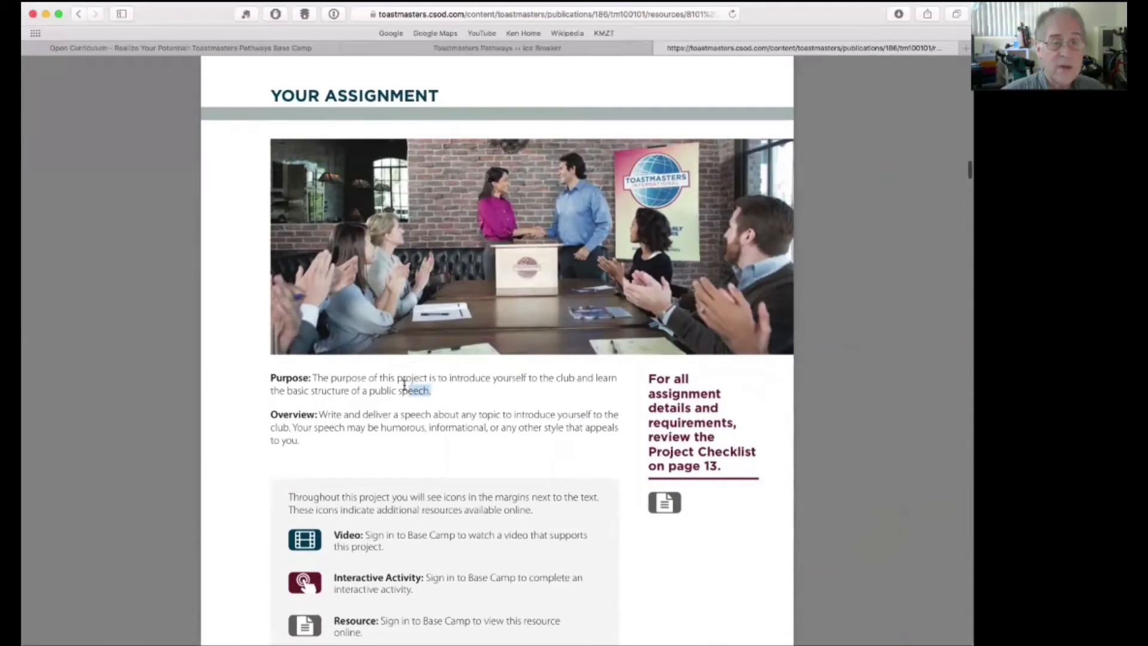
left_click_drag(312, 379, 430, 392)
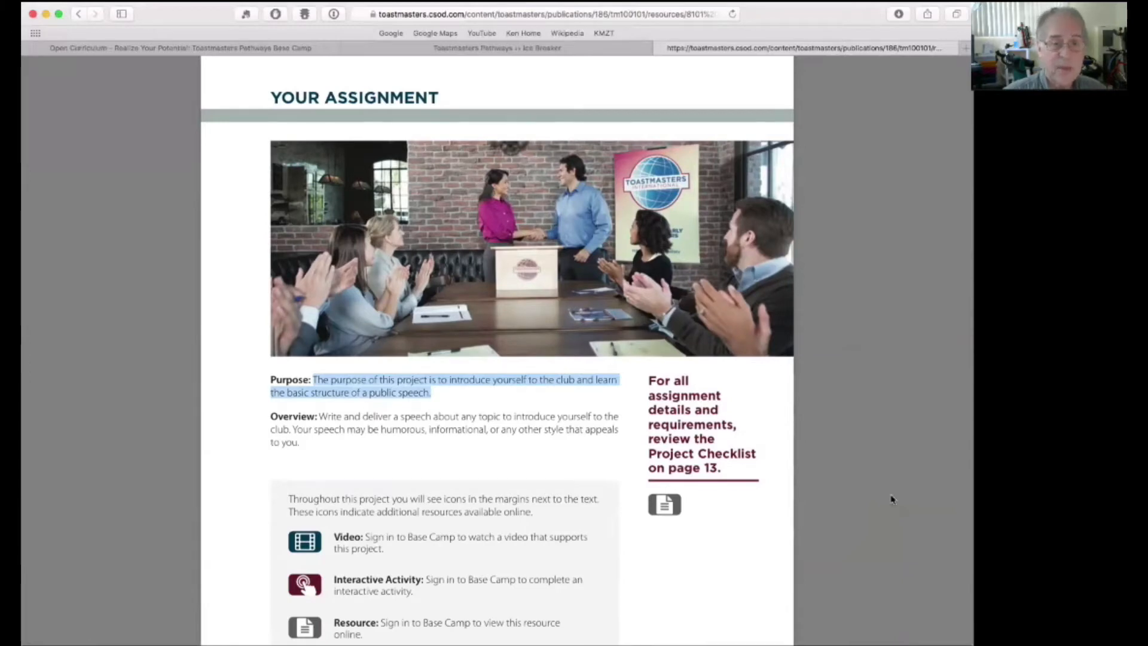
scroll("down", 3)
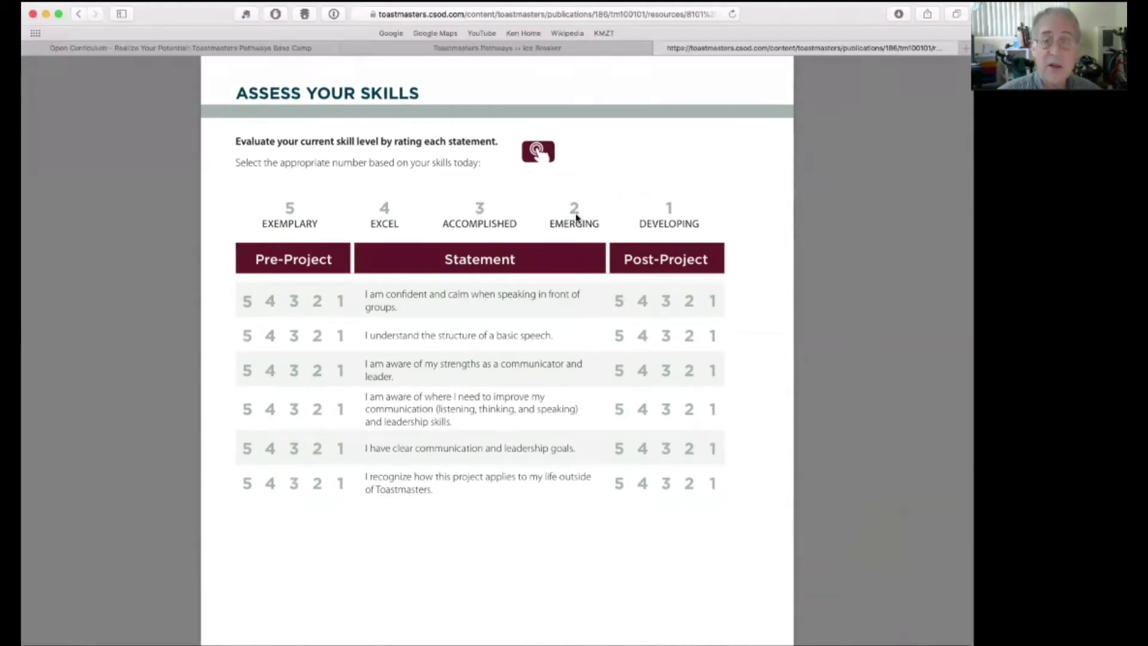
mouse_move(666, 214)
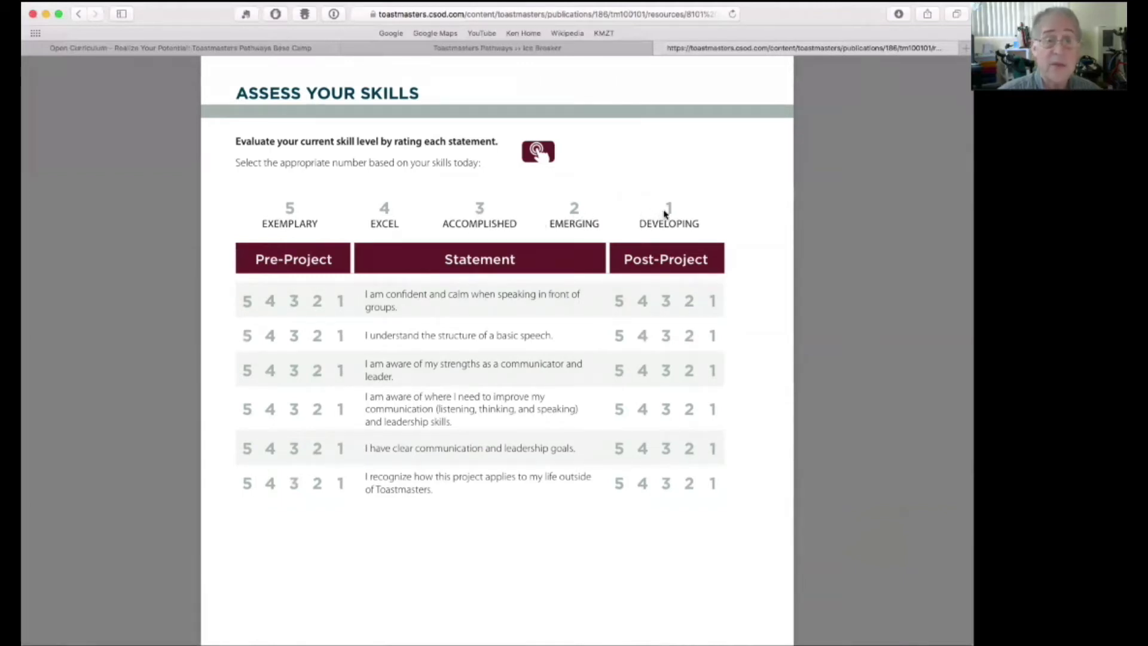
mouse_move(481, 217)
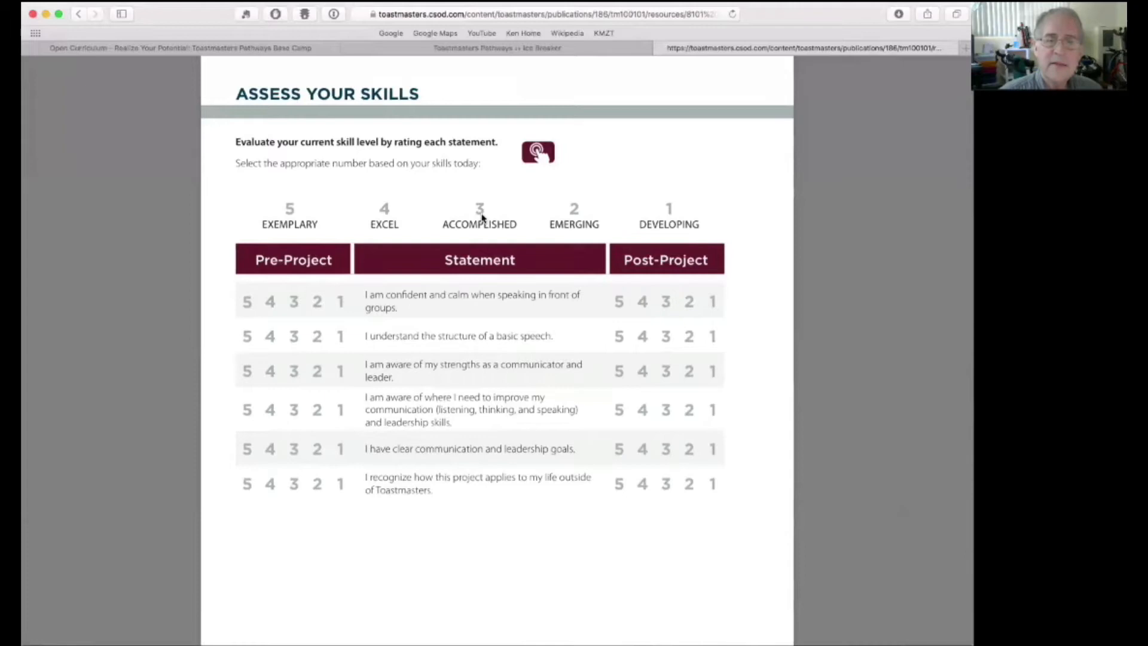
mouse_move(534, 214)
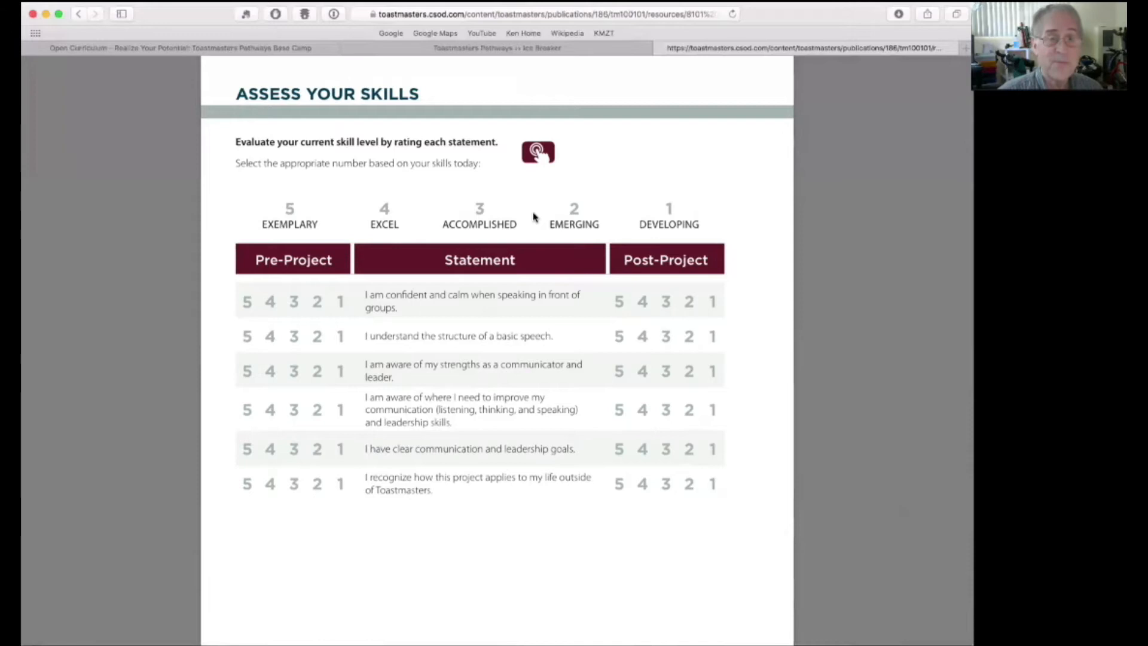
mouse_move(399, 226)
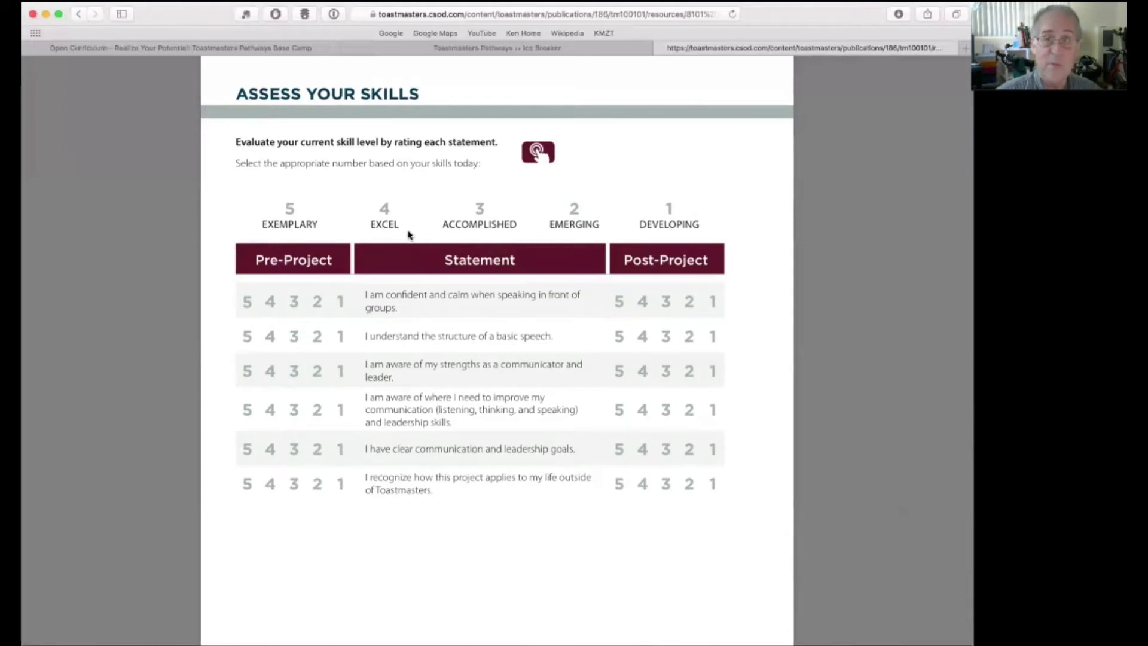
mouse_move(296, 232)
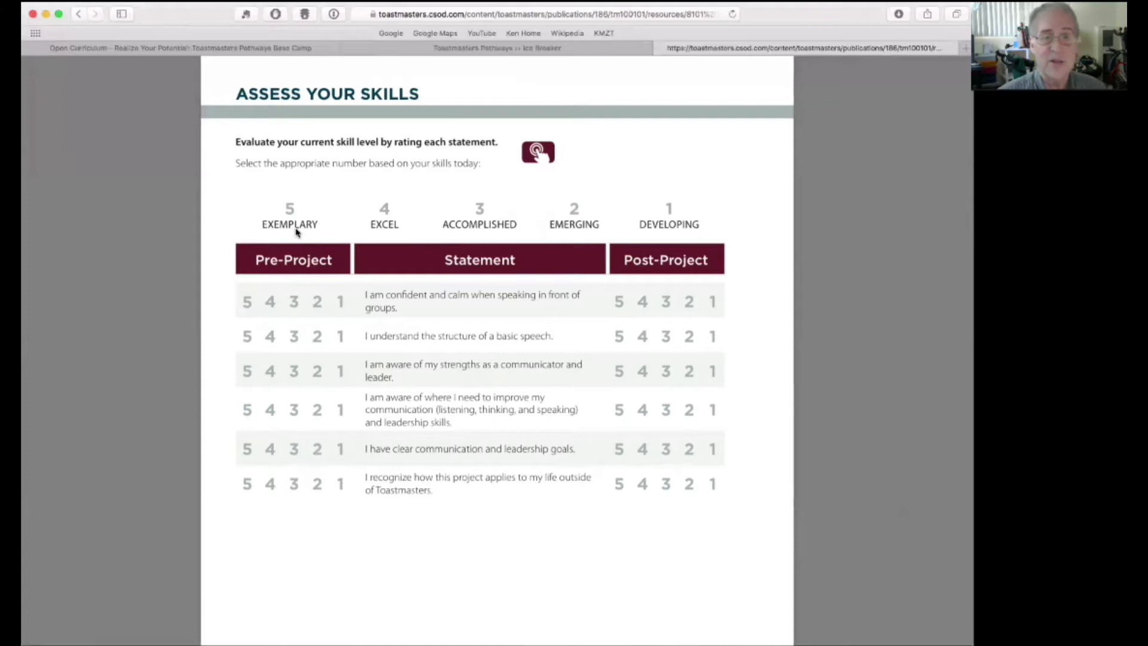
mouse_move(506, 181)
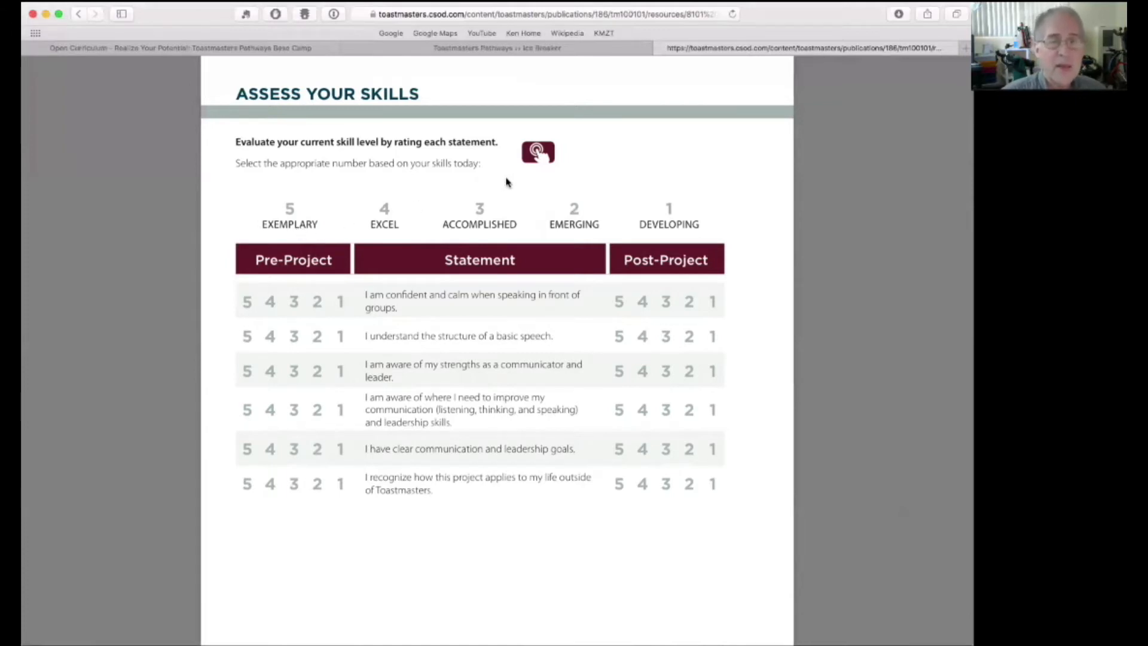
mouse_move(524, 192)
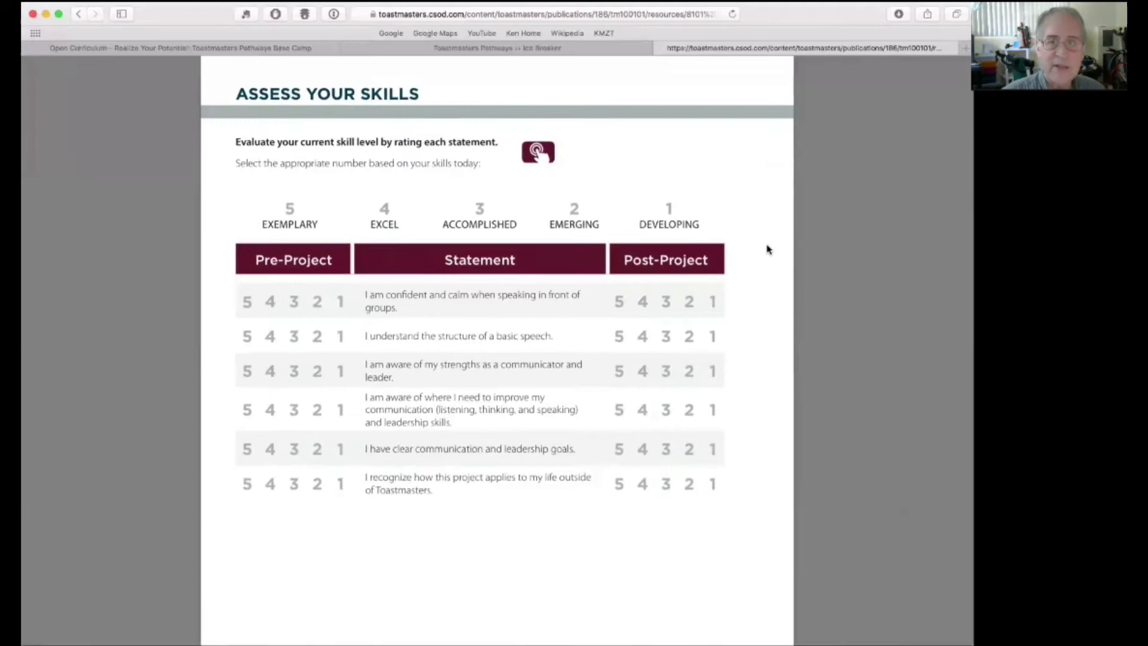
- Scroll through the Competencies and Prepare and Present pages of the printout
scroll("down", 3)
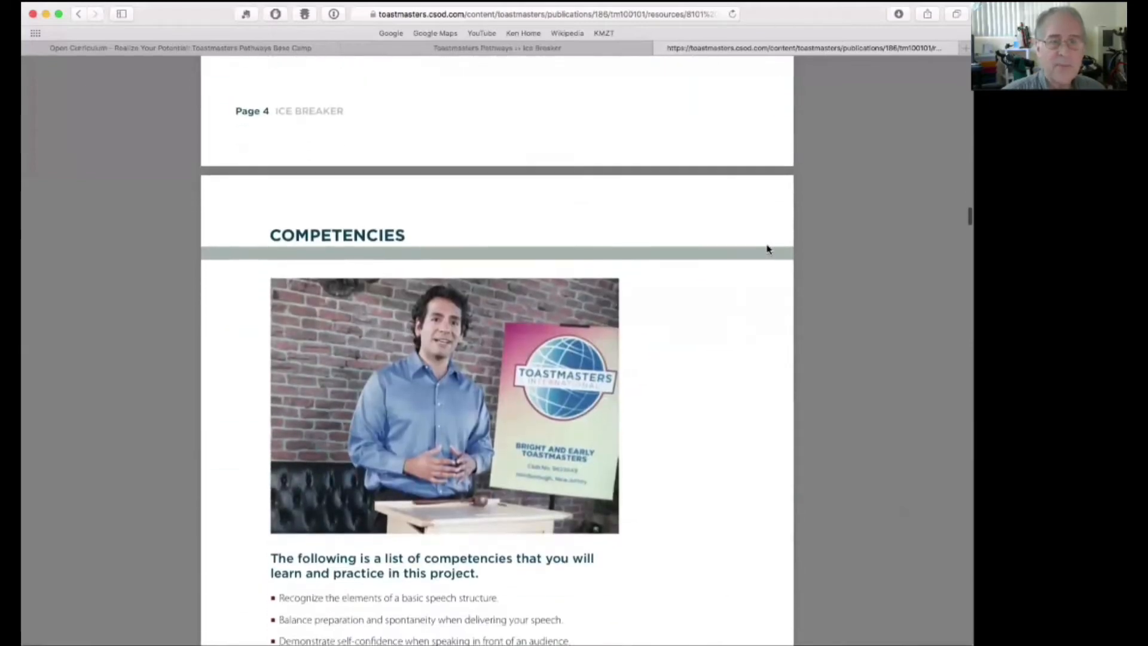
scroll("down", 3)
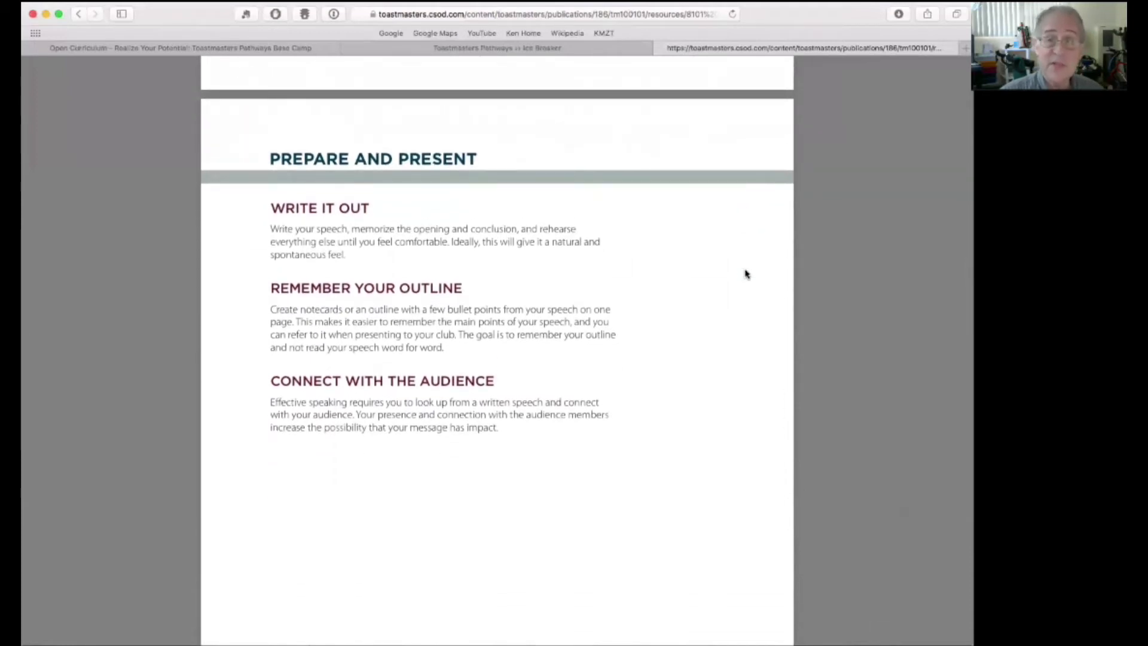
scroll("down", 3)
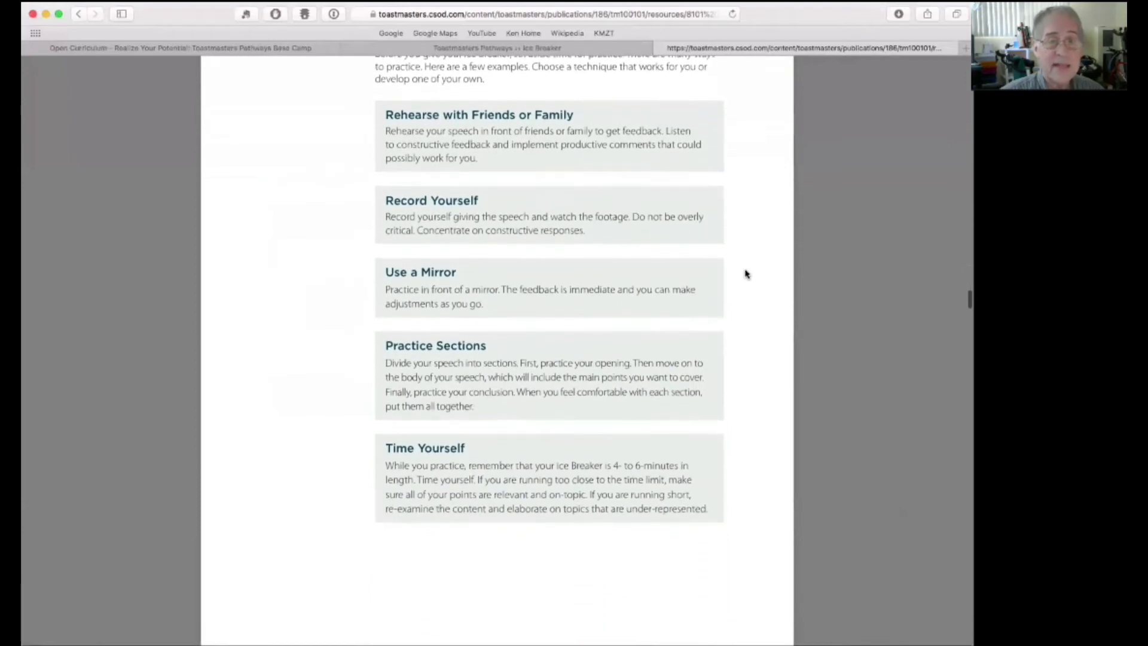
scroll("down", 3)
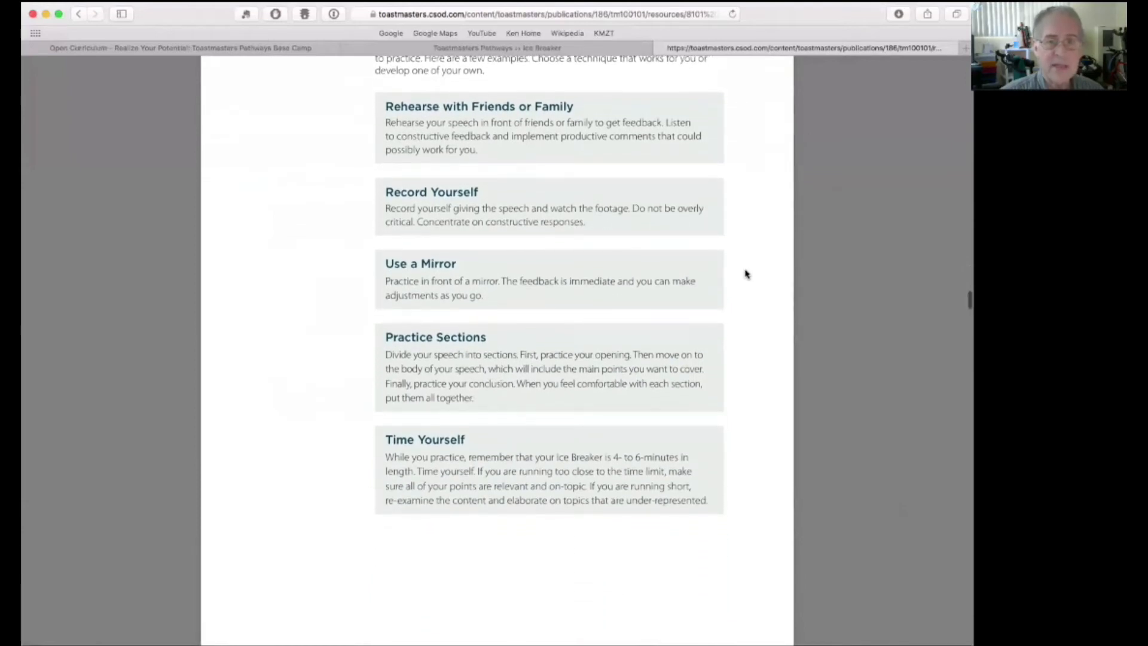
scroll("down", 3)
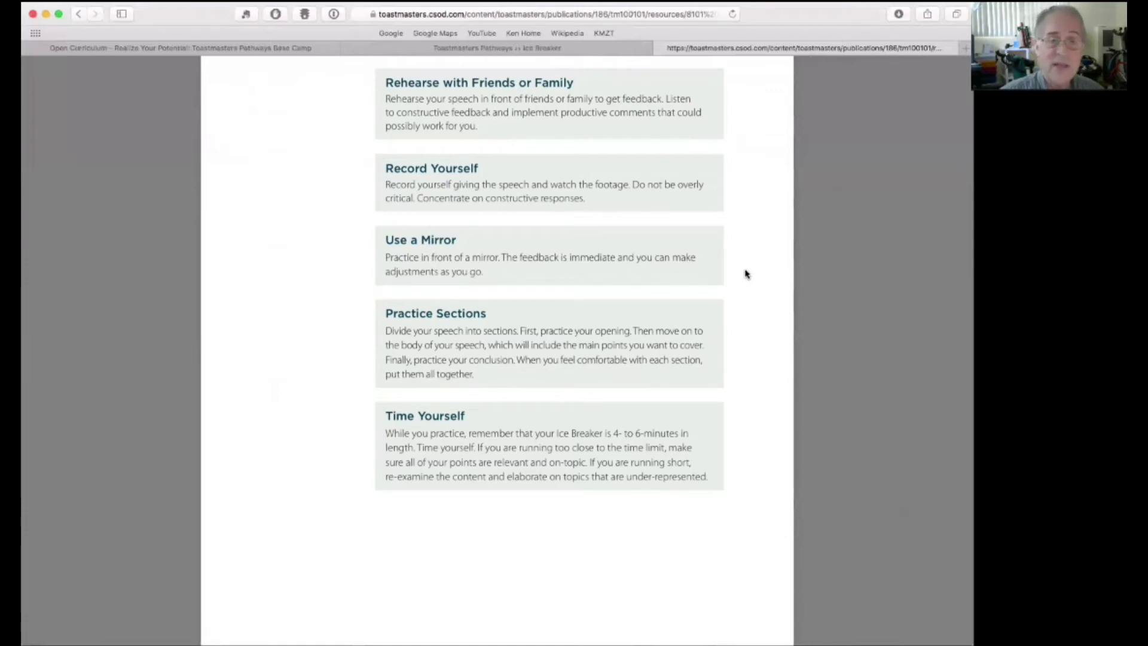
scroll("down", 3)
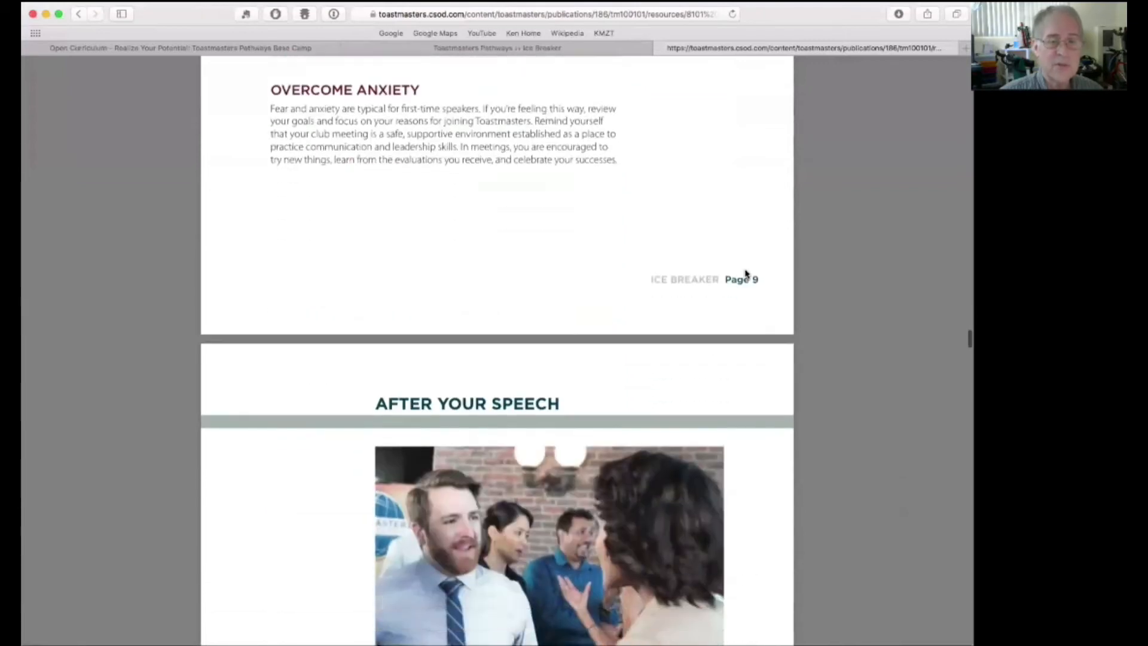
- Continue past After Your Speech and Review and Apply to the Project Checklist page
scroll("down", 3)
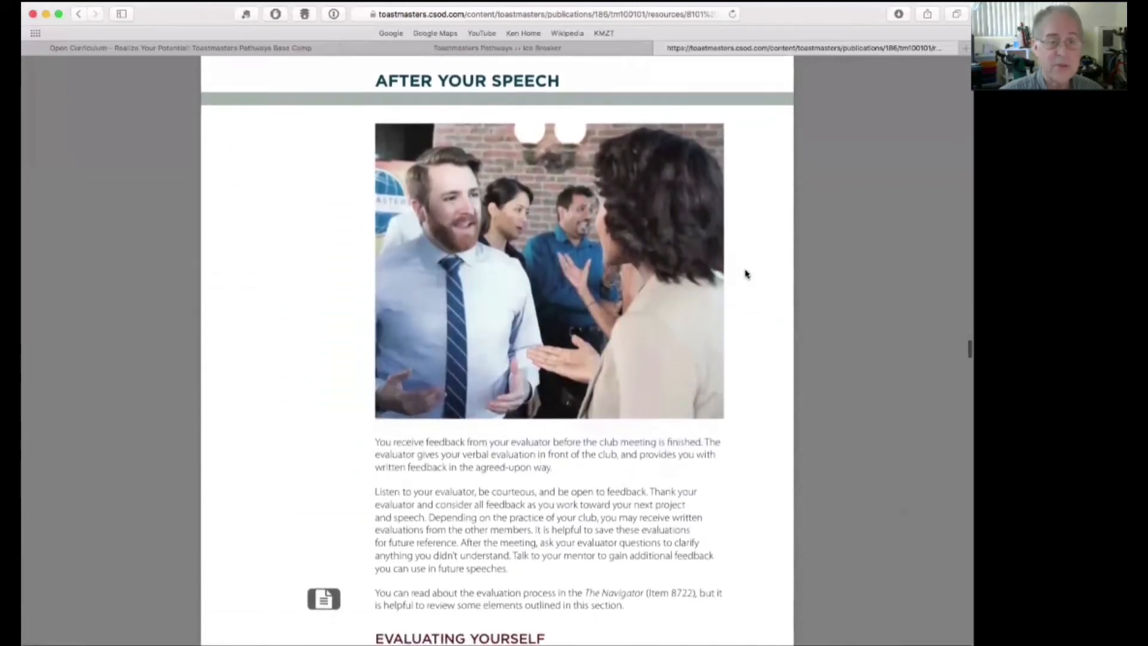
scroll("down", 3)
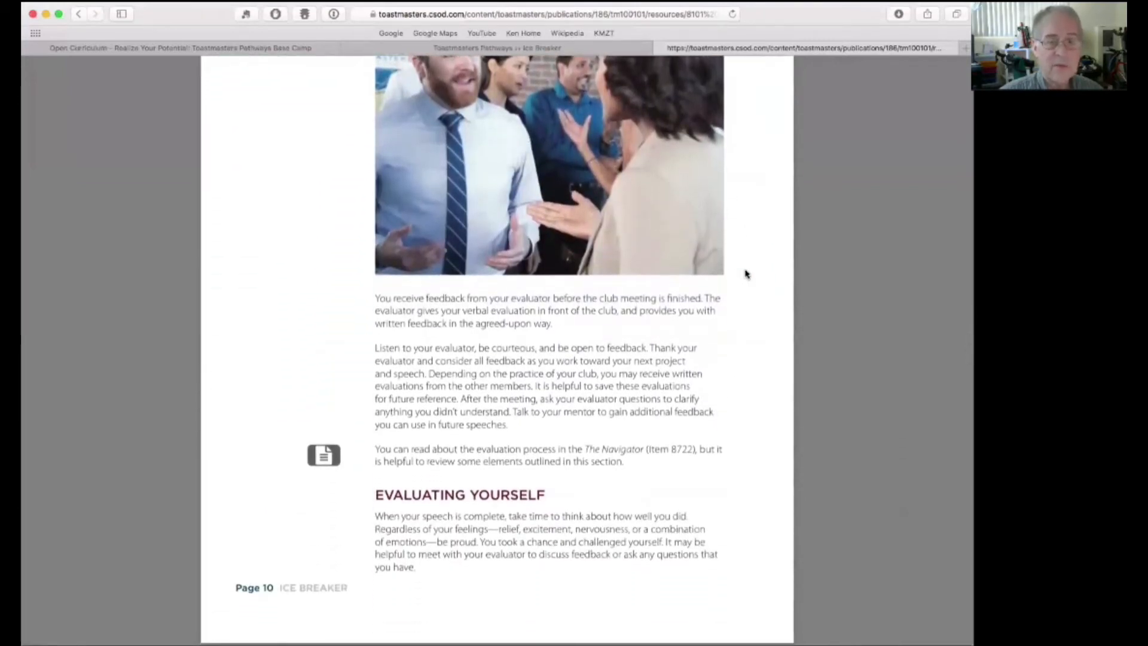
scroll("down", 3)
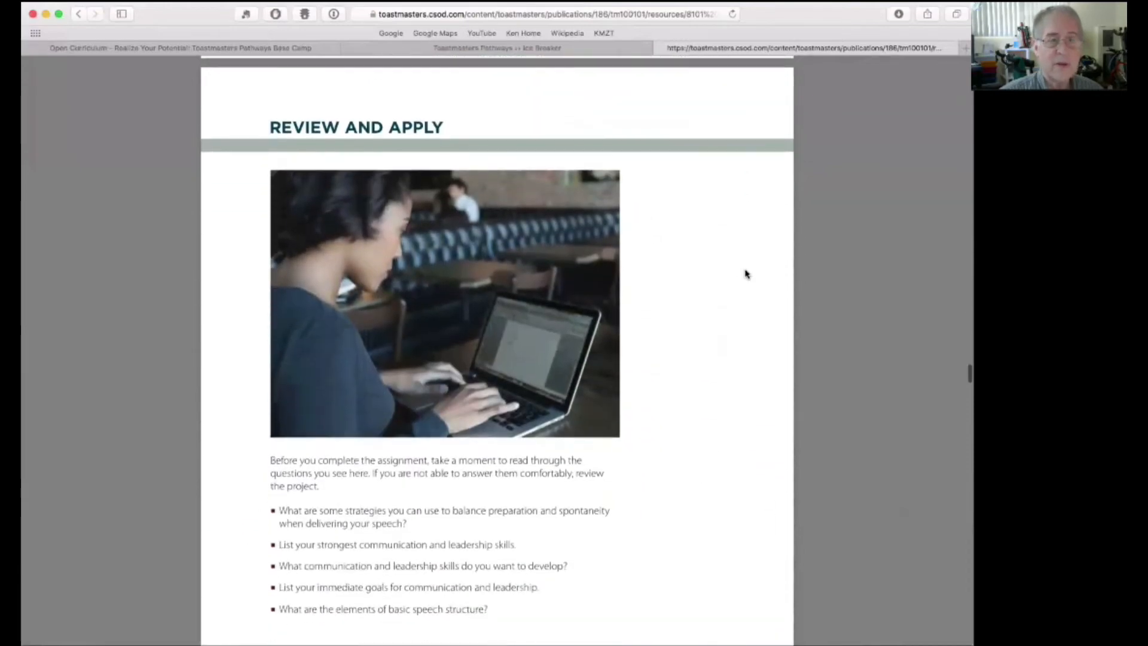
scroll("down", 3)
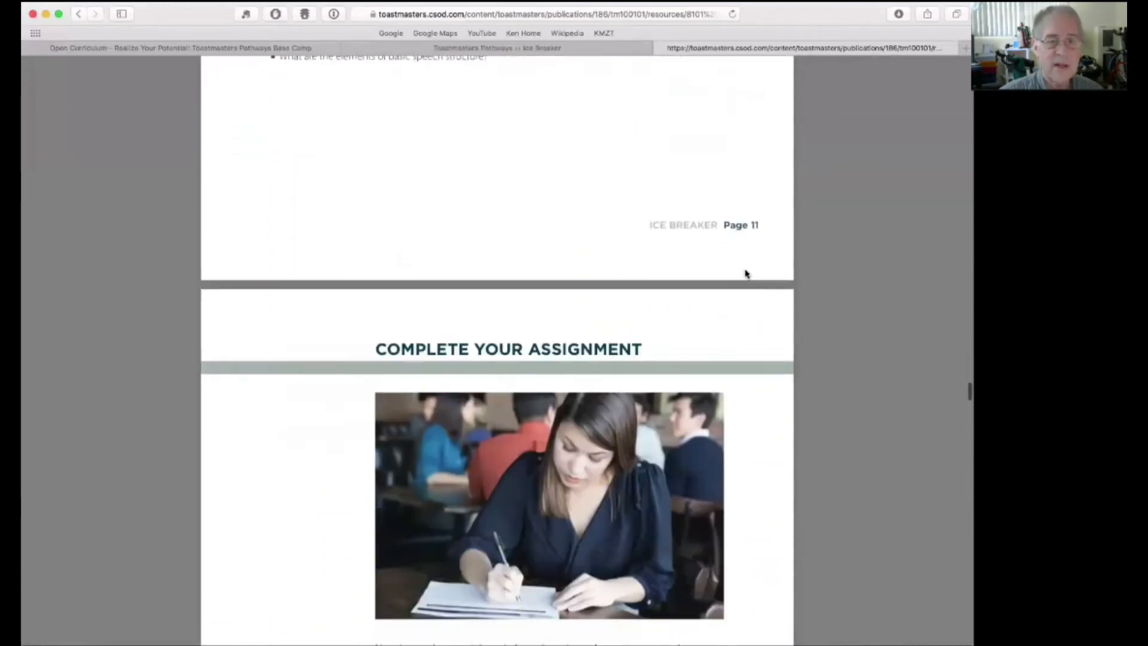
scroll("down", 3)
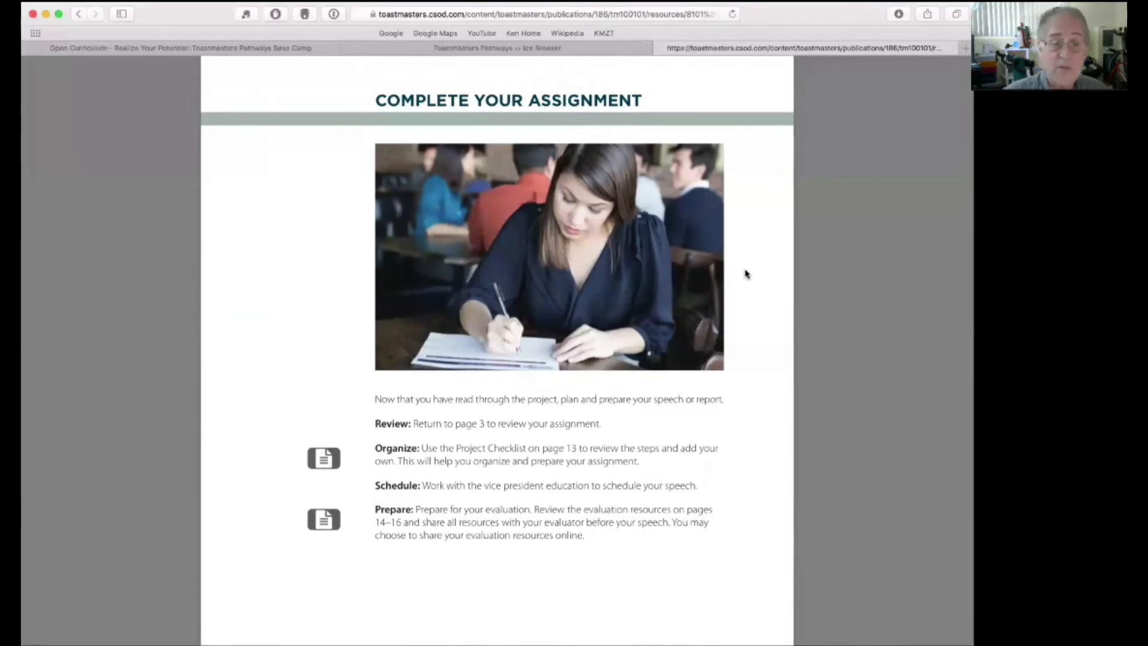
scroll("down", 3)
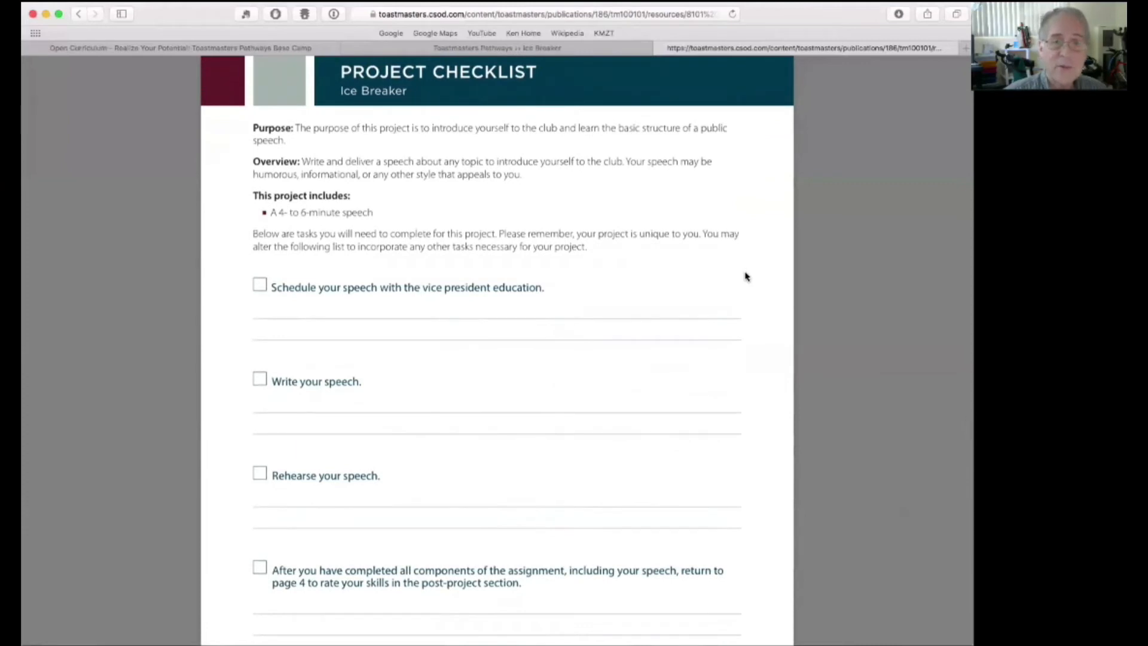
mouse_move(742, 275)
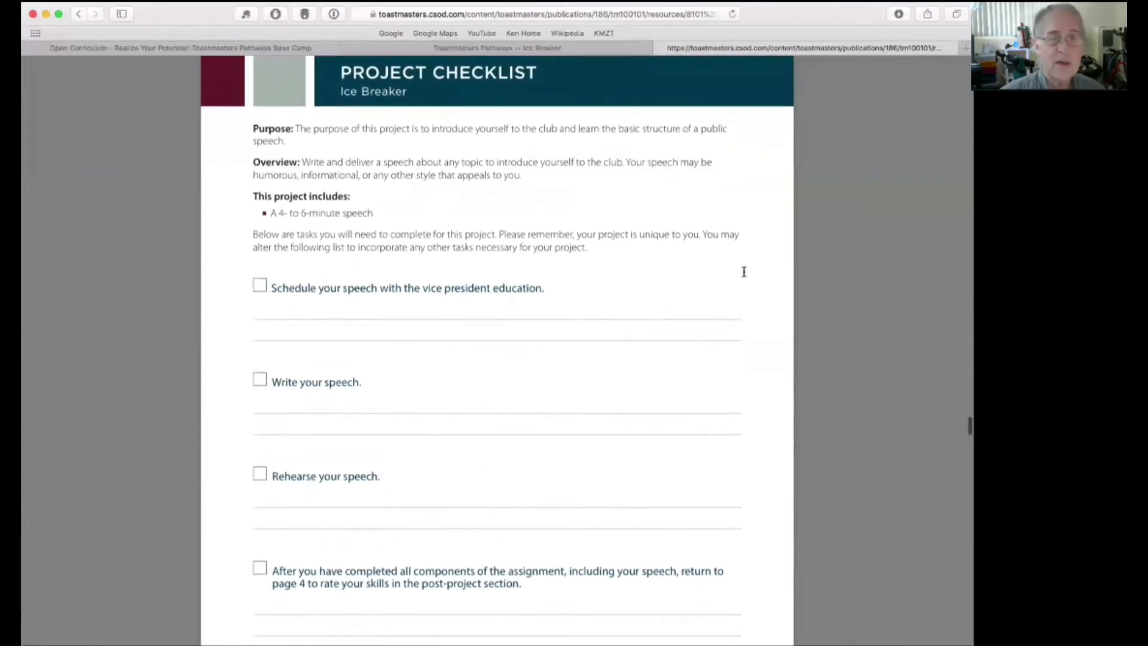
- Scroll past the Project Checklist and Evaluation Criteria to the Speech Outline Worksheet
scroll("down", 3)
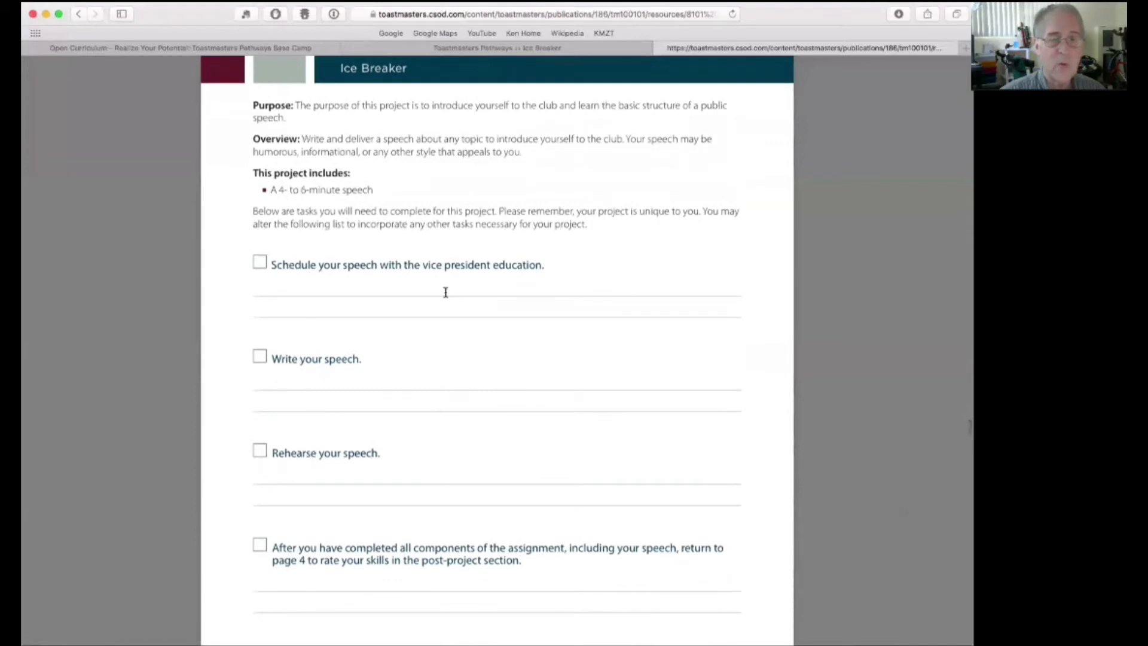
mouse_move(695, 273)
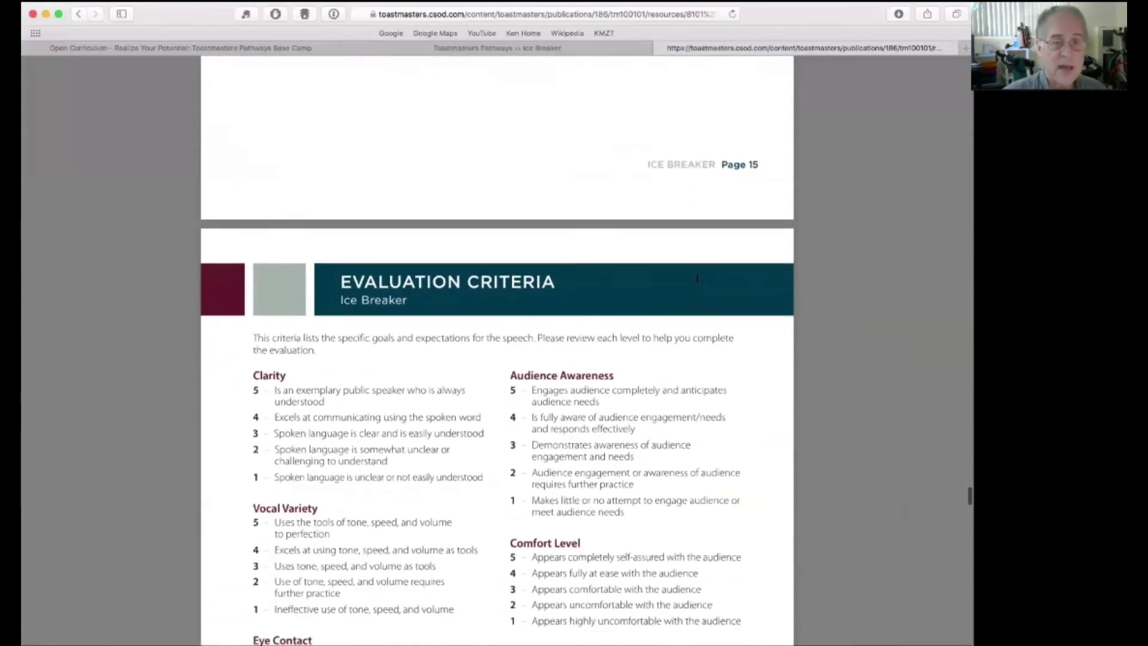
scroll("down", 3)
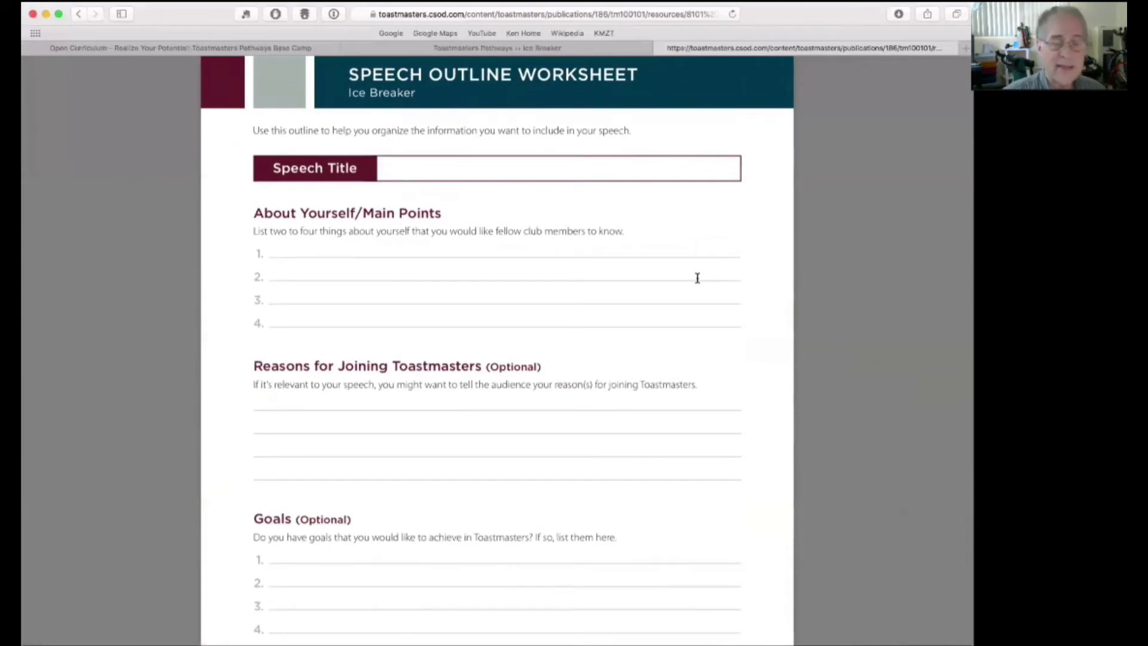
scroll("down", 3)
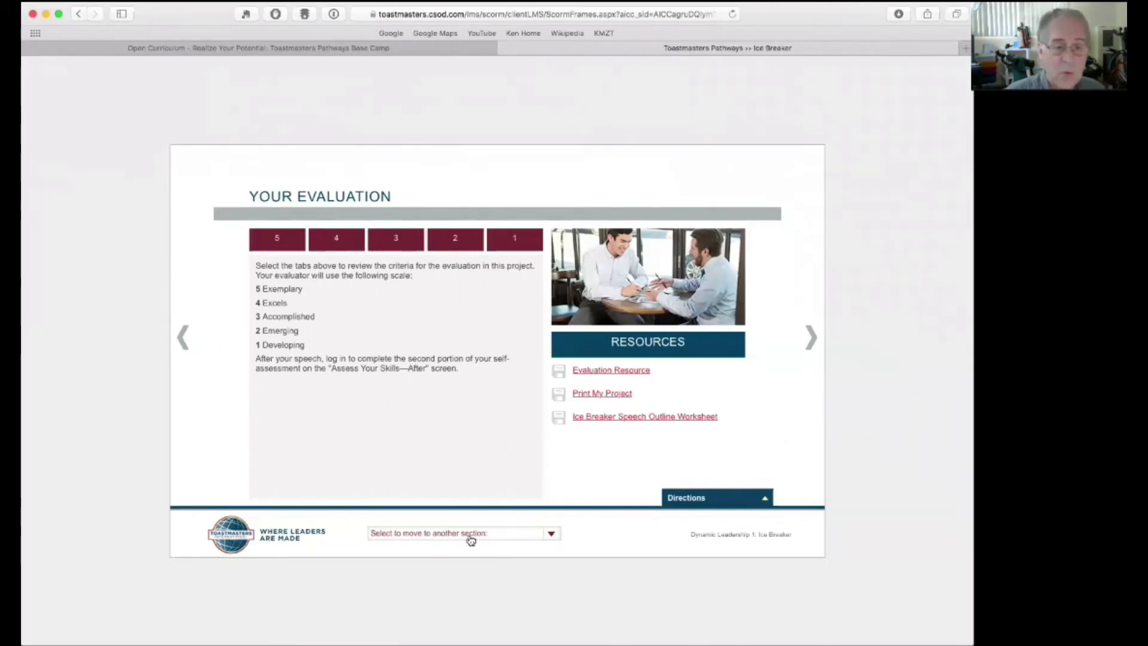
left_click(464, 533)
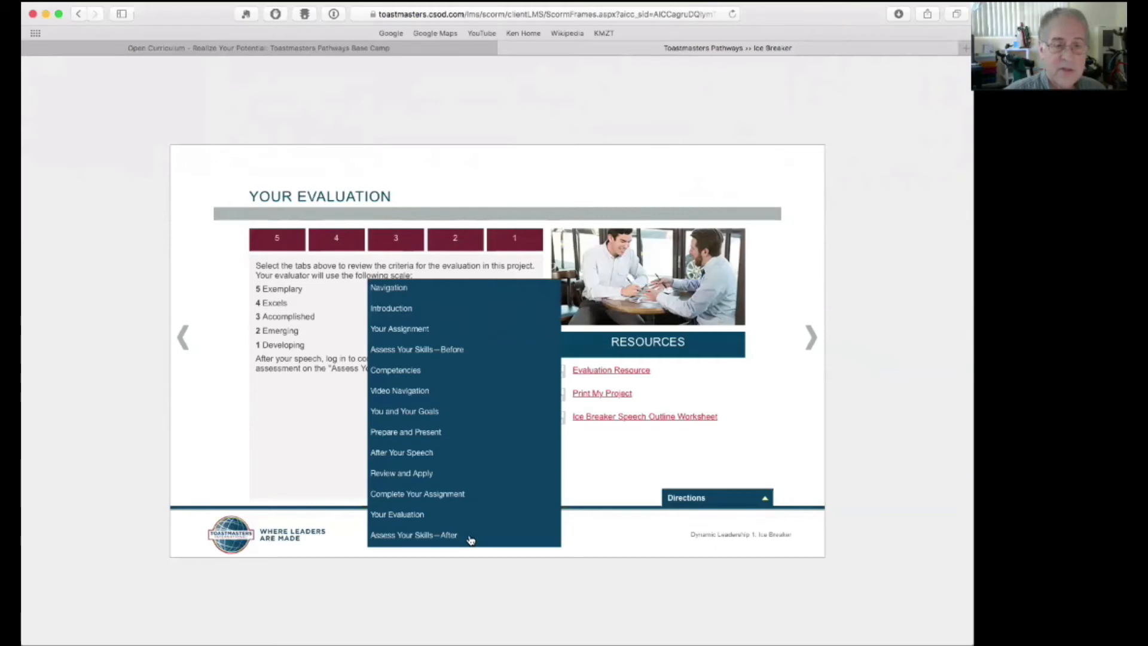
mouse_move(387, 287)
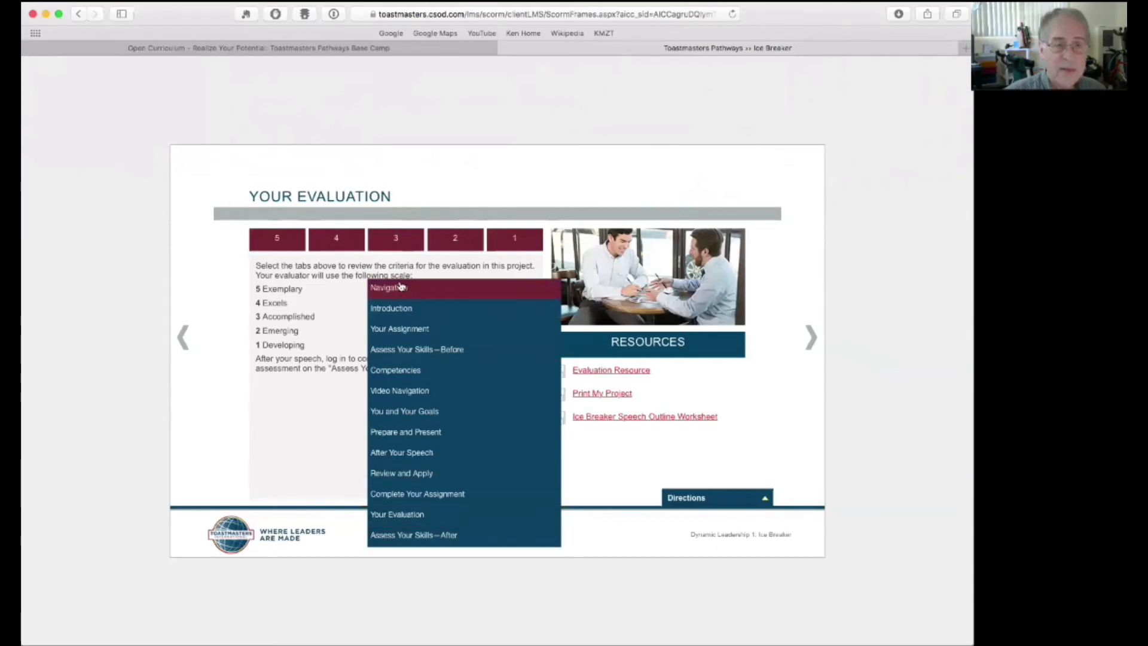
mouse_move(397, 514)
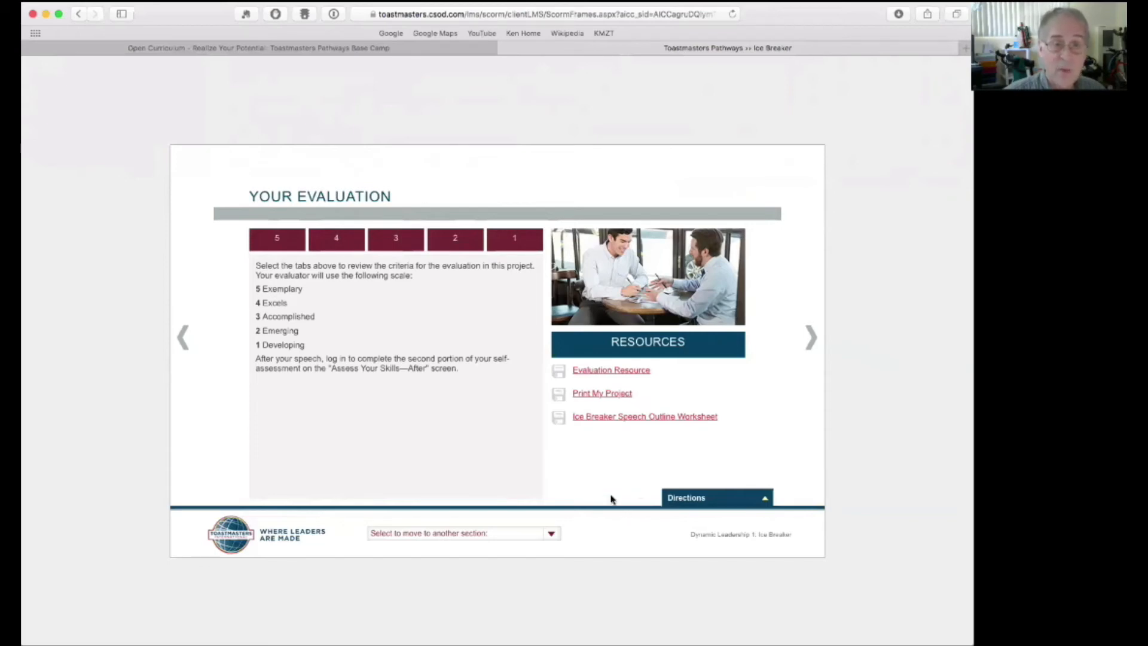
left_click(462, 532)
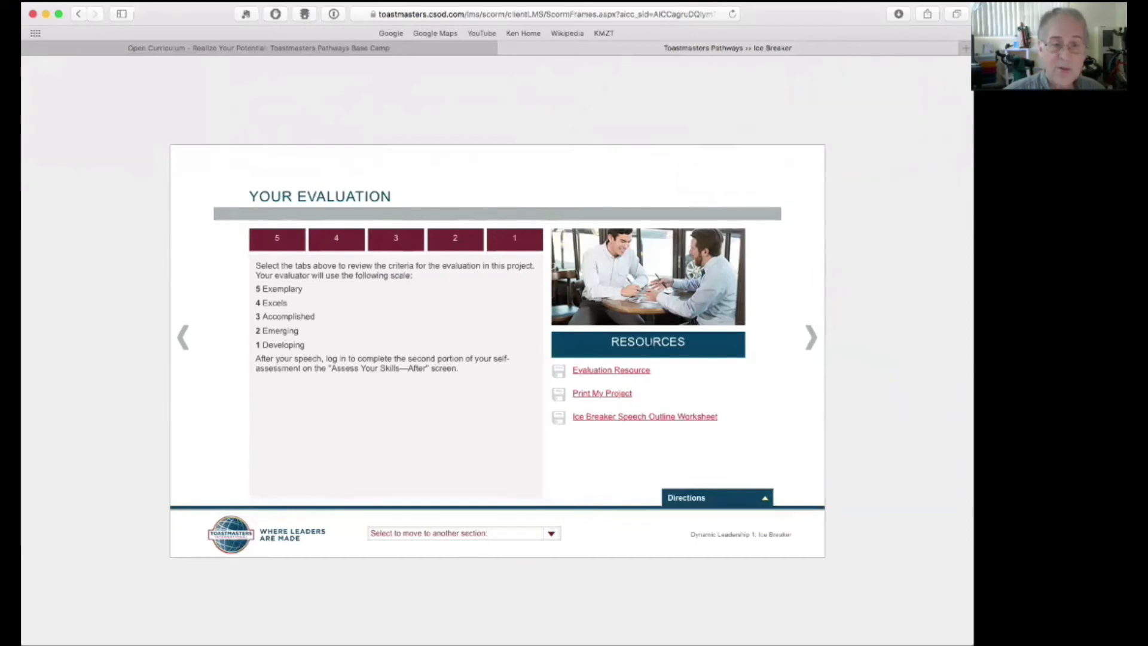
mouse_move(504, 541)
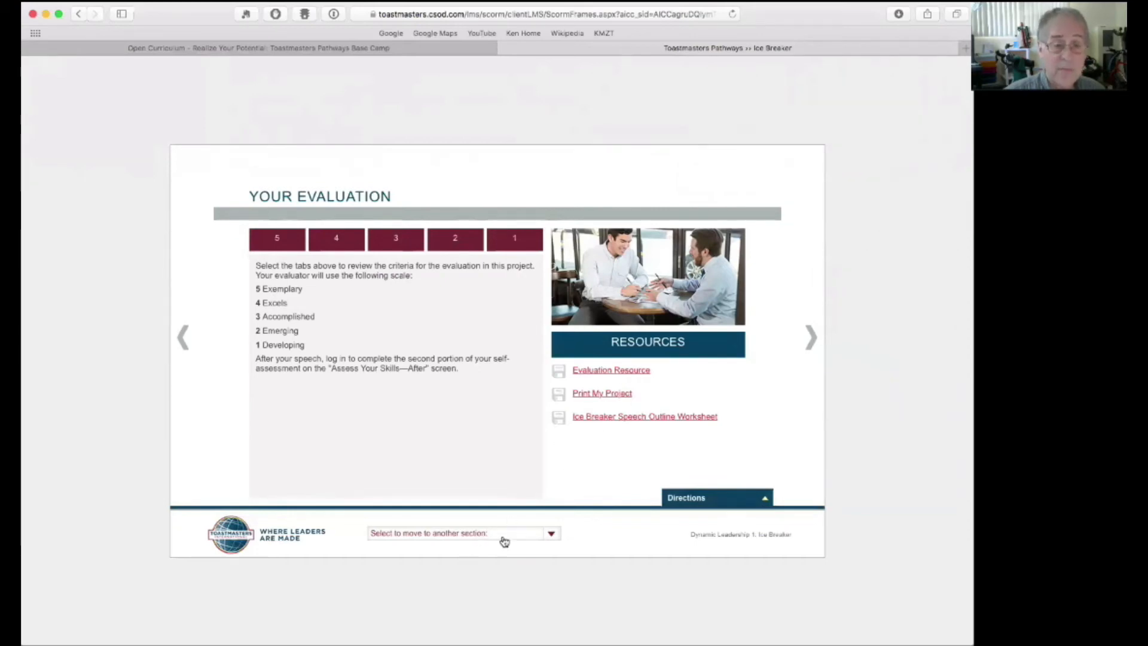
- Return to Introduction, advance to Your Assignment, and bring up the Project Checklist document
left_click(464, 532)
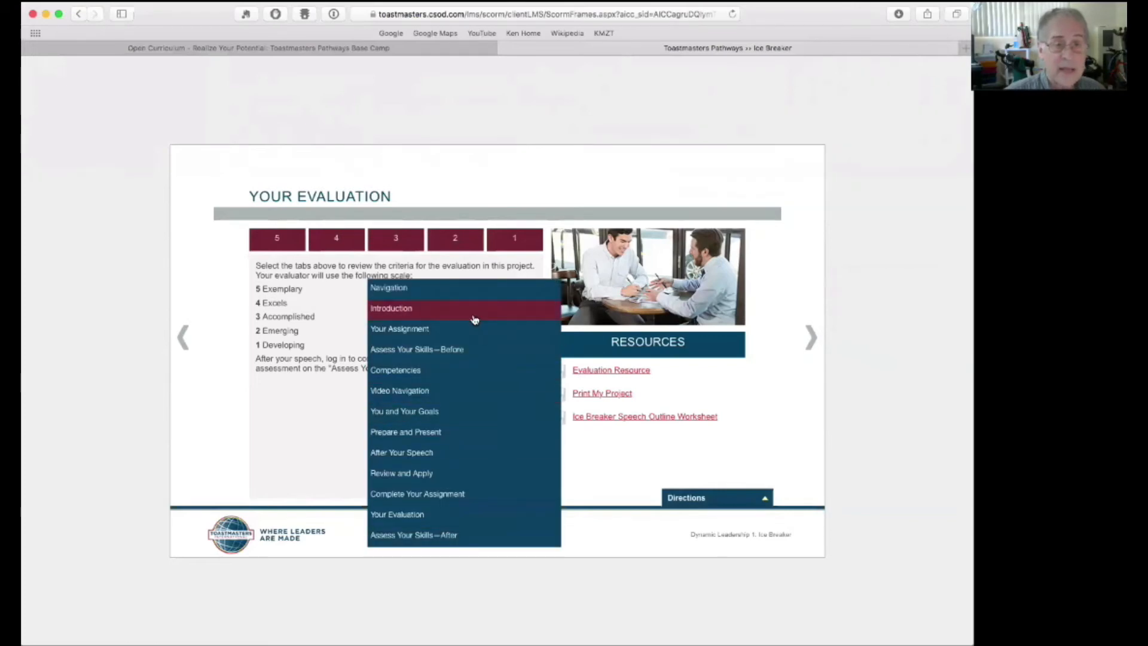
left_click(391, 307)
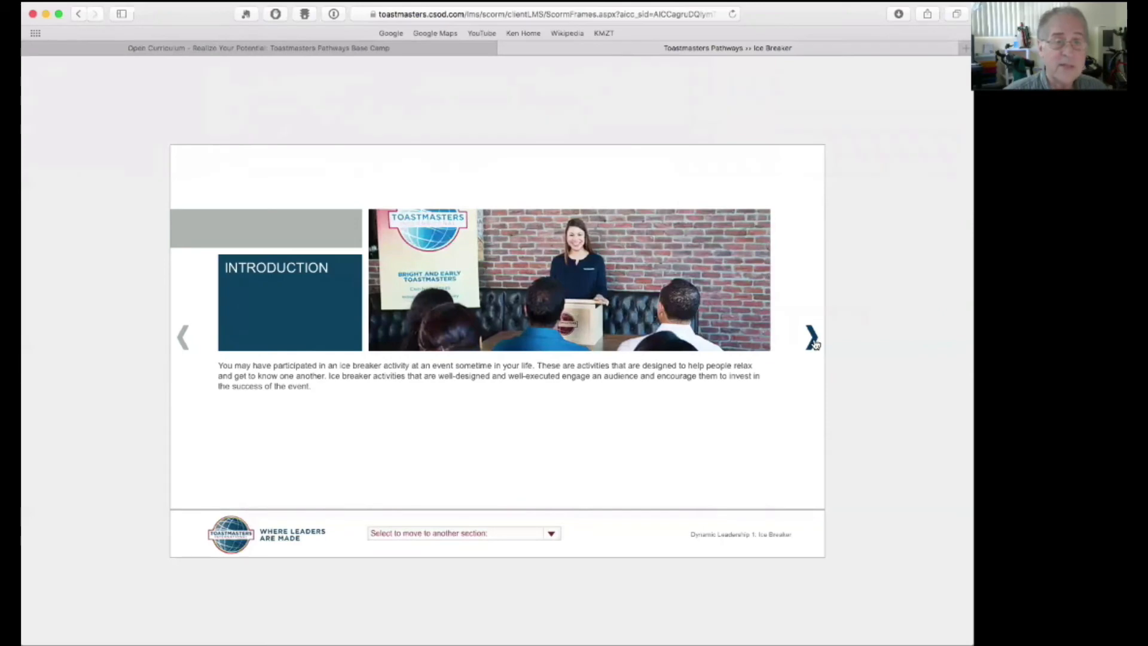
left_click(811, 338)
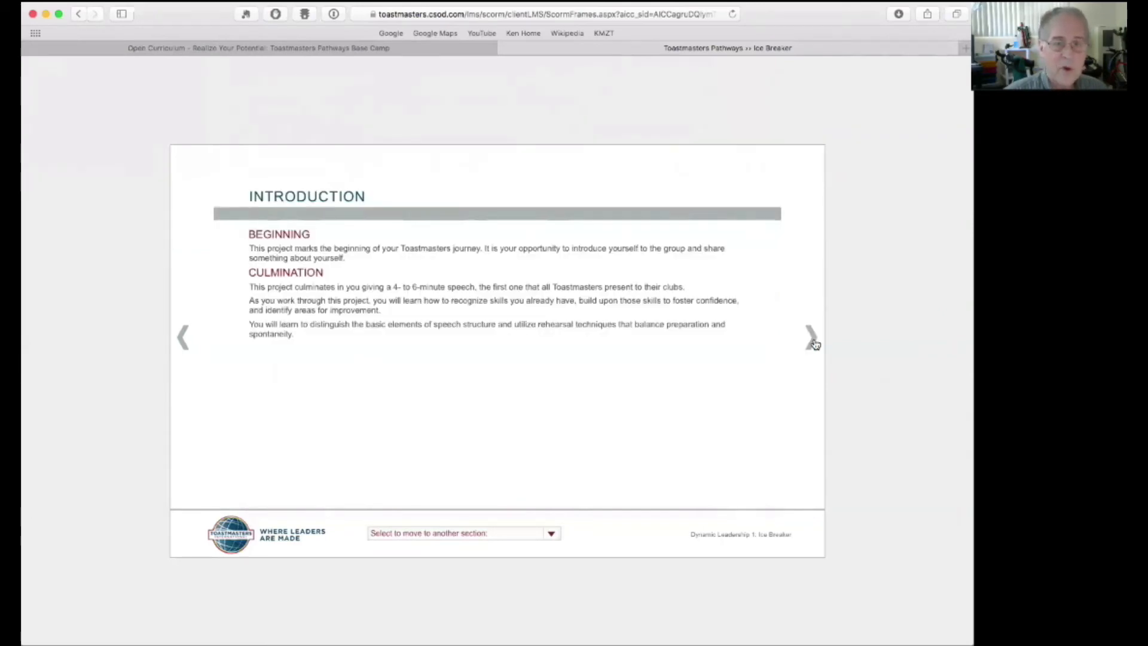
left_click(811, 337)
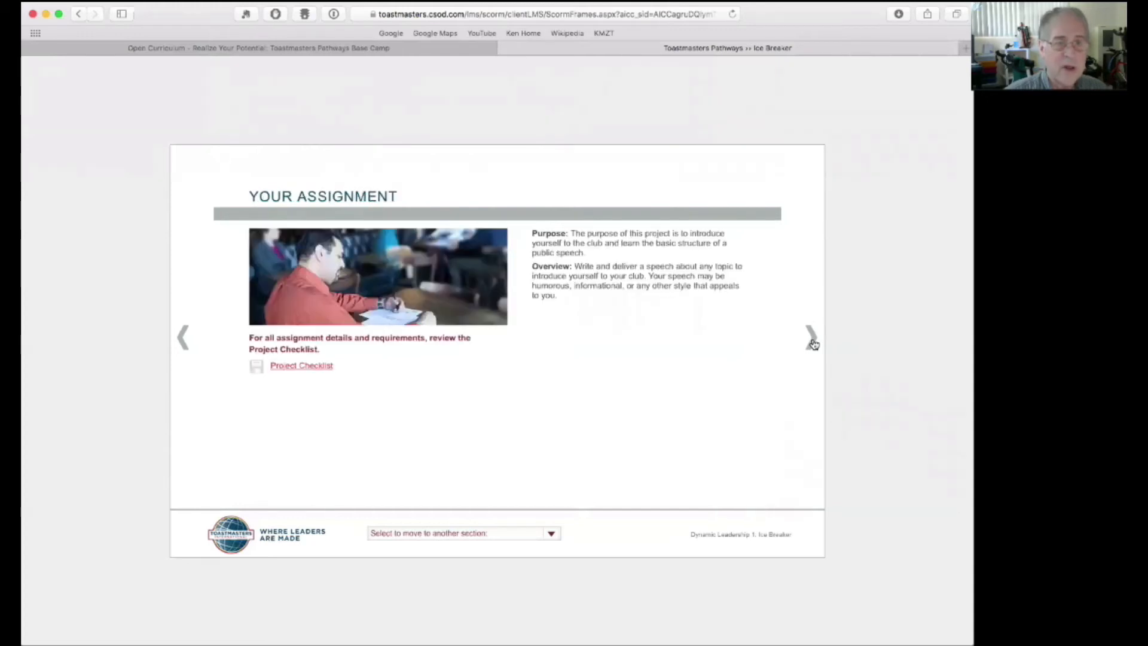
mouse_move(486, 366)
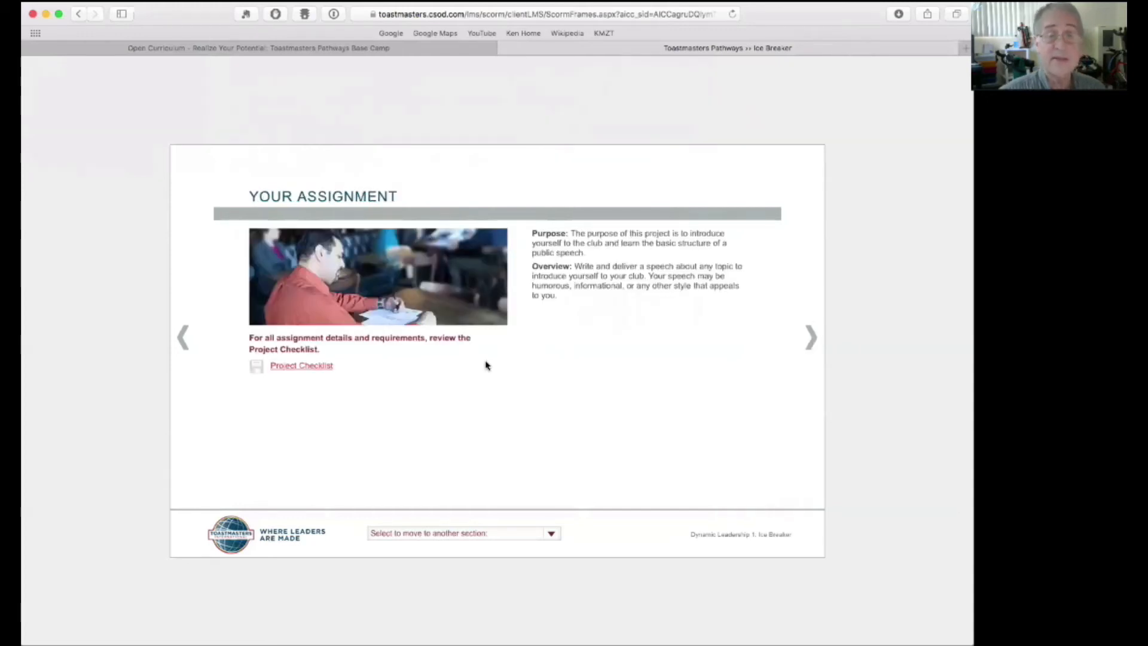
mouse_move(413, 411)
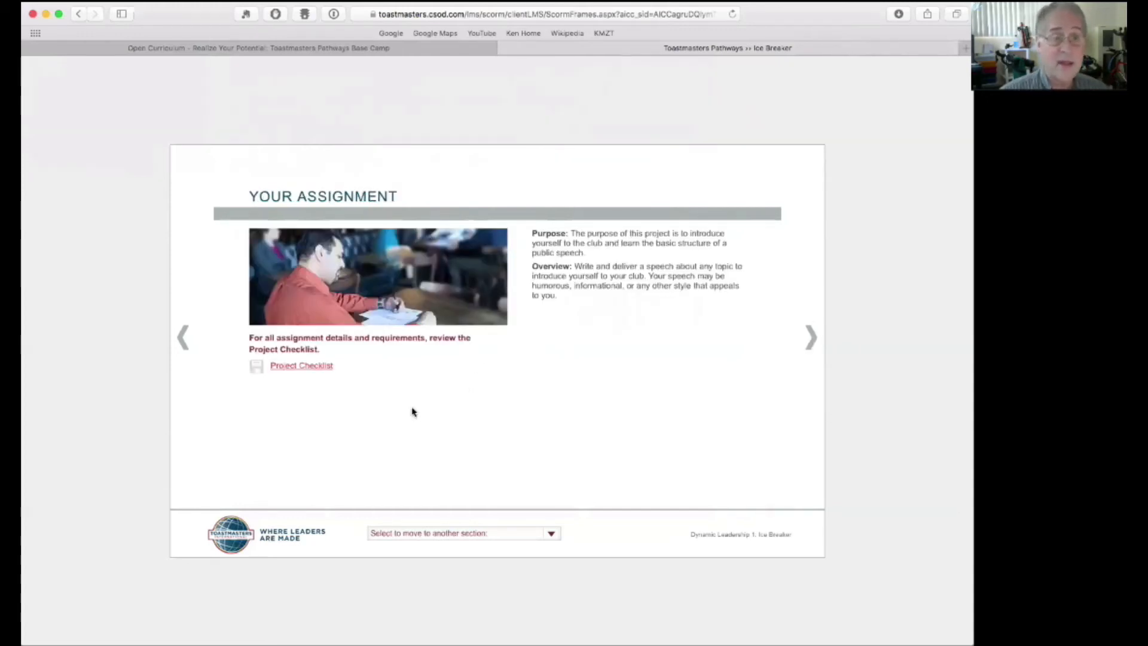
left_click(301, 366)
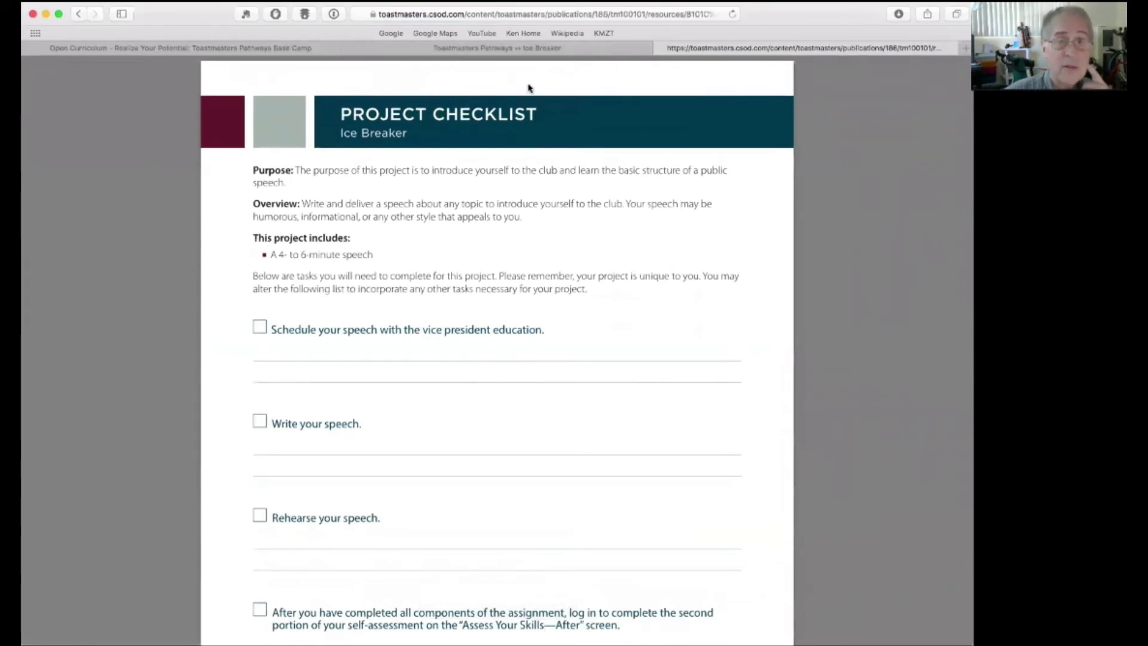
mouse_move(672, 143)
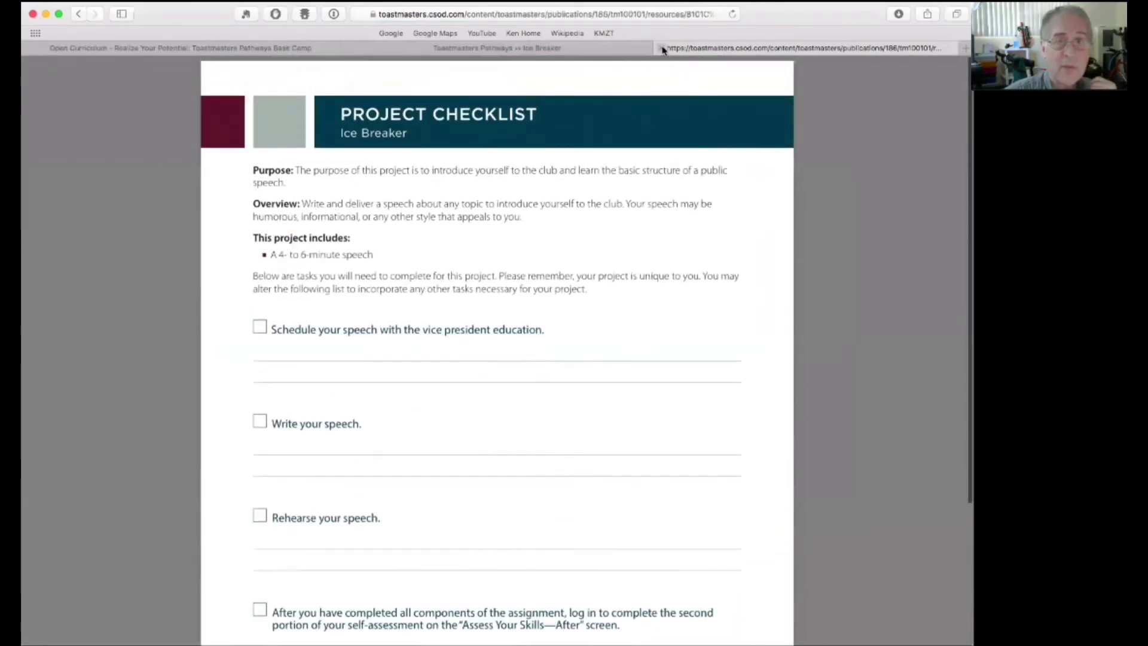
- Close the Project Checklist tab to return to the Your Assignment section
left_click(496, 47)
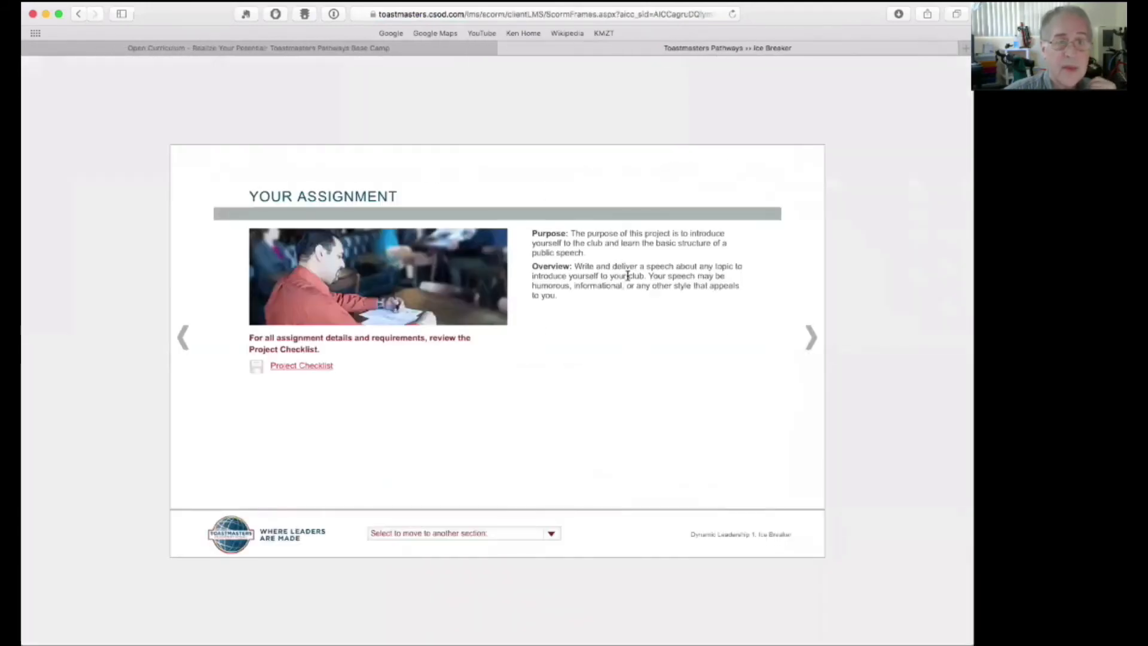
- Enter Assess Your Skills—Before, rate the first statements and reach the basic speech structure one
left_click(811, 338)
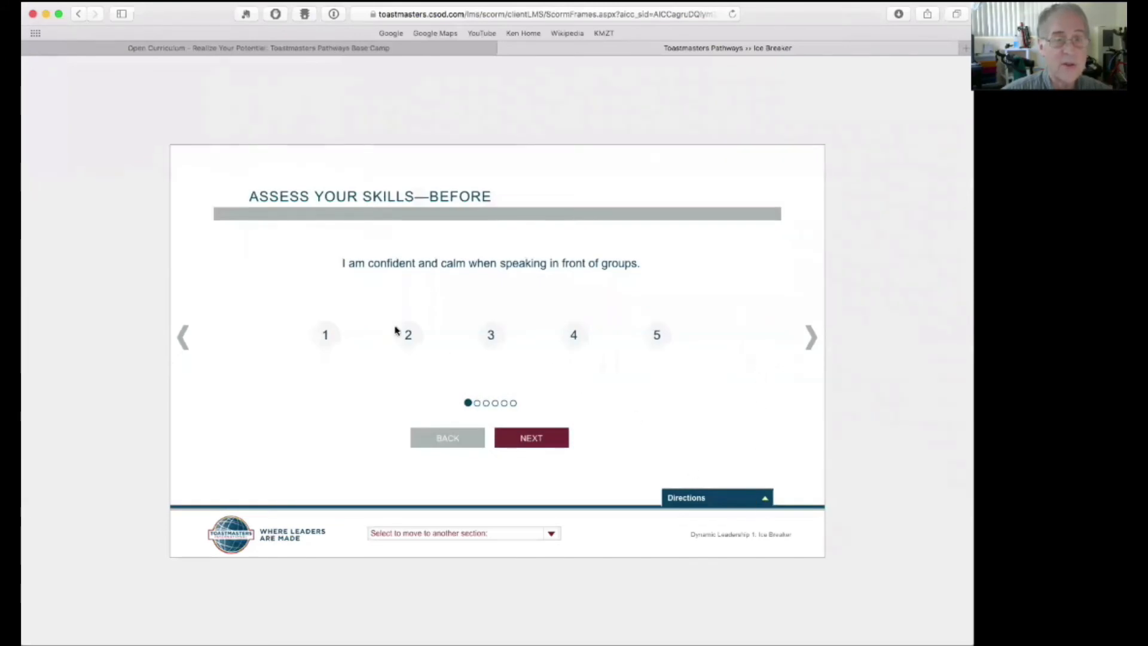
mouse_move(547, 280)
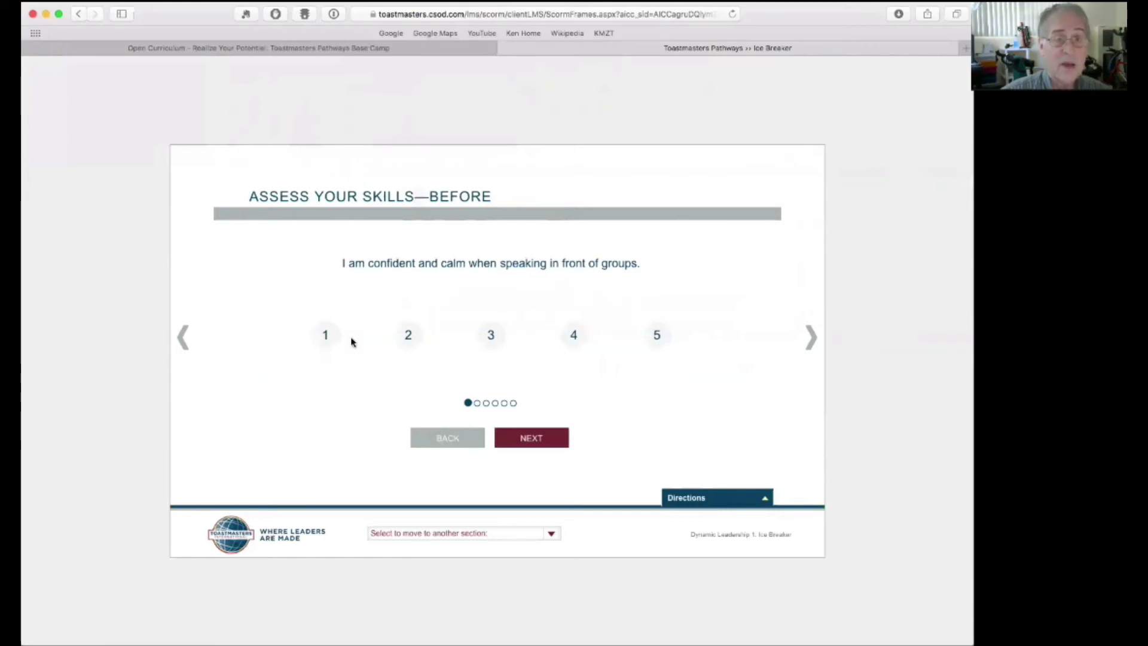
mouse_move(599, 339)
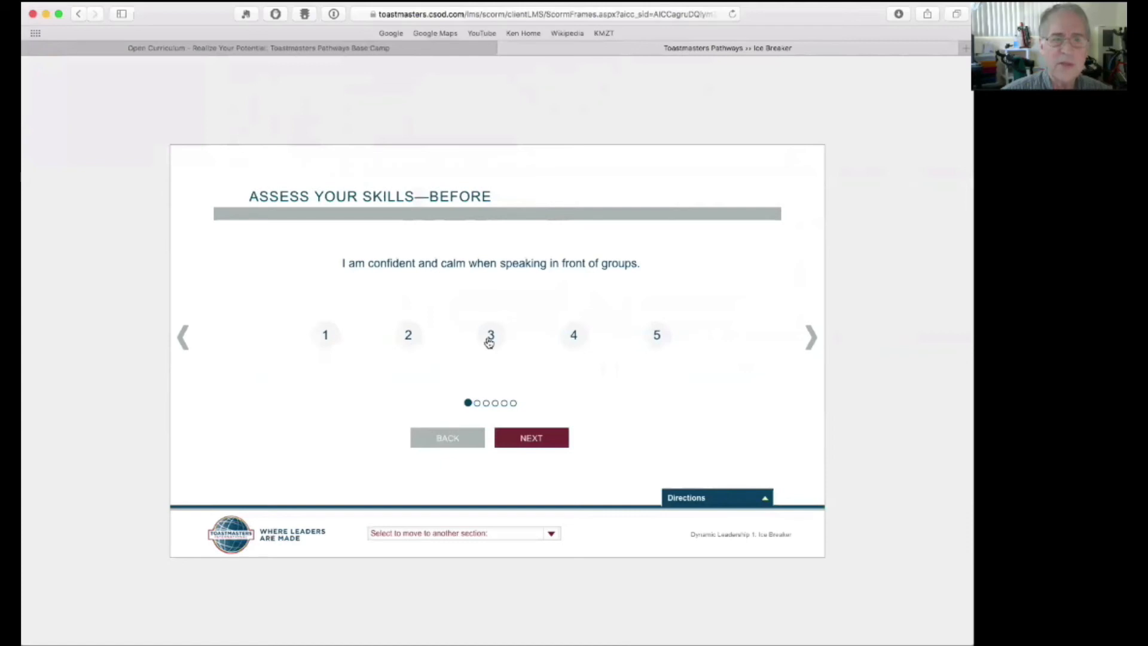
left_click(716, 497)
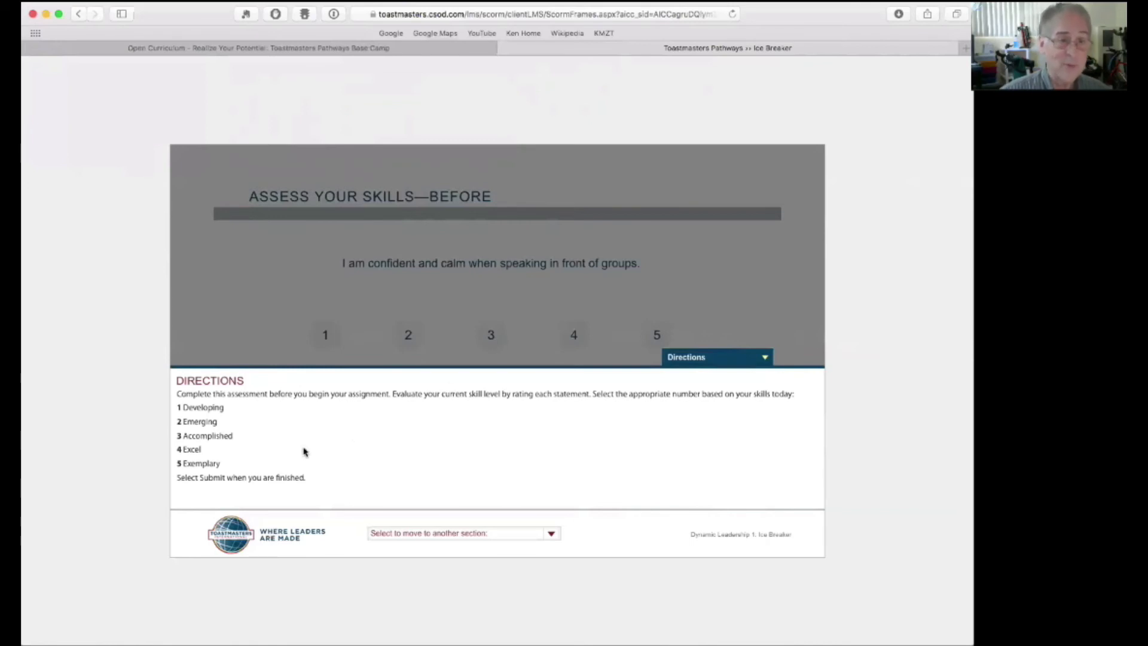
mouse_move(241, 454)
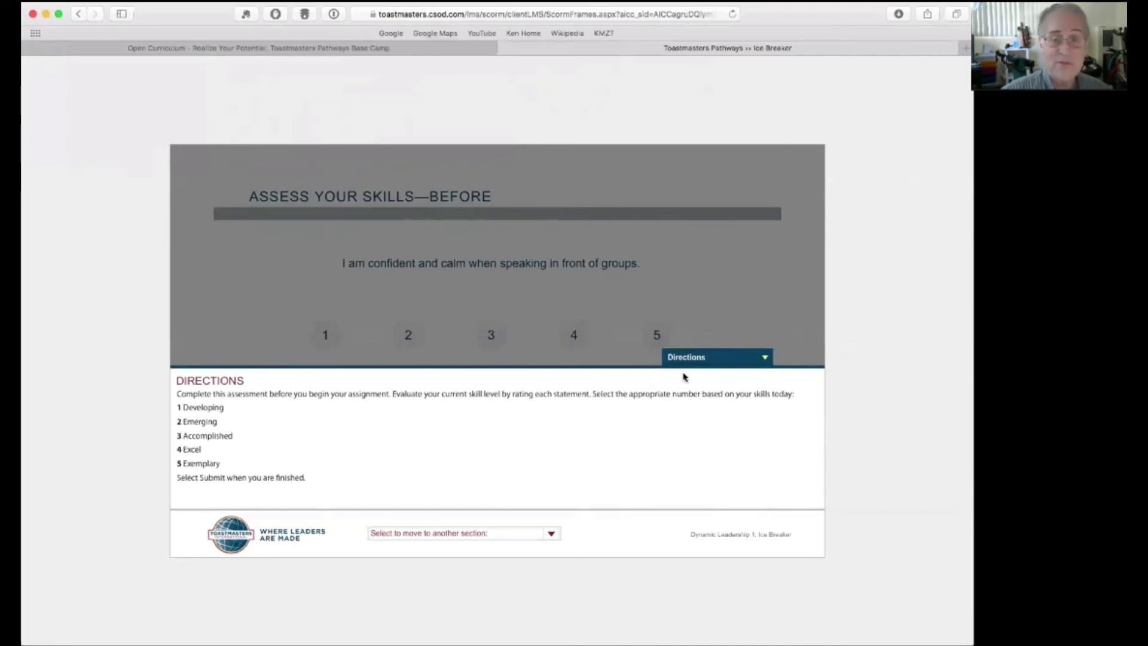
left_click(716, 357)
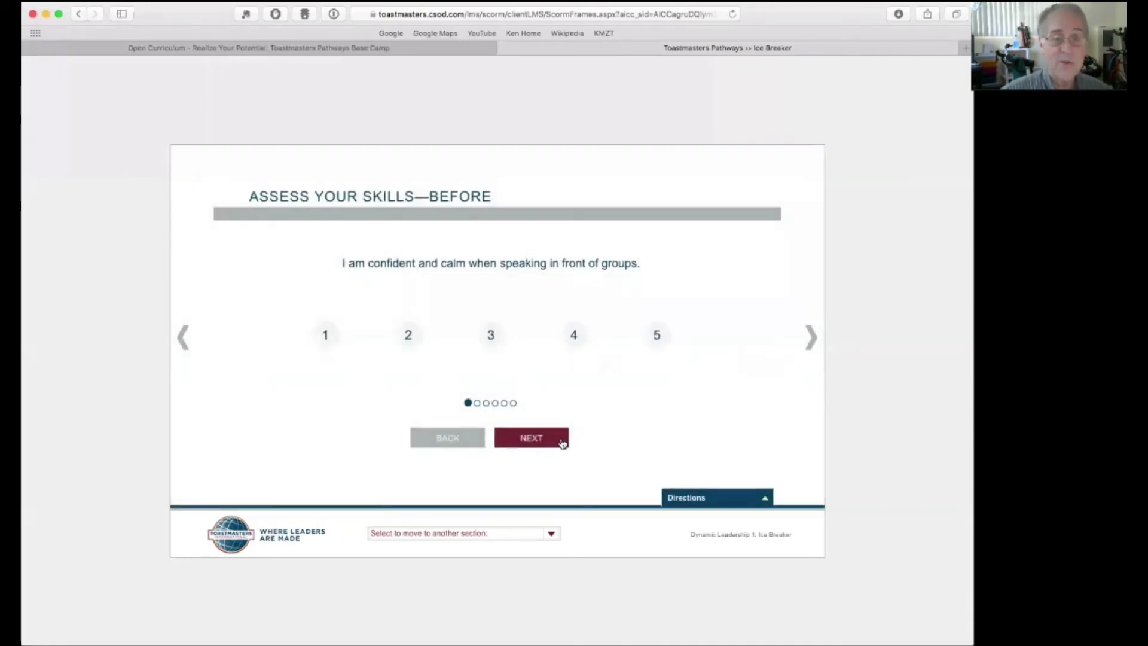
left_click(531, 438)
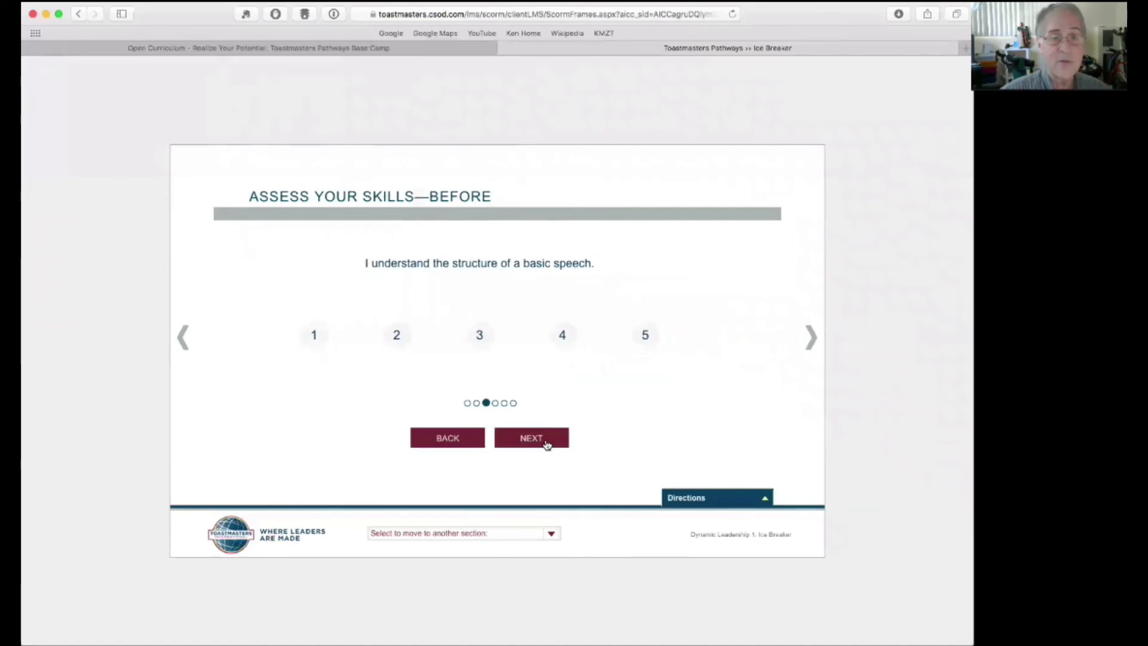
- Finish the before-assessment, pass Competencies, and start the Ice Breaker video on You and Your Goals
left_click(531, 438)
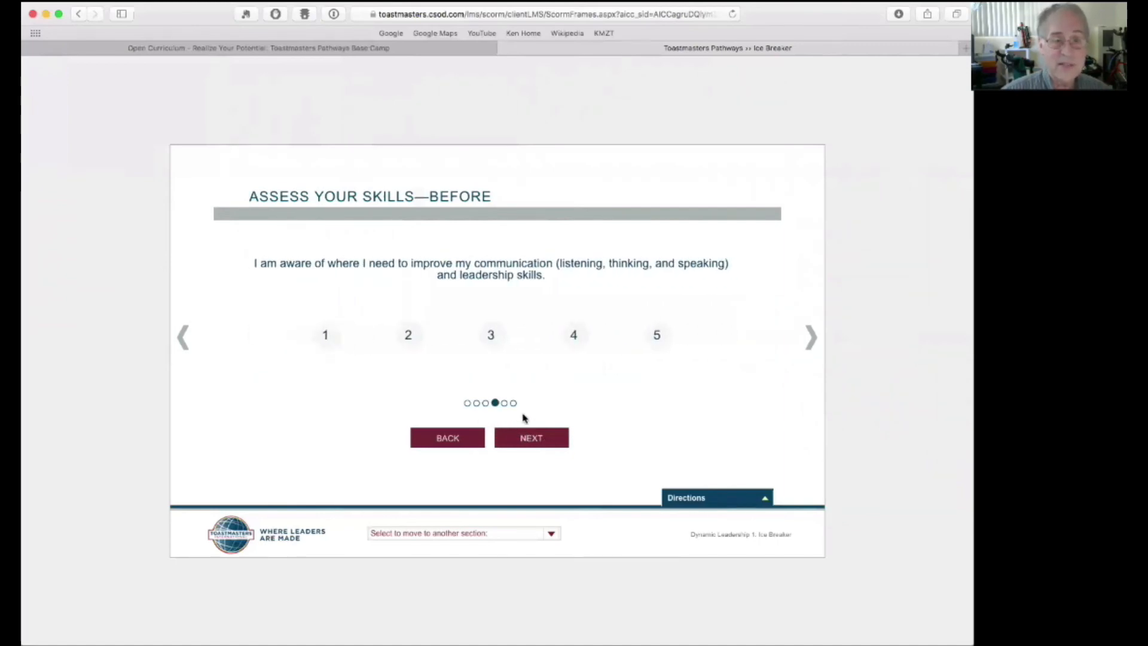
mouse_move(750, 360)
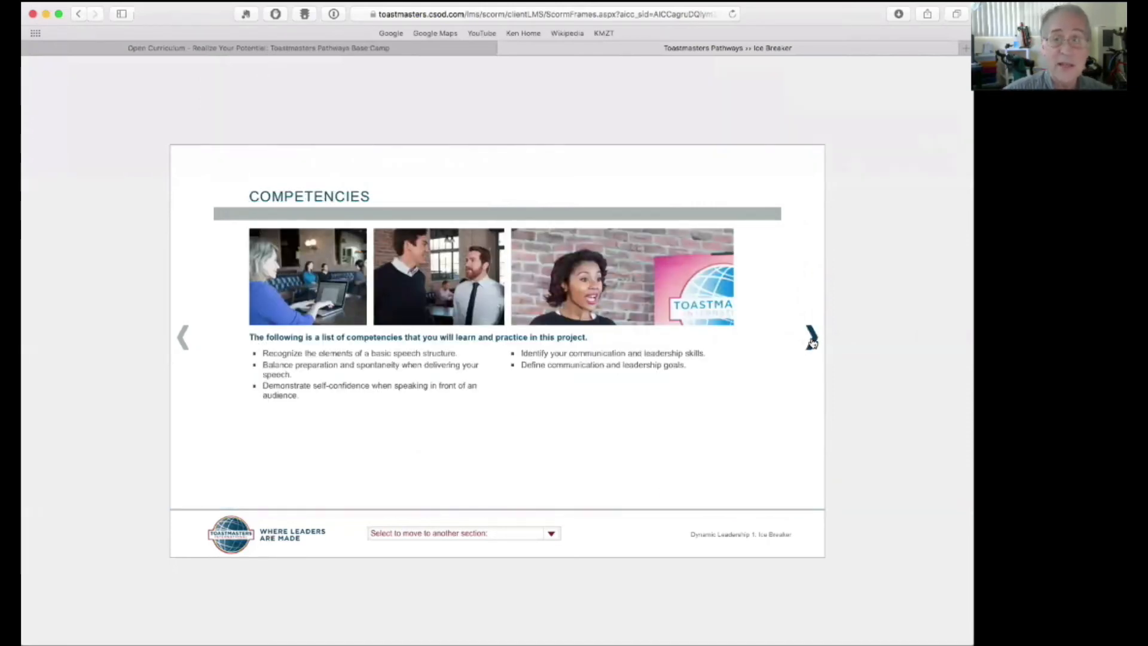
left_click(810, 337)
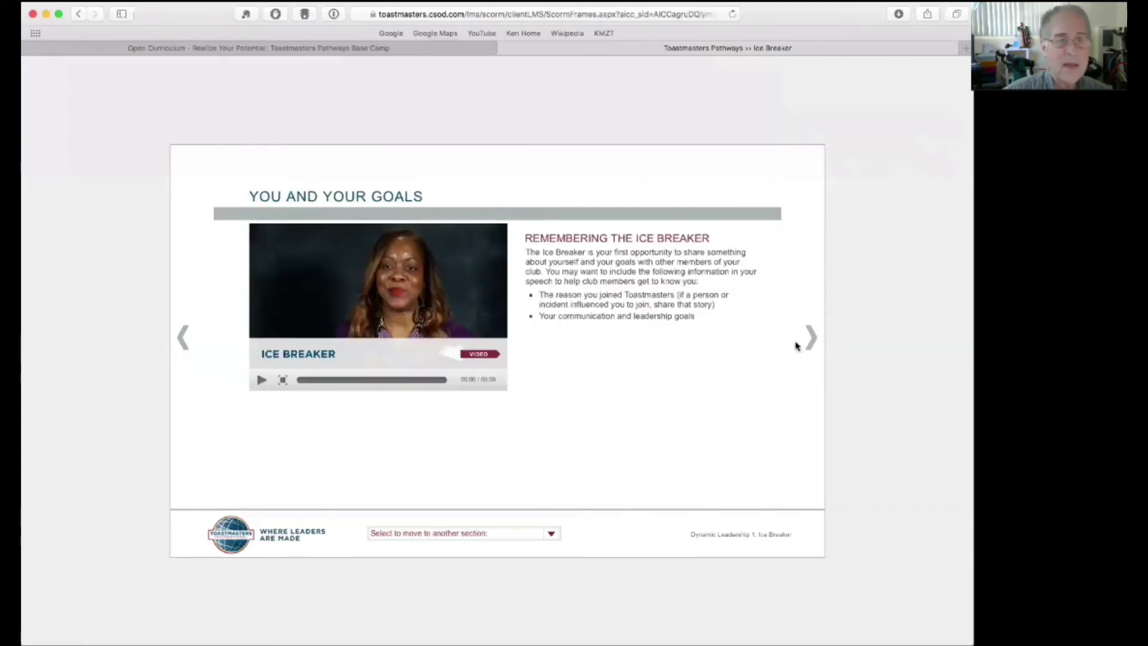
mouse_move(696, 372)
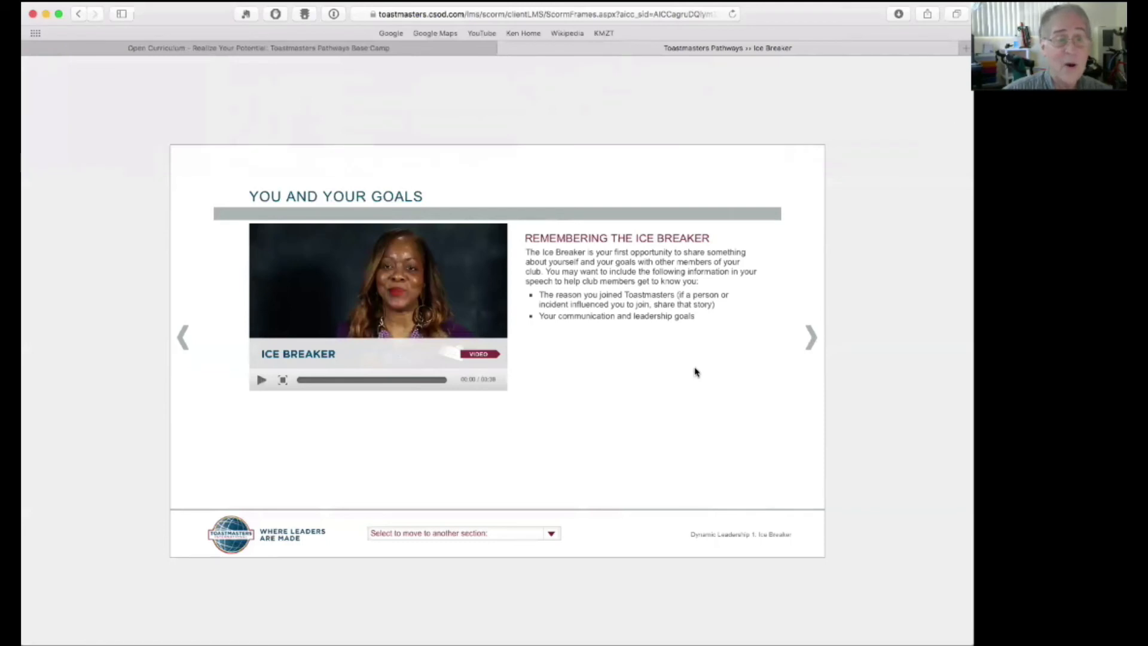
mouse_move(276, 392)
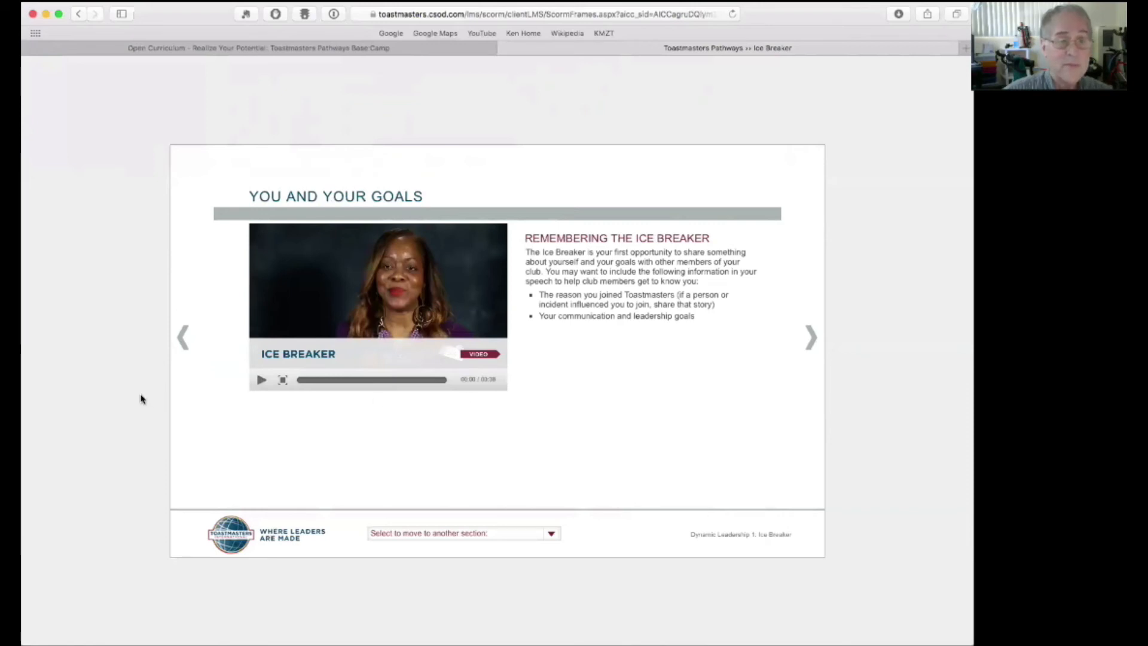
left_click(261, 379)
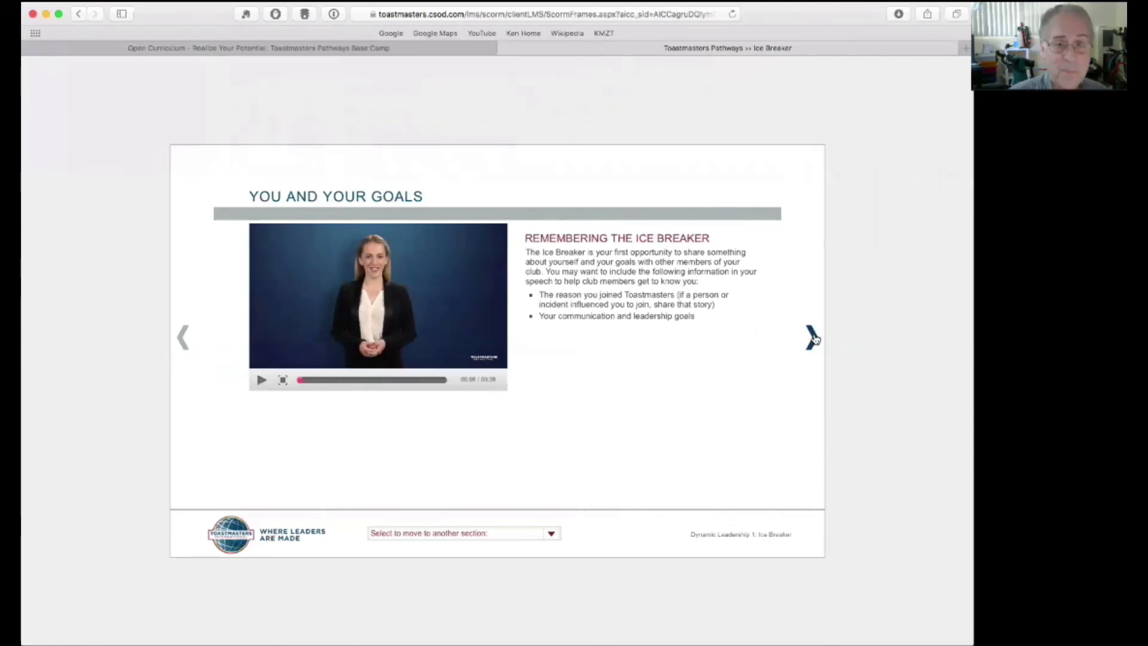
- Advance through the outline worksheet and speech organization pages into Prepare and Present's practice techniques
left_click(811, 337)
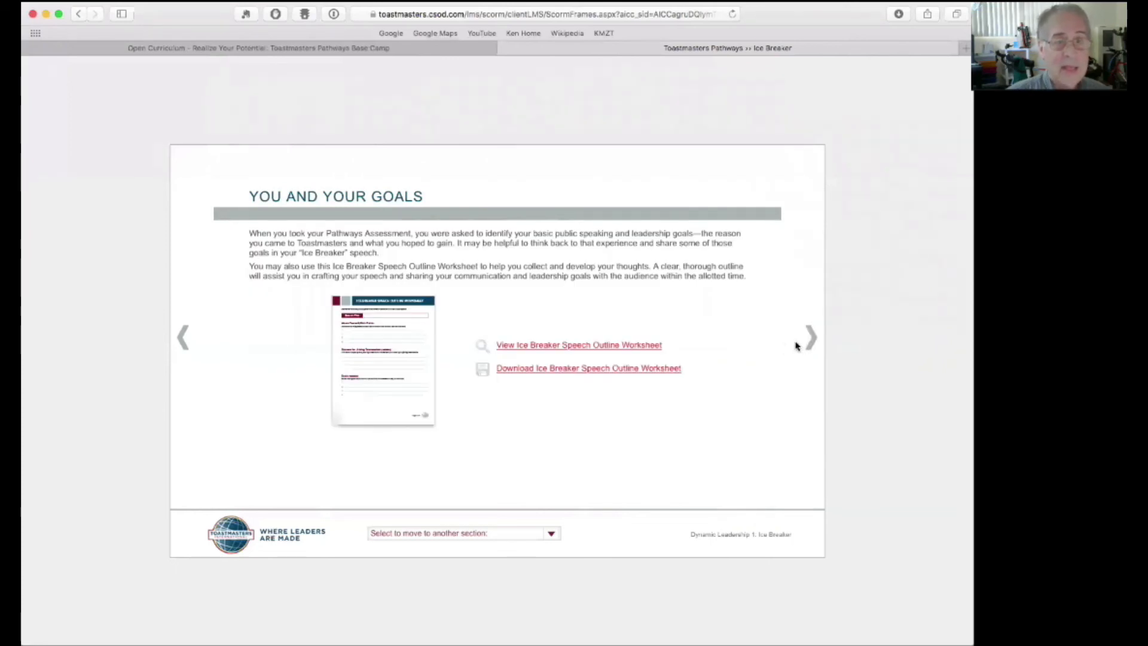
mouse_move(612, 352)
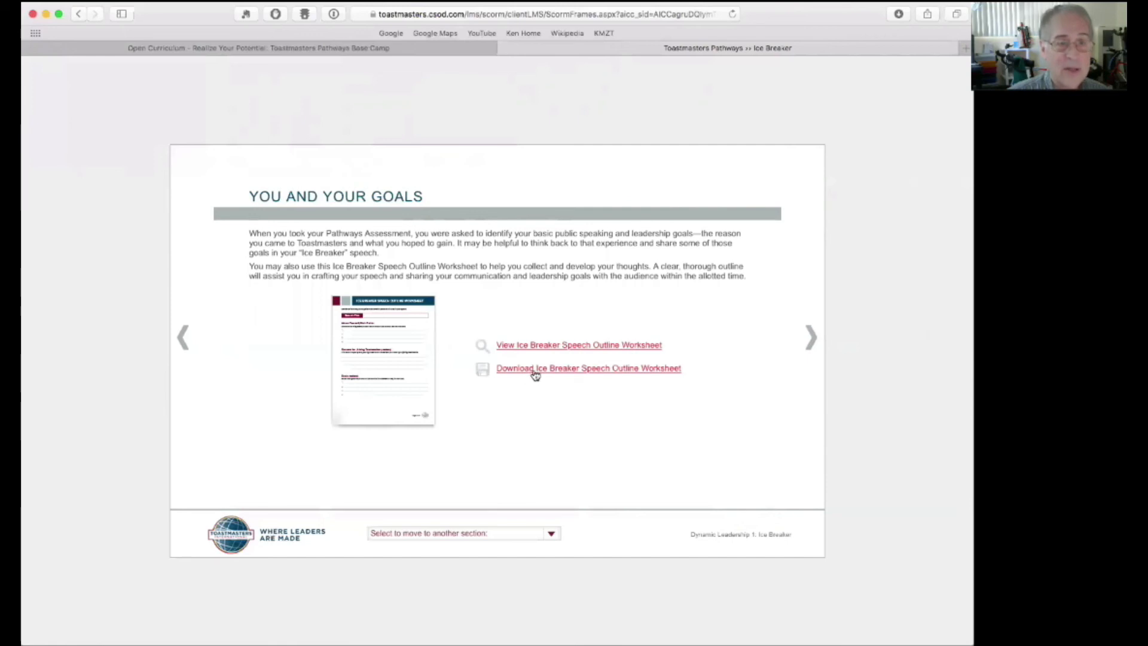
mouse_move(432, 380)
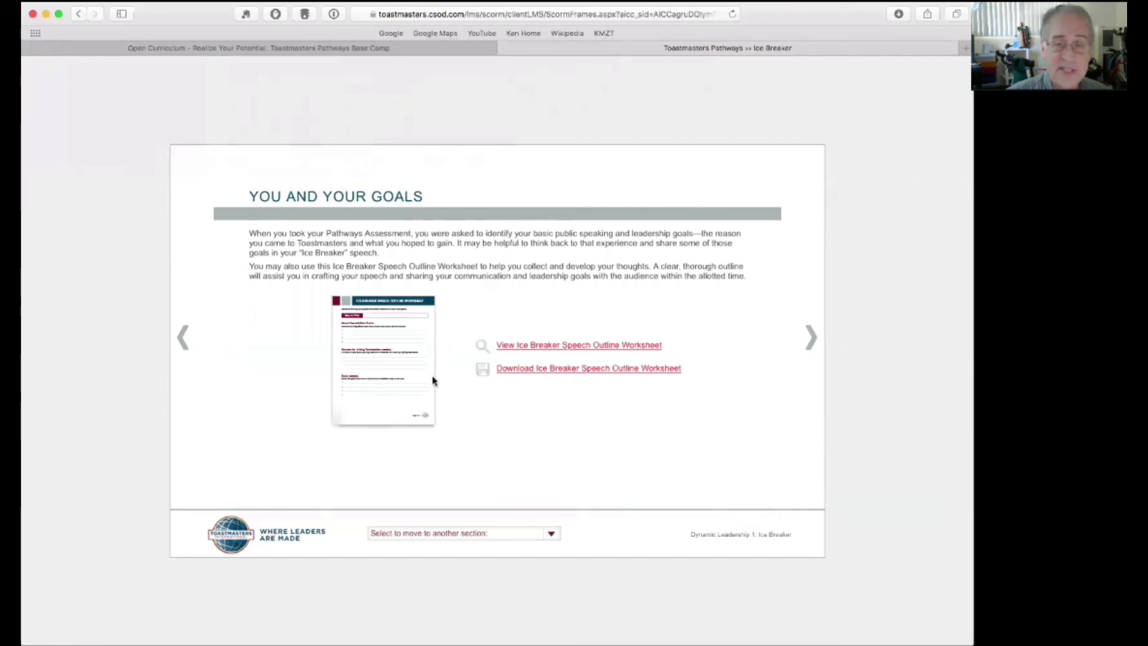
left_click(811, 337)
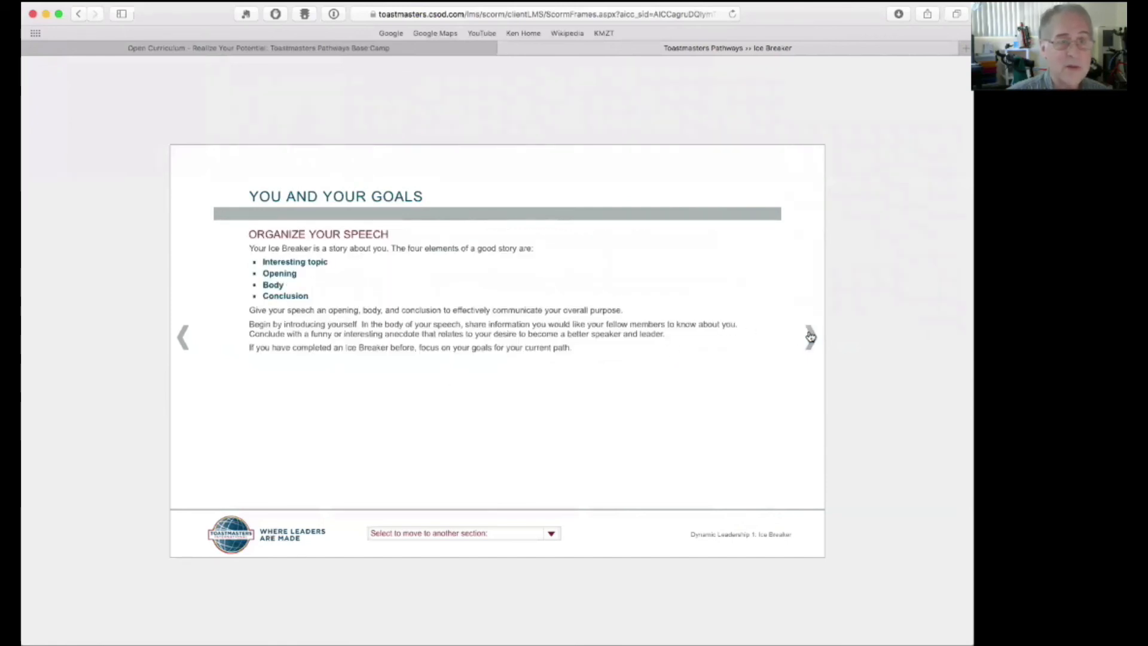
left_click(810, 338)
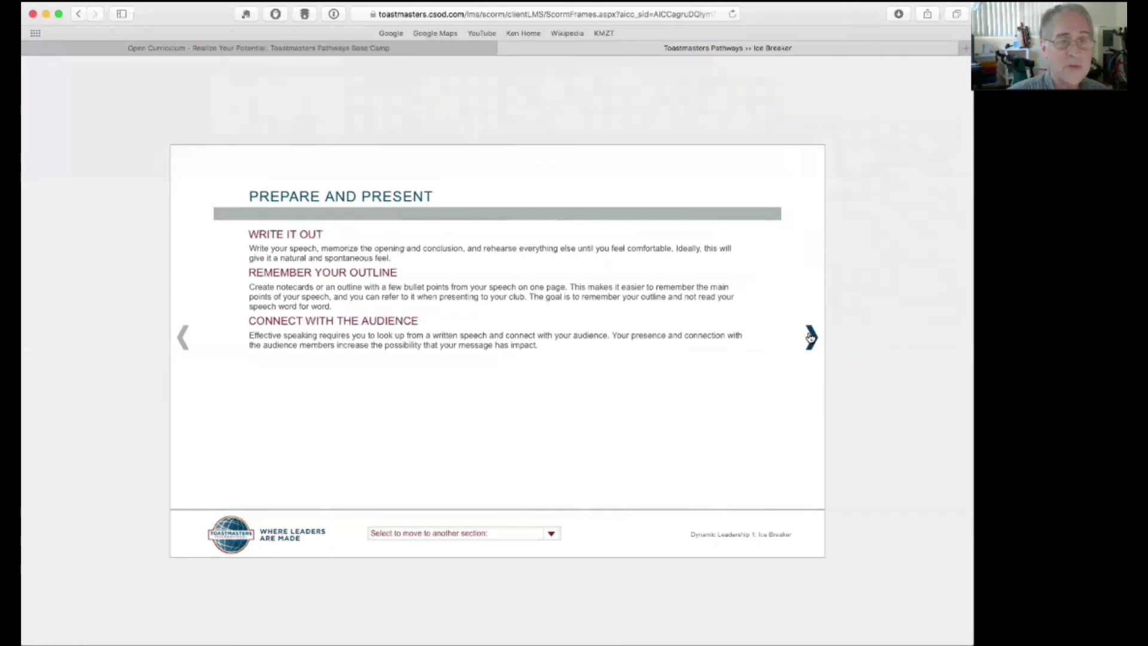
left_click(810, 338)
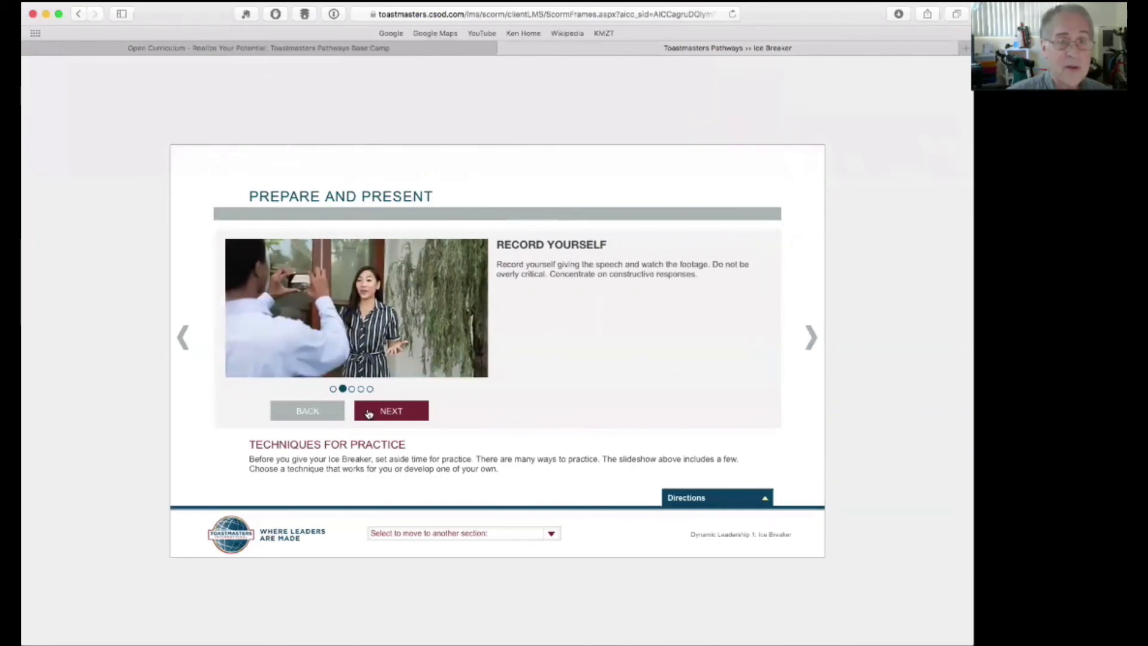
- Review the practice techniques and organization tip, then continue past relaxation and anxiety to After Your Speech
left_click(390, 410)
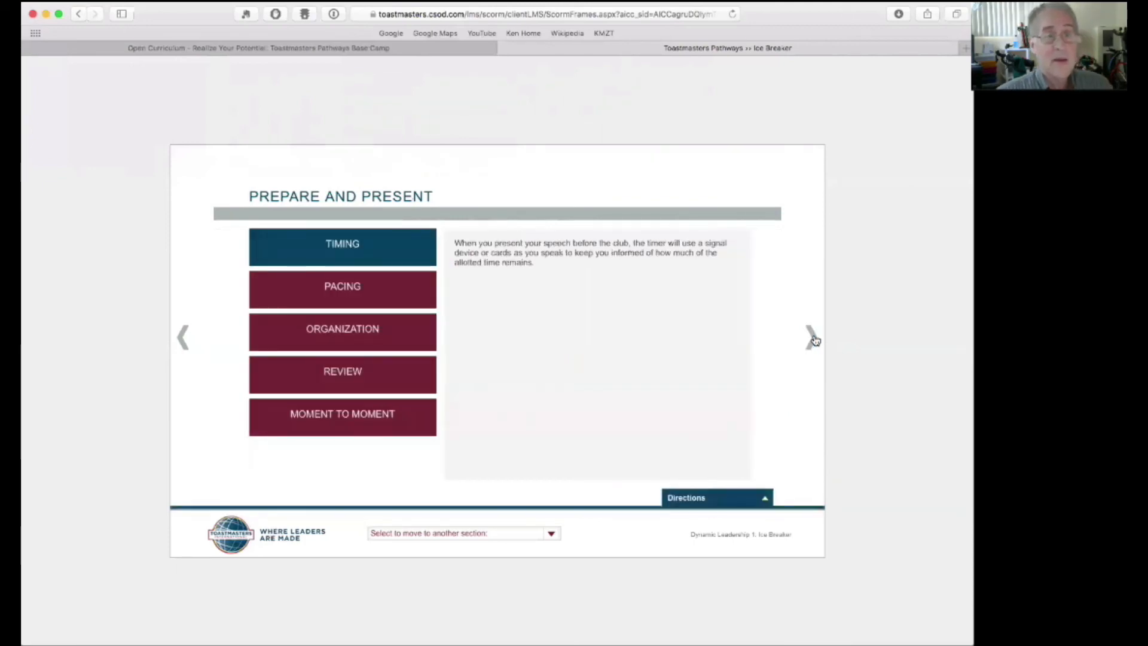
left_click(342, 285)
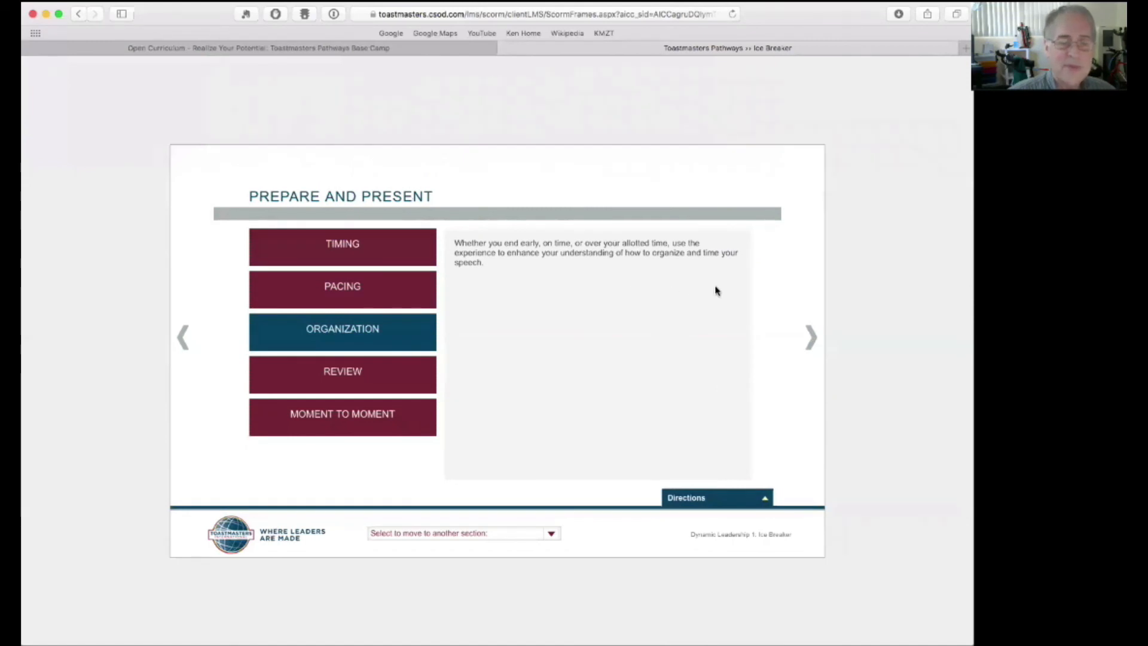
mouse_move(804, 340)
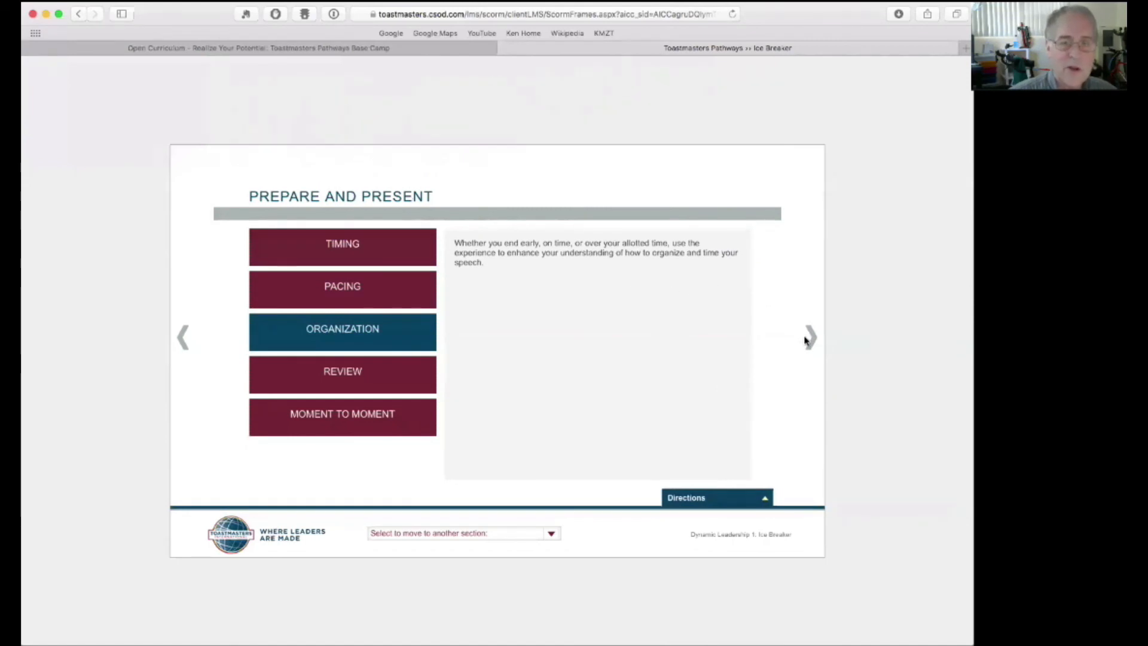
left_click(811, 337)
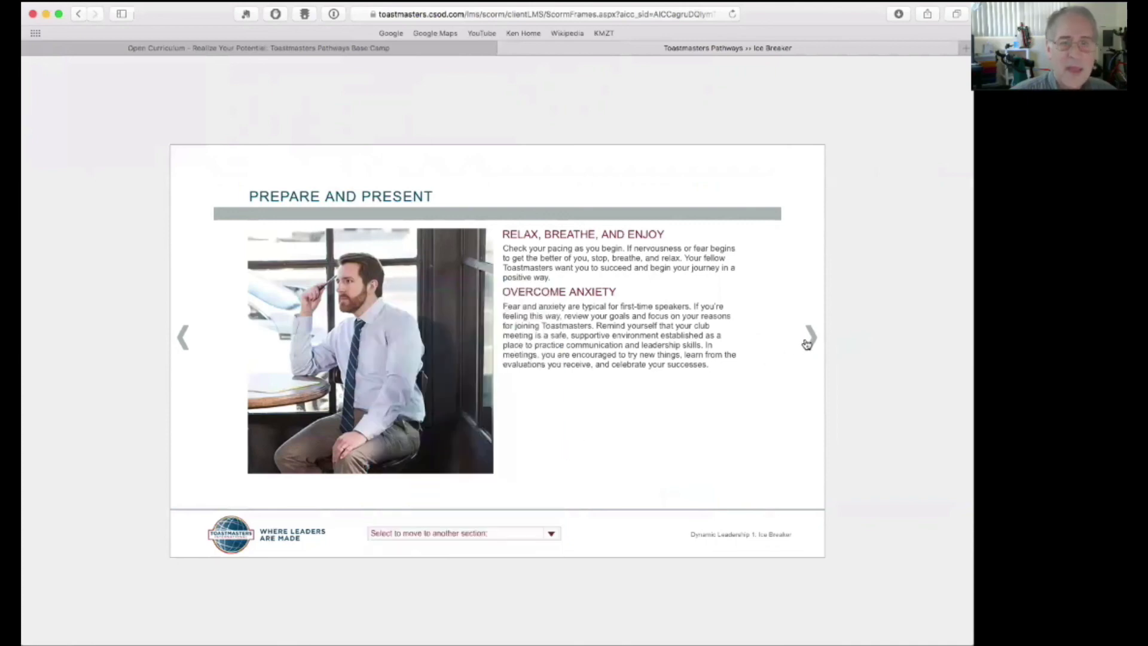
left_click(810, 337)
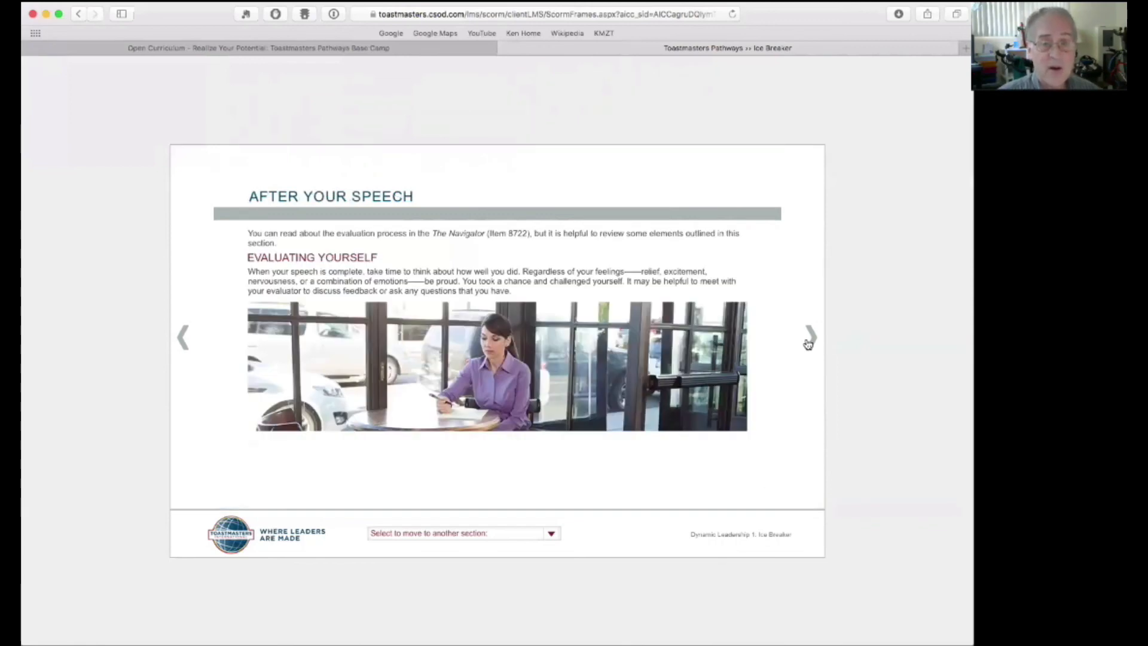
- Pass Review and Apply to Complete Your Assignment and reveal the organize, schedule and prepare steps
left_click(810, 337)
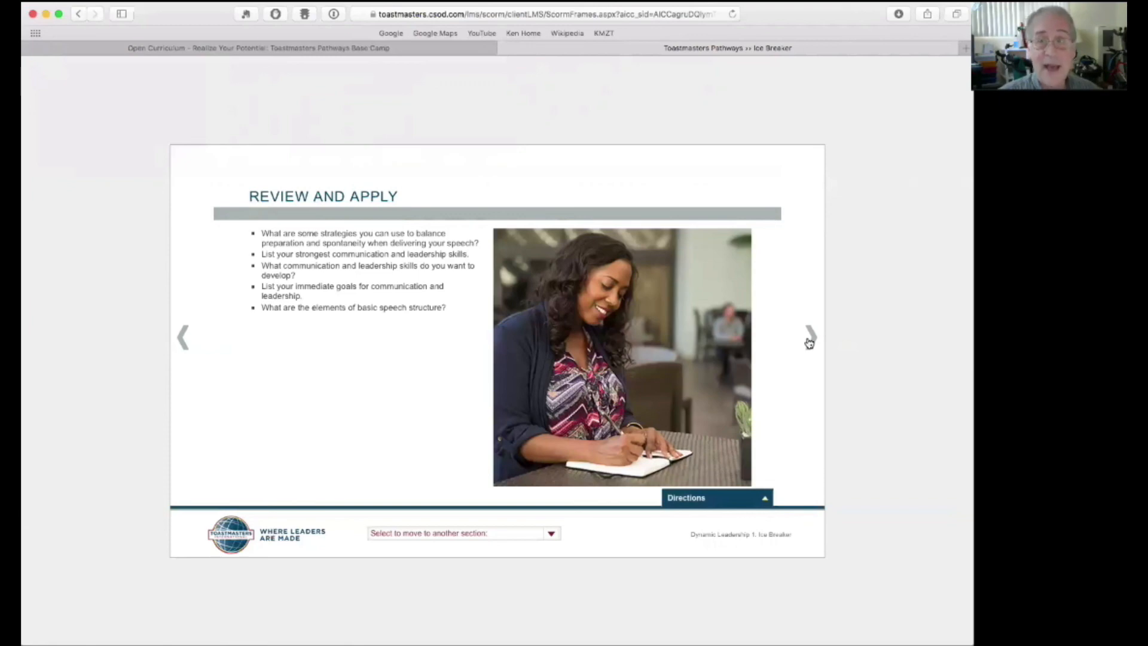
left_click(809, 337)
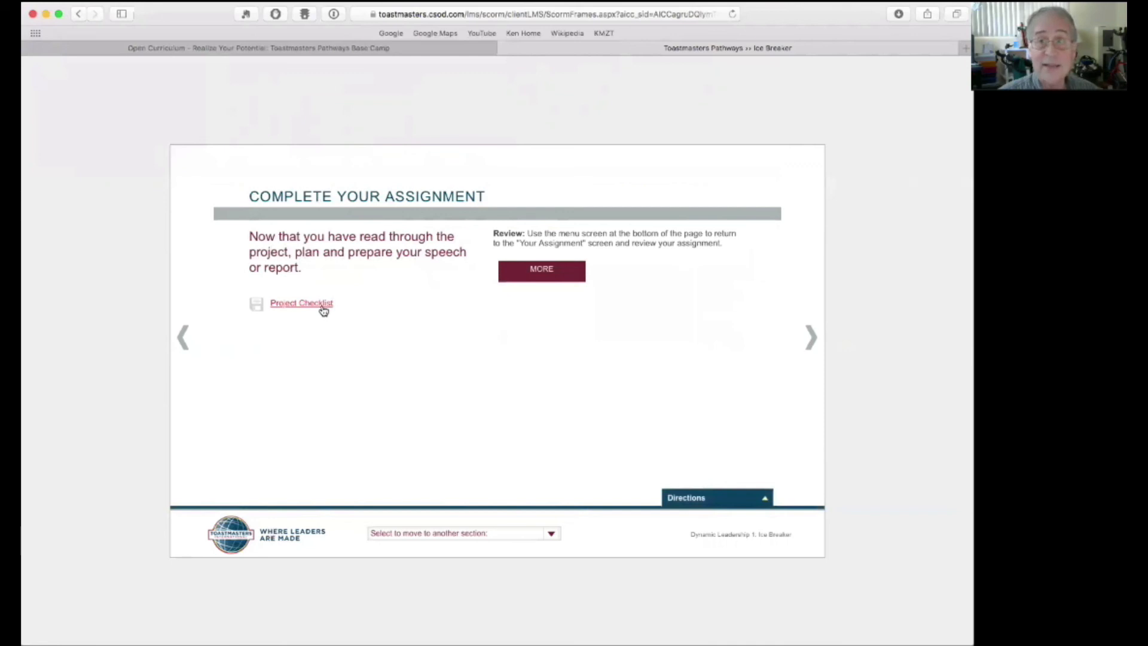
left_click(541, 305)
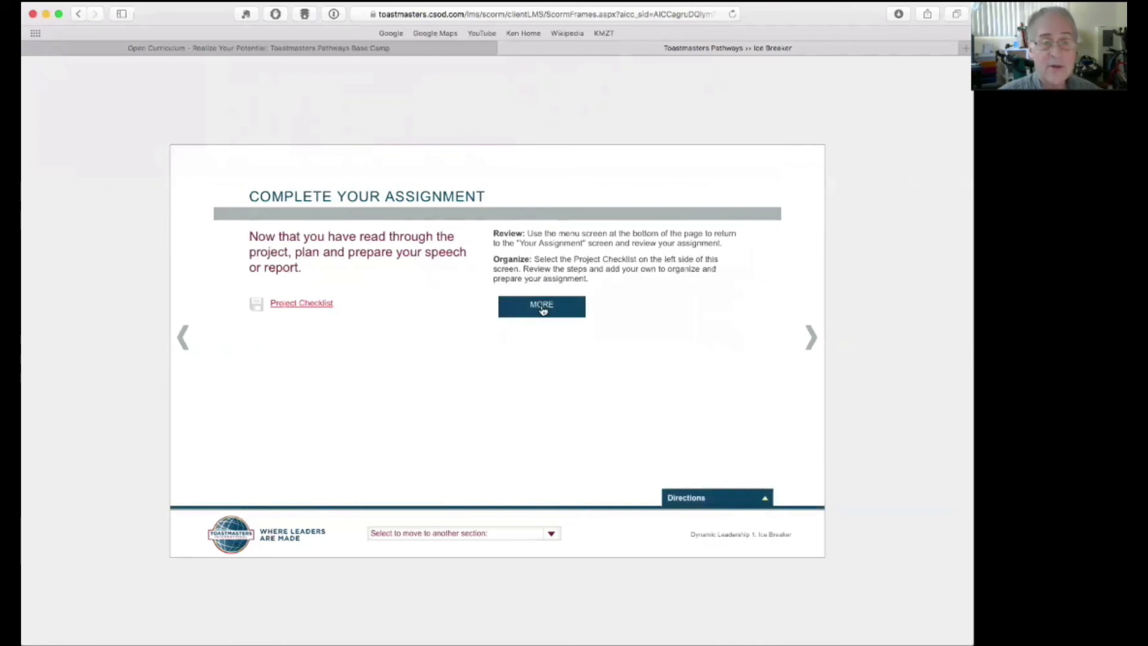
left_click(541, 305)
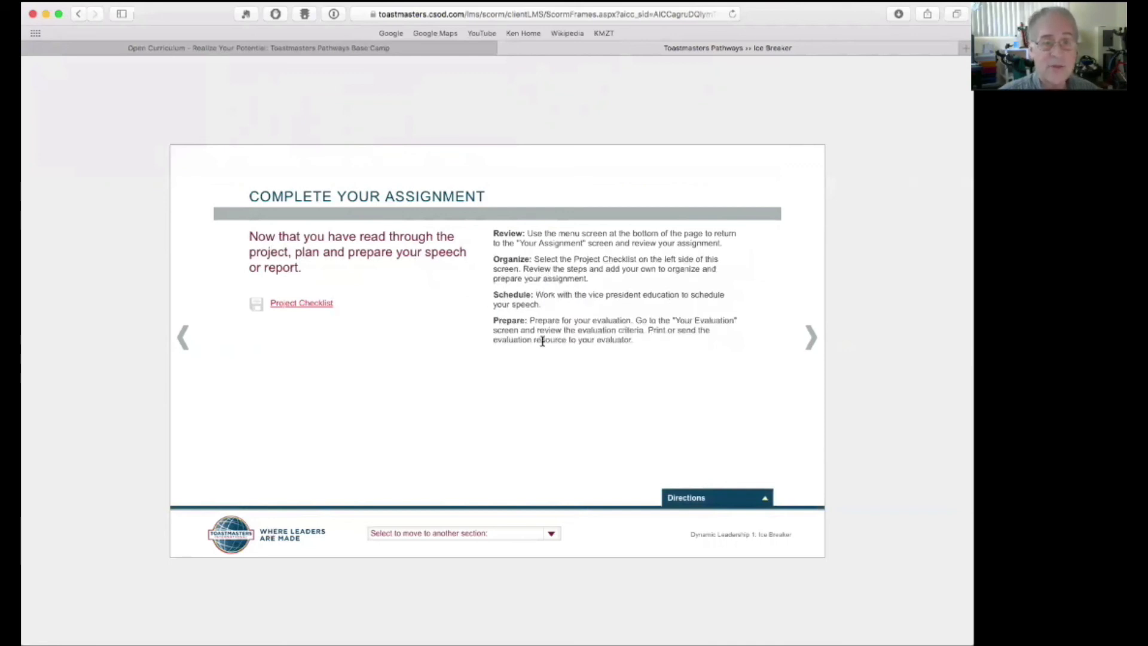
mouse_move(654, 396)
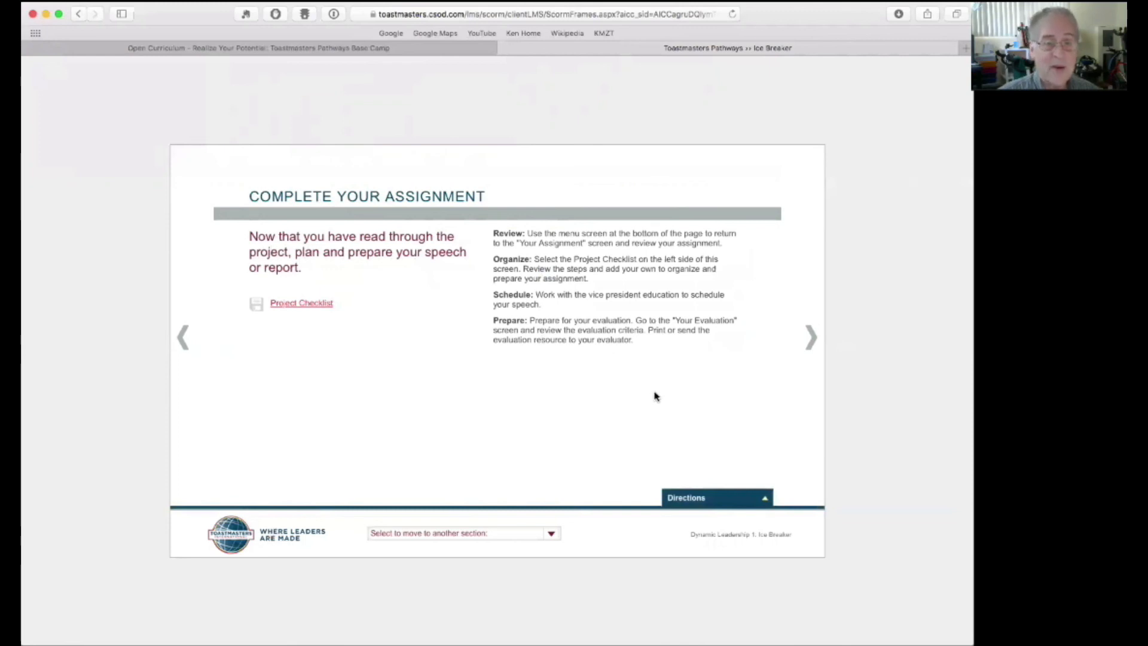
left_click(550, 532)
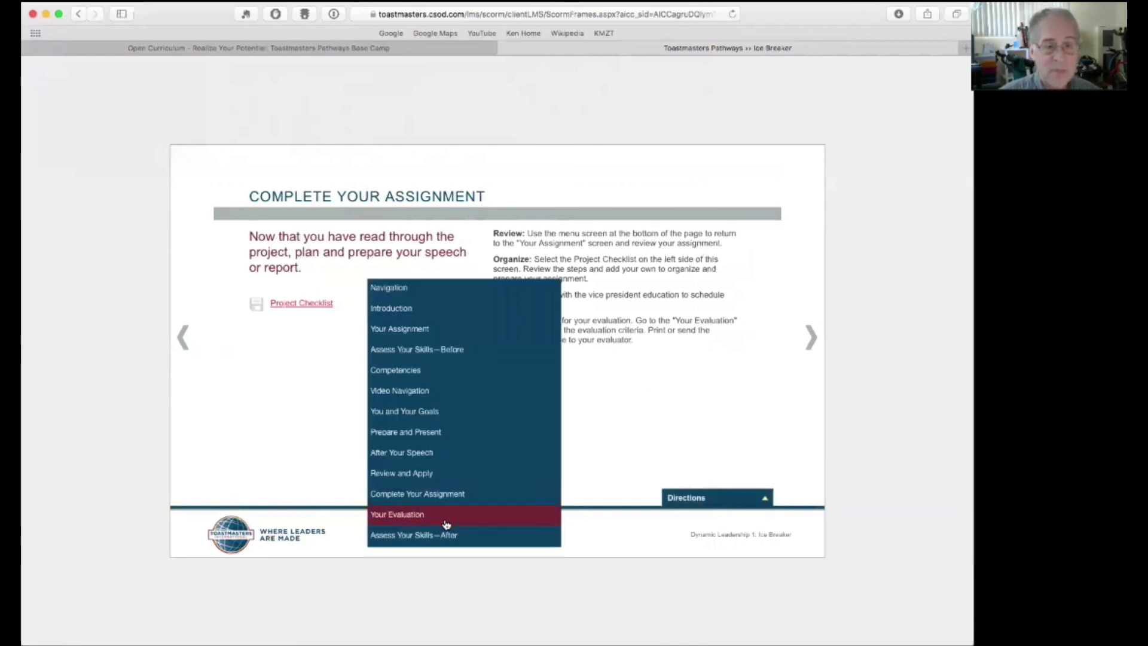
- Jump to Your Evaluation and continue to the Assess Your Skills—After feedback comparing before and after ratings
left_click(397, 514)
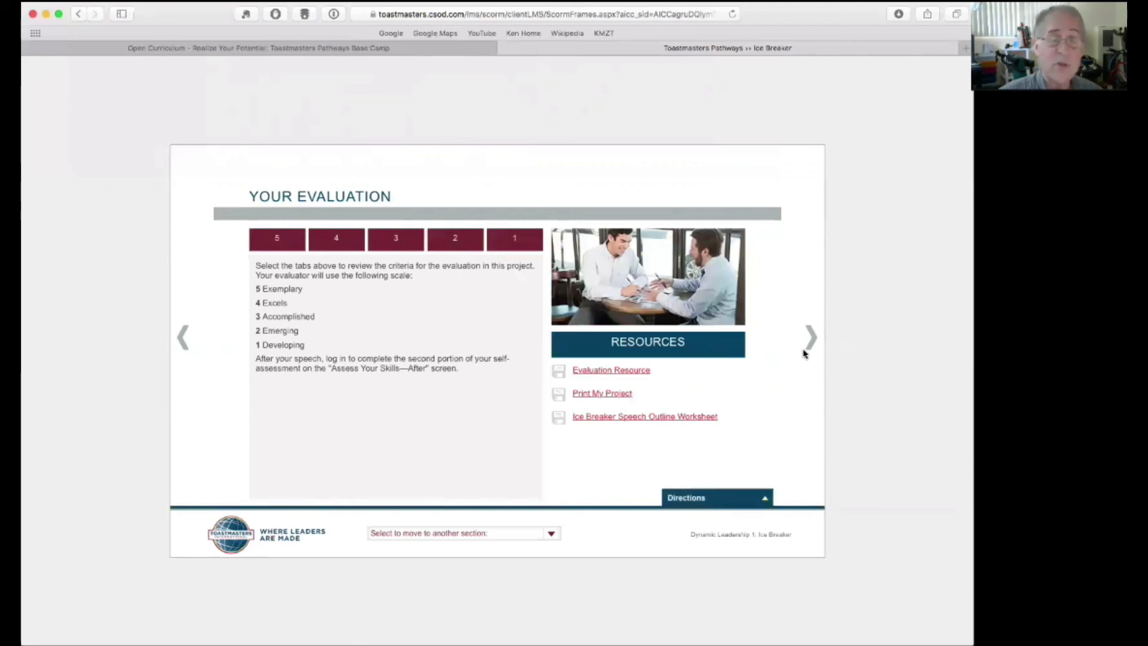
left_click(811, 337)
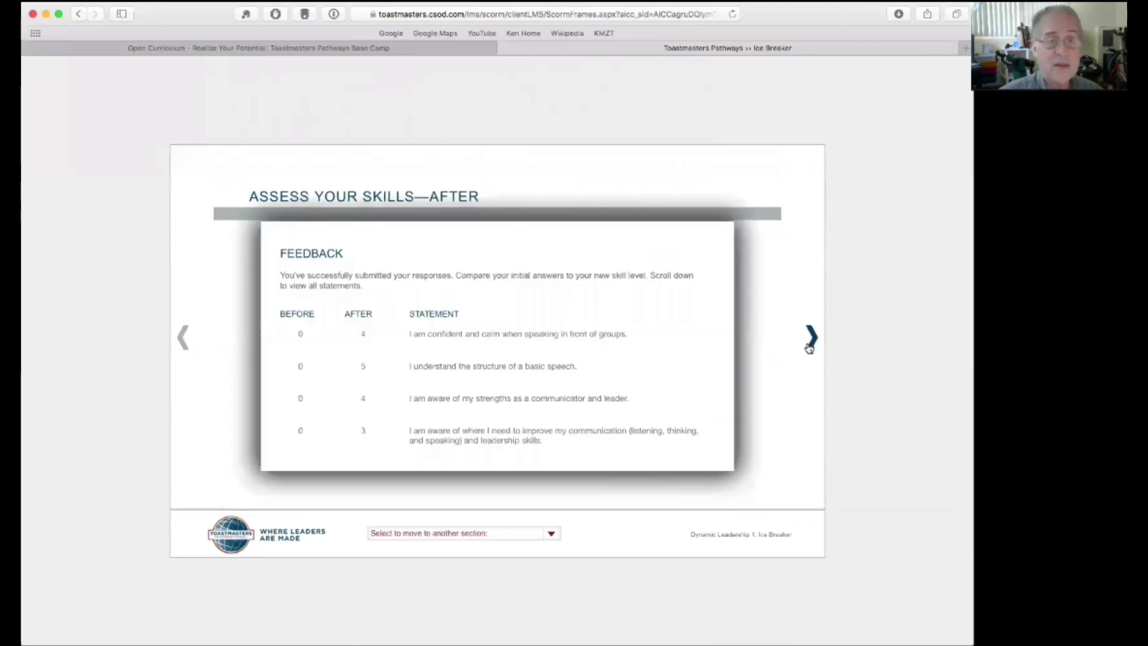